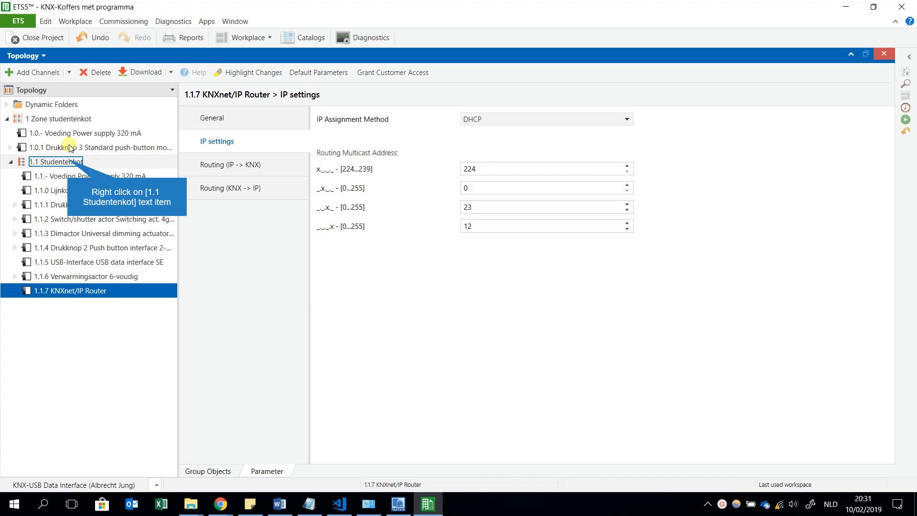
- Add the Jung KNXnet/IP Router from the catalogue to line 1.1 Studentenkot as device 1.1.7
{"action": "right_click", "coordinate": [56, 162]}
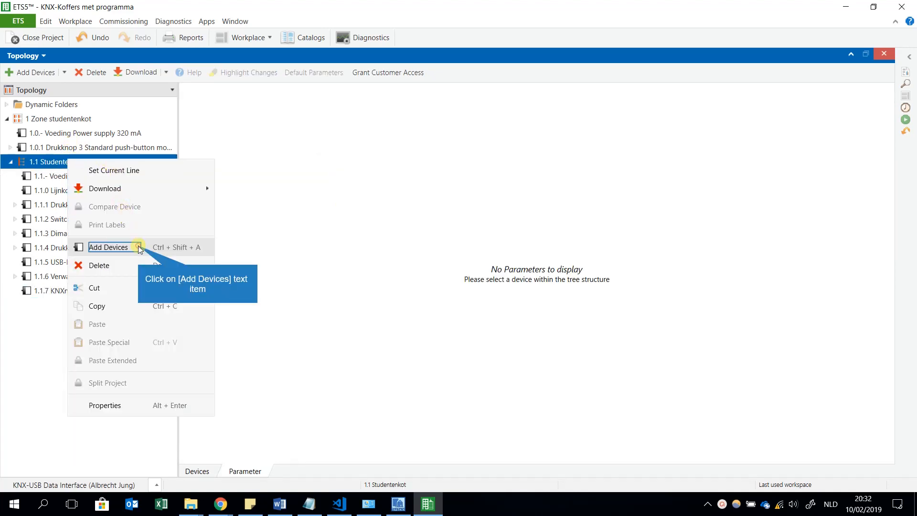
{"action": "left_click", "coordinate": [108, 246]}
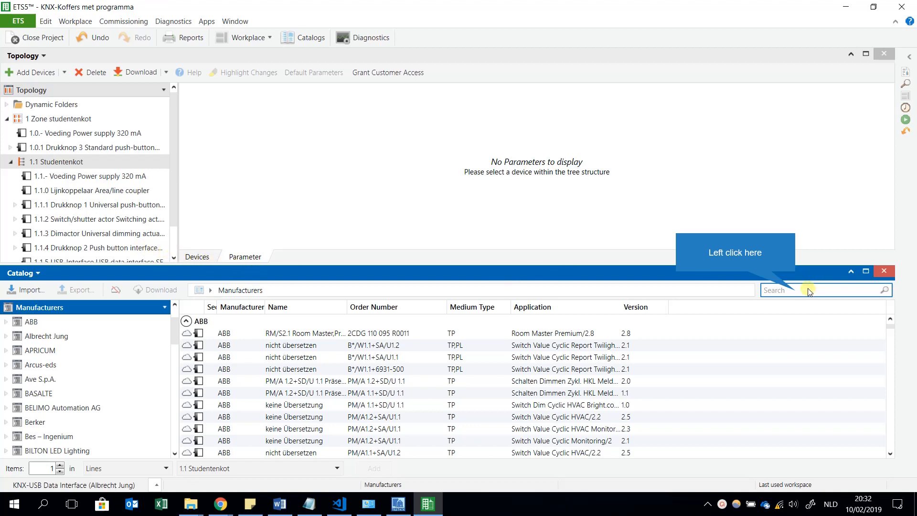
{"action": "left_click", "coordinate": [819, 291]}
{"action": "type", "text": "JUNG KNX net ip router"}
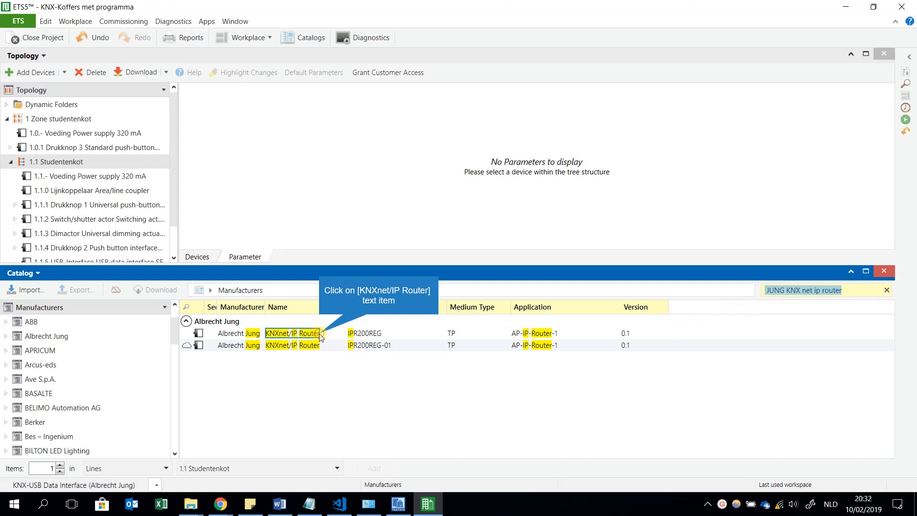
{"action": "left_click", "coordinate": [292, 332]}
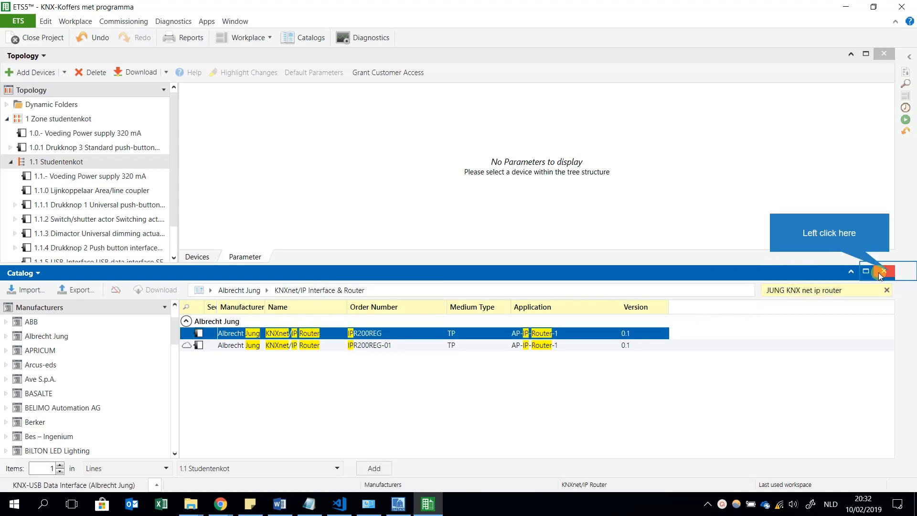
{"action": "left_click", "coordinate": [879, 270]}
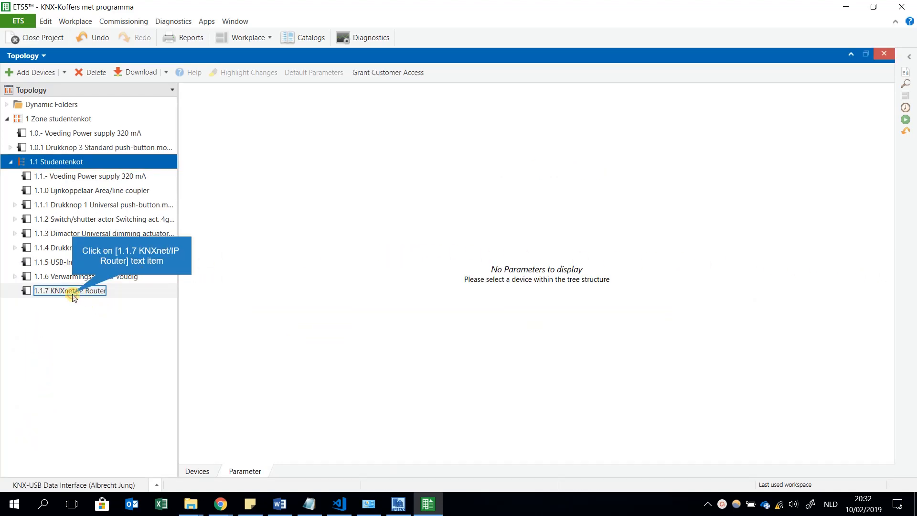
- Show the General parameters of device 1.1.7 KNXnet/IP Router, named KNX IP-Router
{"action": "left_click", "coordinate": [69, 291]}
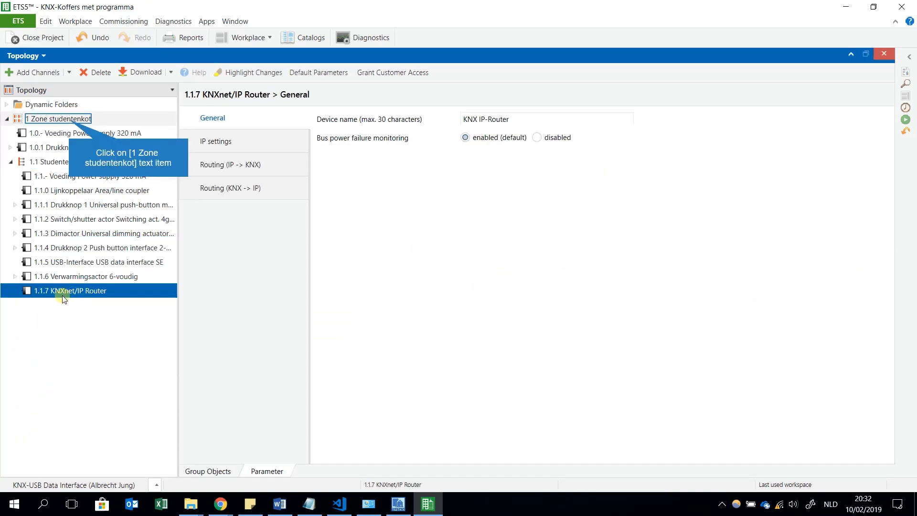
{"action": "mouse_move", "coordinate": [35, 303]}
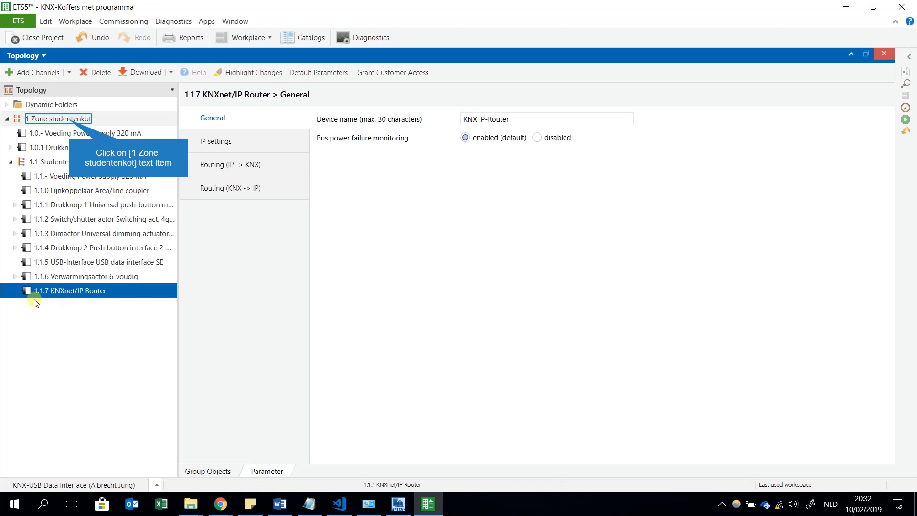
{"action": "mouse_move", "coordinate": [50, 300]}
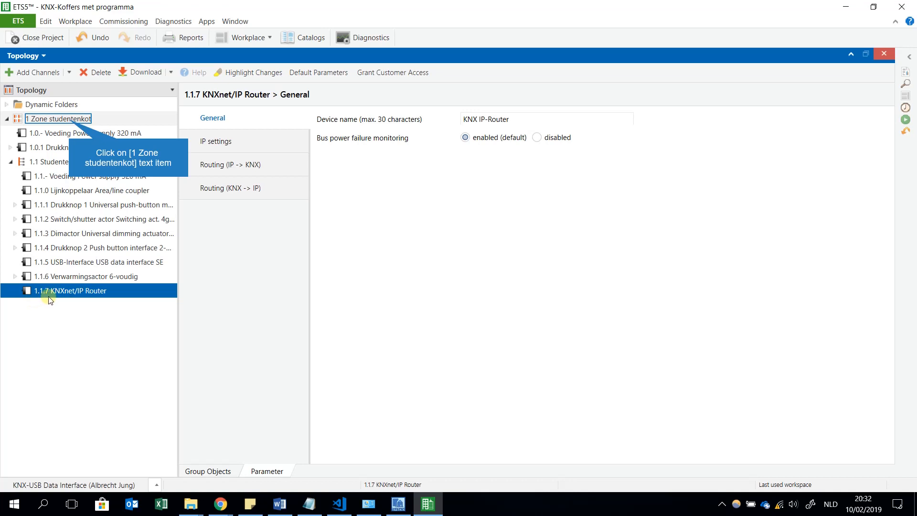
{"action": "mouse_move", "coordinate": [48, 234]}
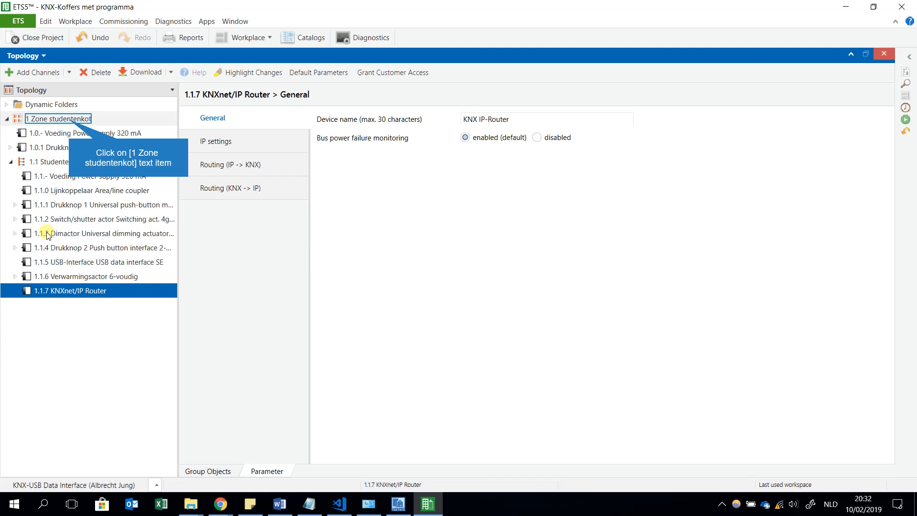
{"action": "mouse_move", "coordinate": [46, 194]}
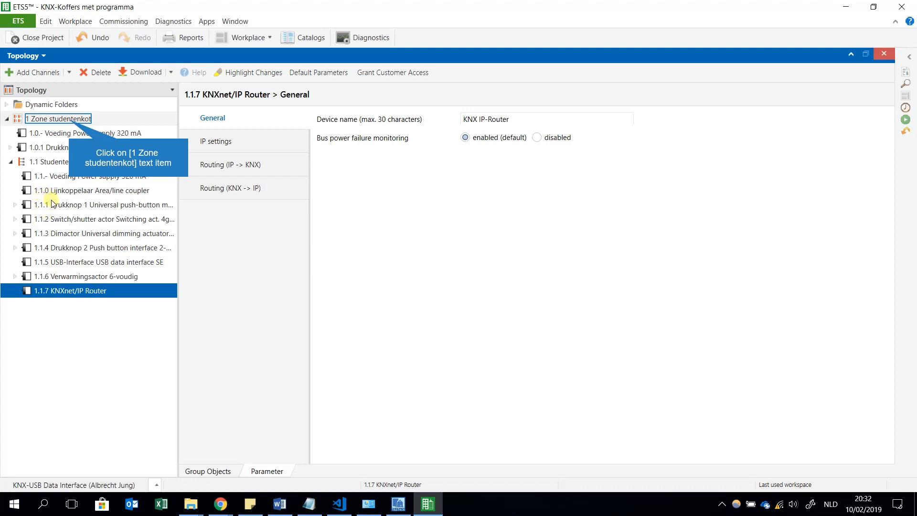
{"action": "mouse_move", "coordinate": [69, 307]}
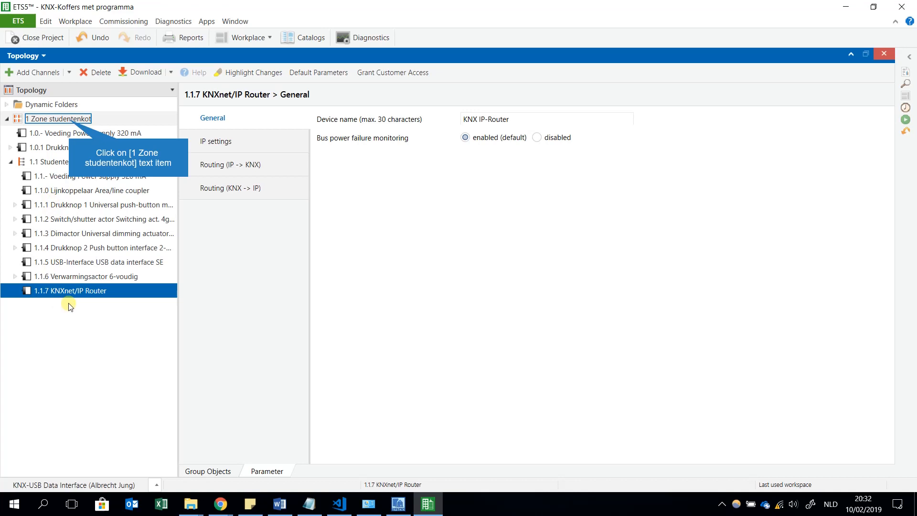
{"action": "mouse_move", "coordinate": [74, 300]}
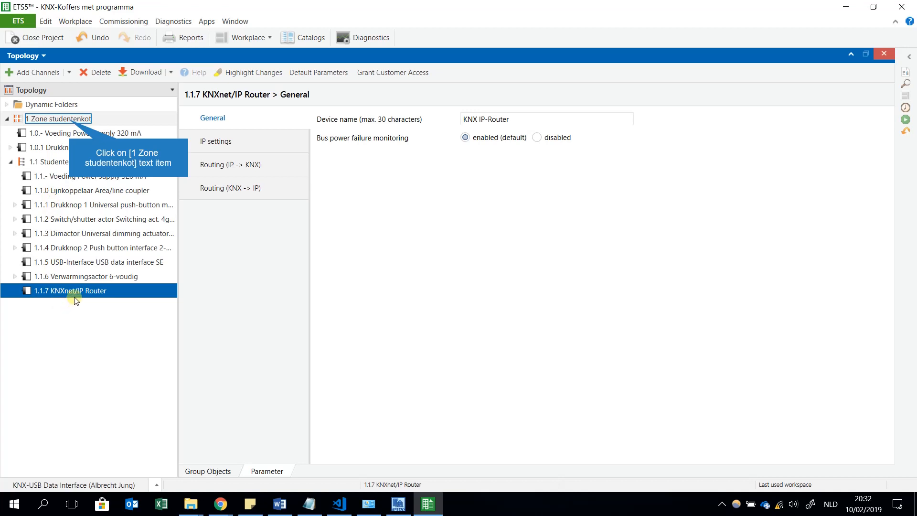
{"action": "mouse_move", "coordinate": [78, 298]}
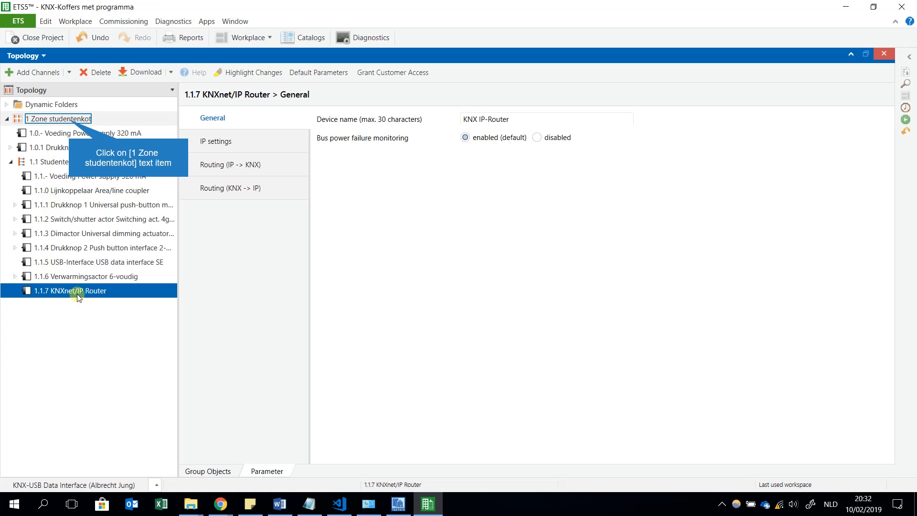
{"action": "mouse_move", "coordinate": [40, 181]}
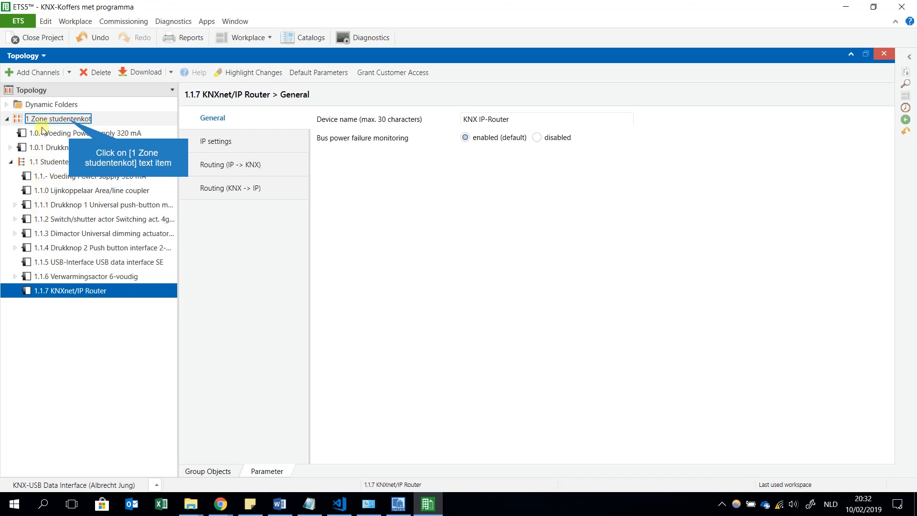
{"action": "mouse_move", "coordinate": [66, 290]}
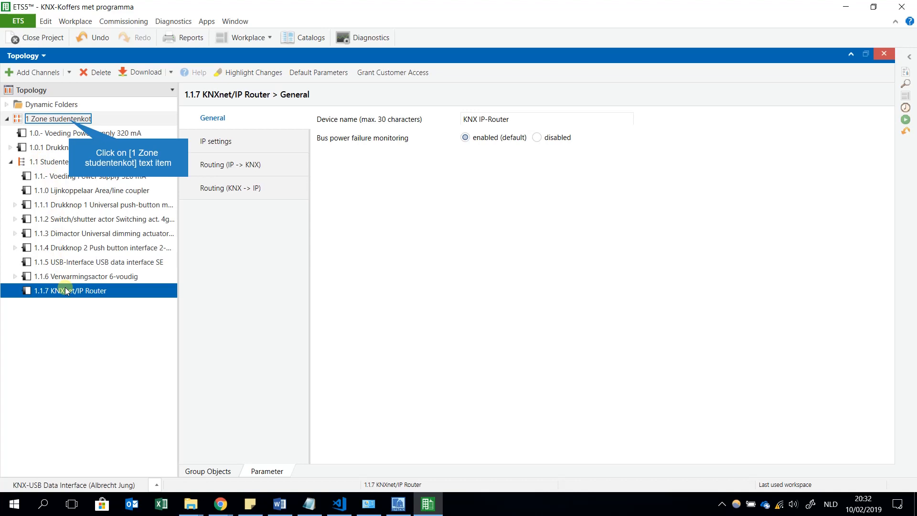
{"action": "mouse_move", "coordinate": [100, 297]}
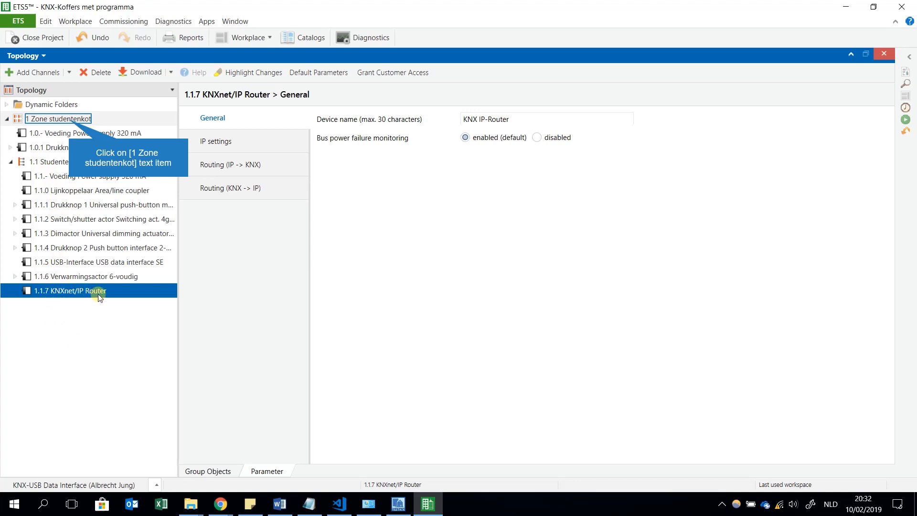
{"action": "mouse_move", "coordinate": [61, 302]}
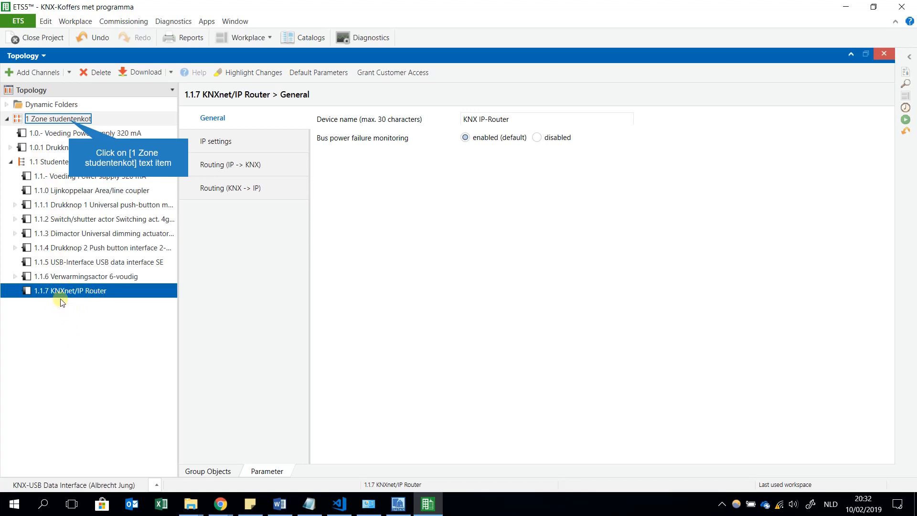
{"action": "mouse_move", "coordinate": [84, 300]}
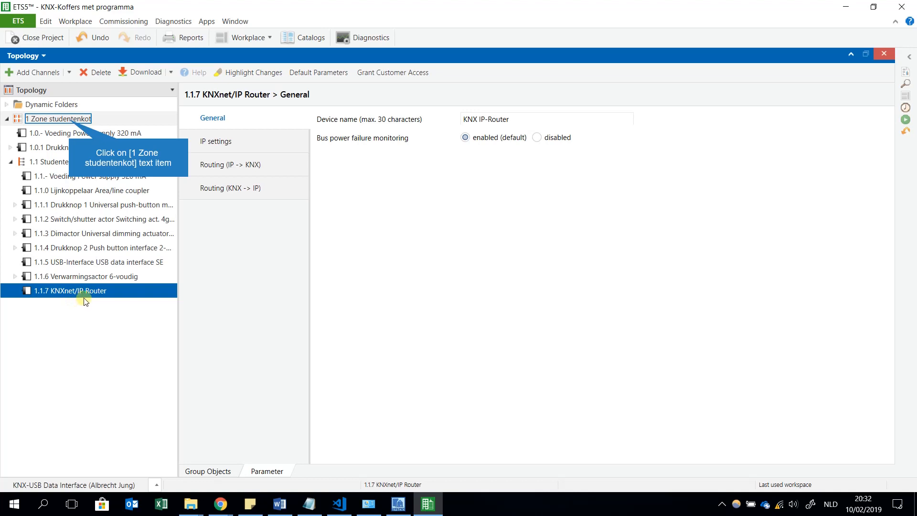
{"action": "mouse_move", "coordinate": [77, 187]}
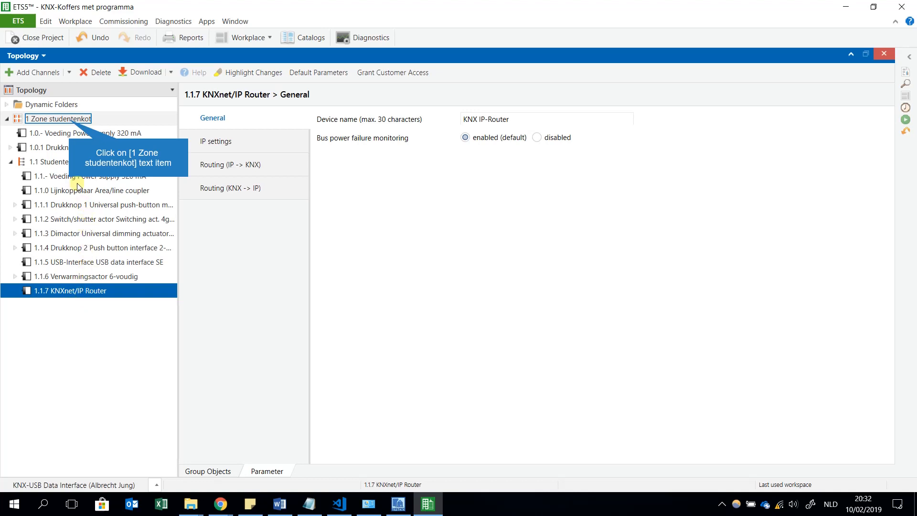
{"action": "mouse_move", "coordinate": [37, 142]}
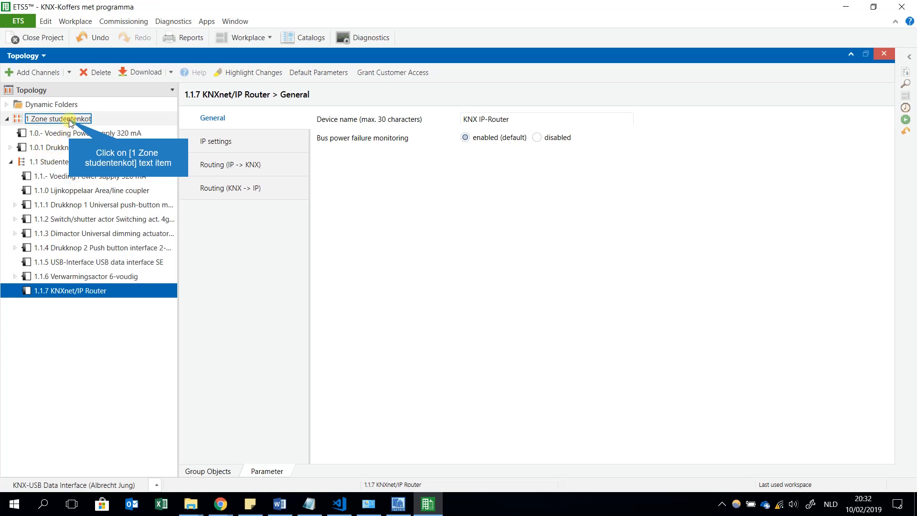
- Review the properties of area 1 Zone studentenkot, leaving the main line medium at TP
{"action": "left_click", "coordinate": [58, 118]}
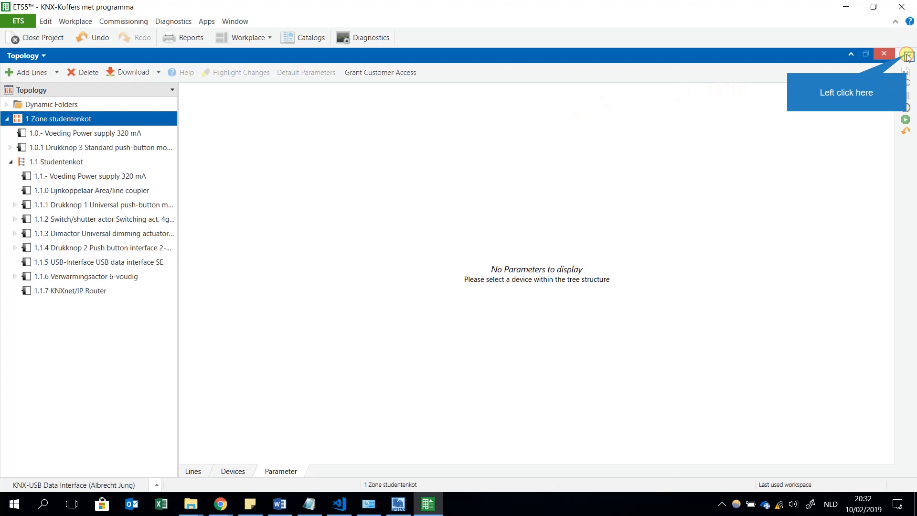
{"action": "left_click", "coordinate": [907, 57]}
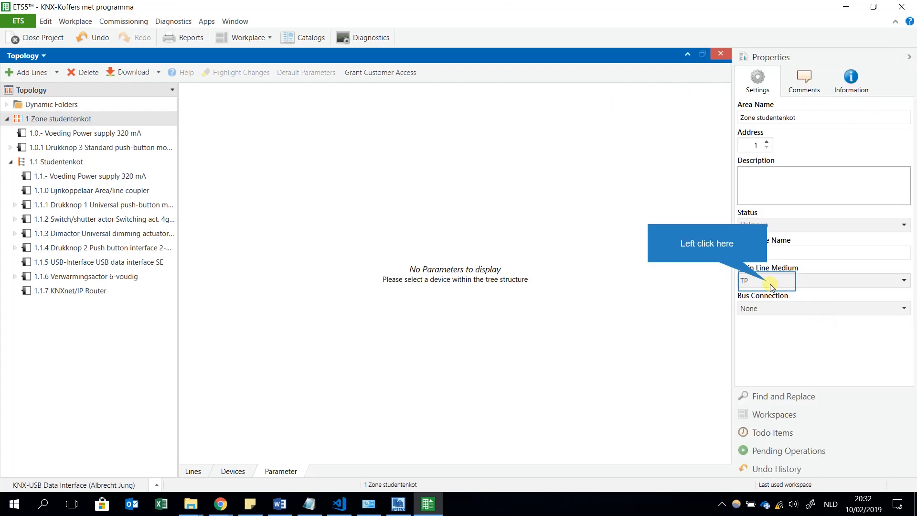
{"action": "left_click", "coordinate": [902, 280]}
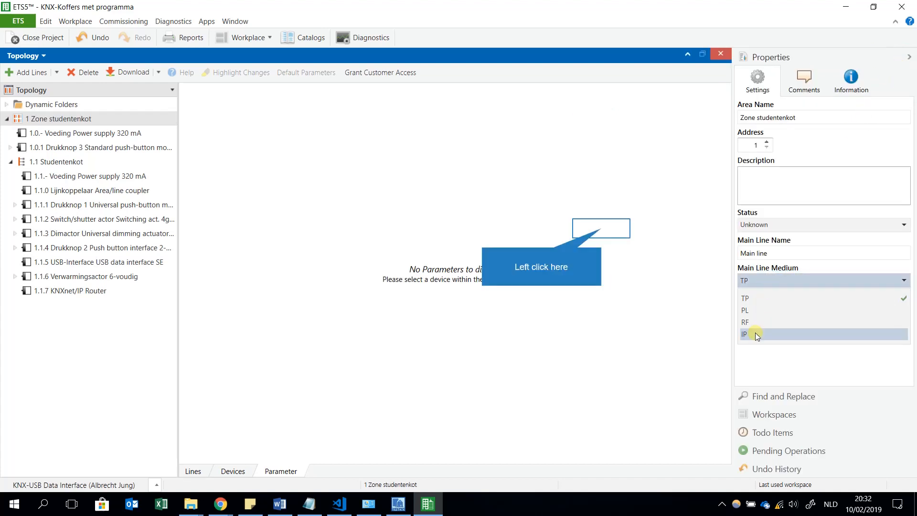
{"action": "mouse_move", "coordinate": [725, 316]}
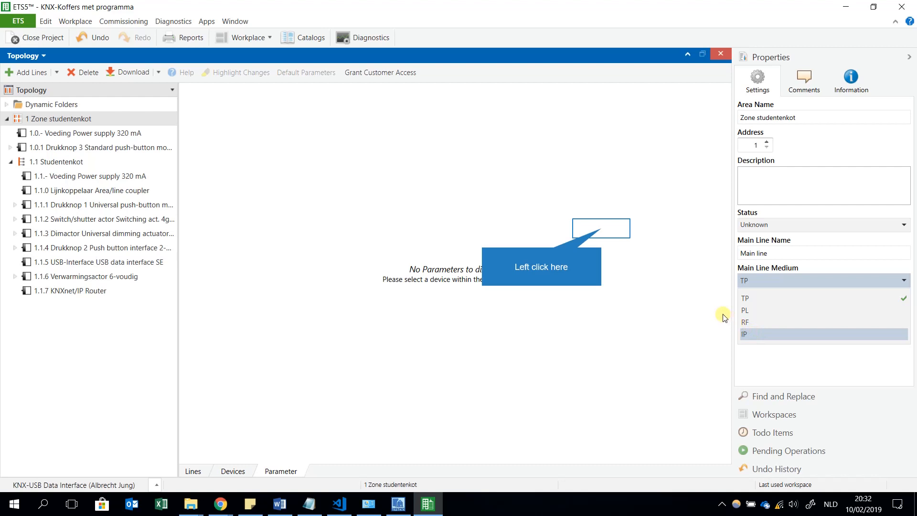
{"action": "mouse_move", "coordinate": [623, 245]}
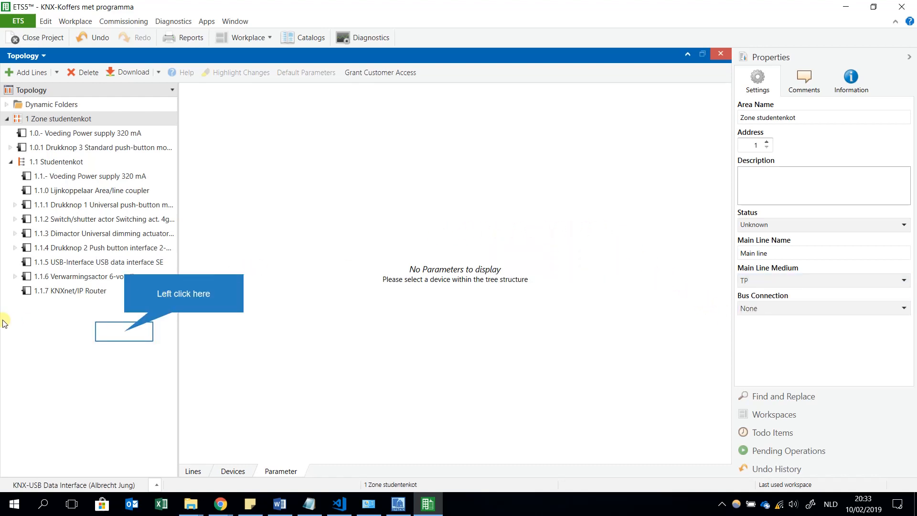
{"action": "mouse_move", "coordinate": [120, 194]}
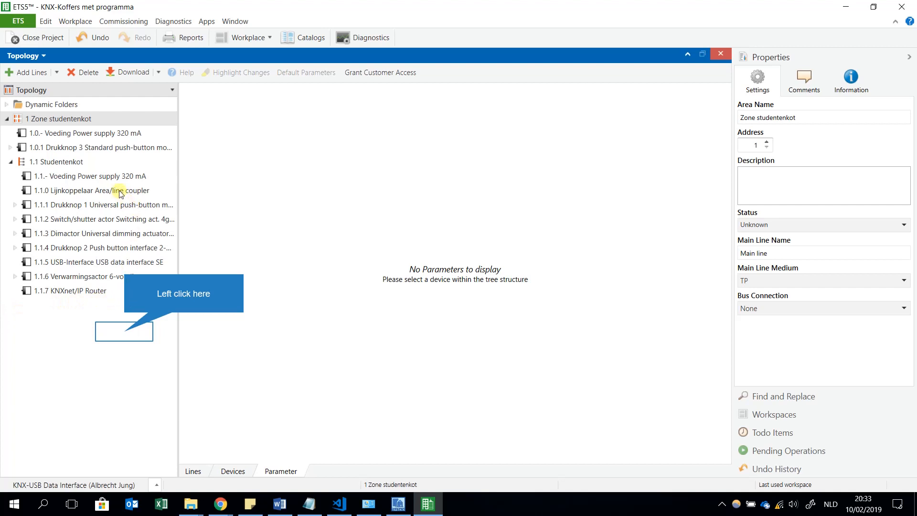
{"action": "mouse_move", "coordinate": [104, 247]}
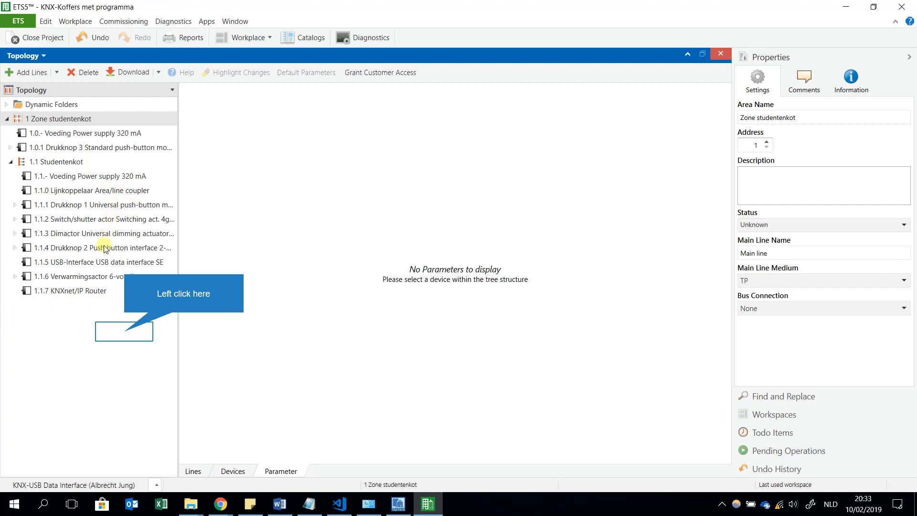
{"action": "mouse_move", "coordinate": [78, 286]}
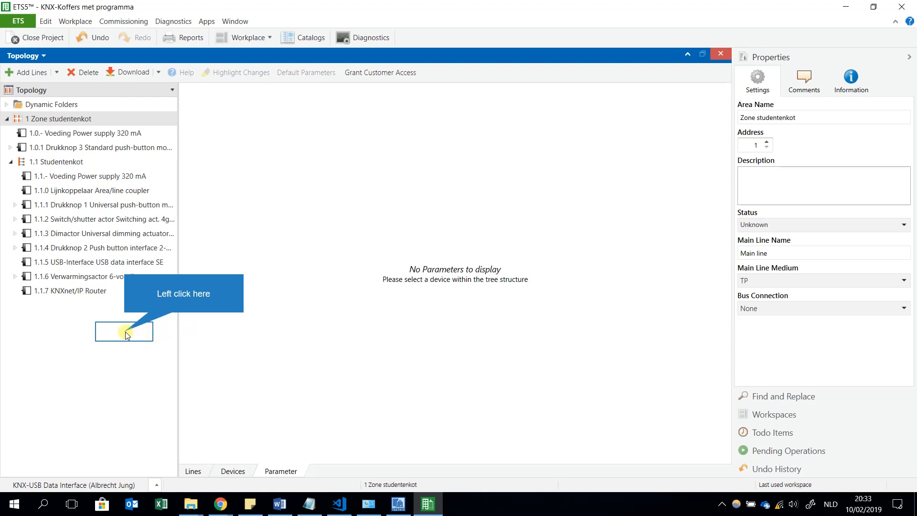
{"action": "left_click", "coordinate": [58, 119]}
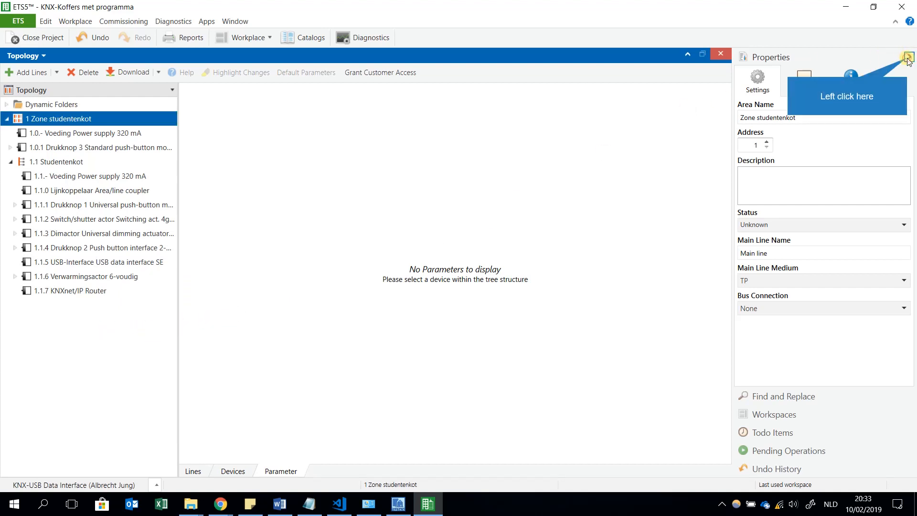
- Show the 1.1.7 KNXnet/IP Router's IP settings and keep the IP assignment method at DHCP
{"action": "left_click", "coordinate": [906, 56]}
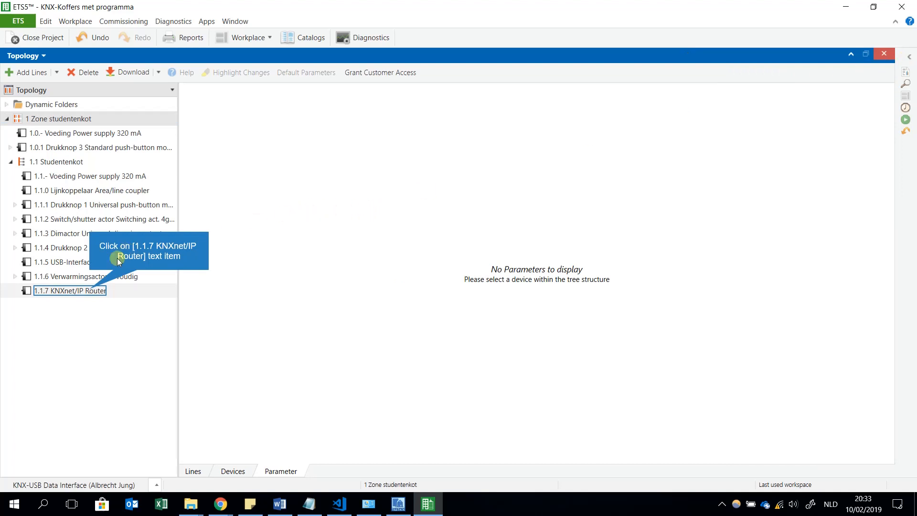
{"action": "left_click", "coordinate": [70, 291]}
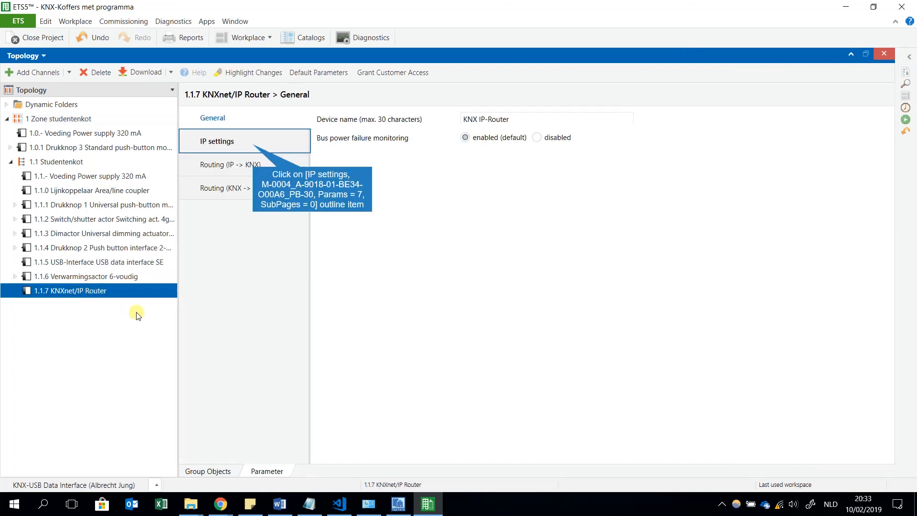
{"action": "mouse_move", "coordinate": [265, 208]}
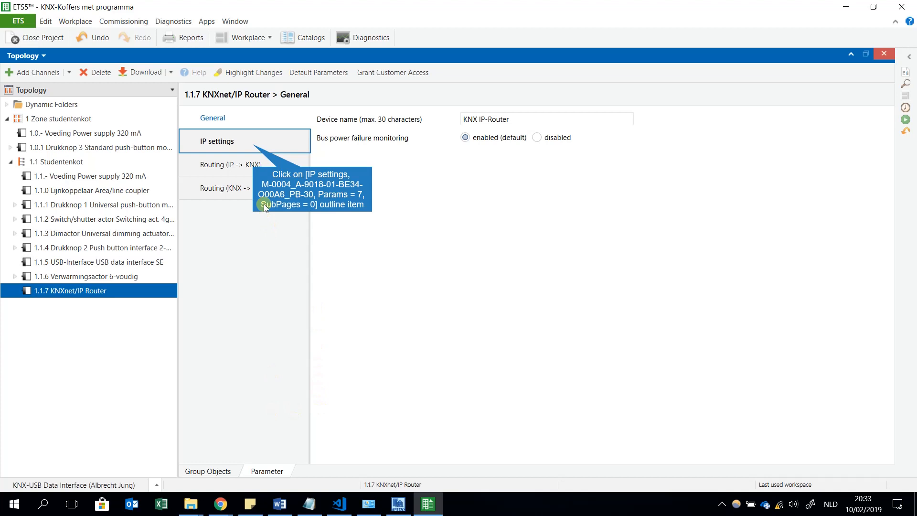
{"action": "mouse_move", "coordinate": [229, 121]}
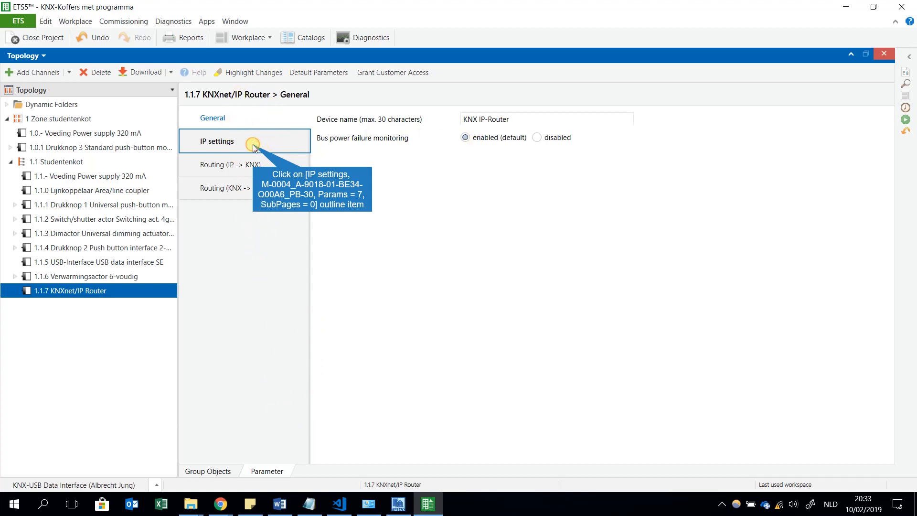
{"action": "left_click", "coordinate": [217, 142]}
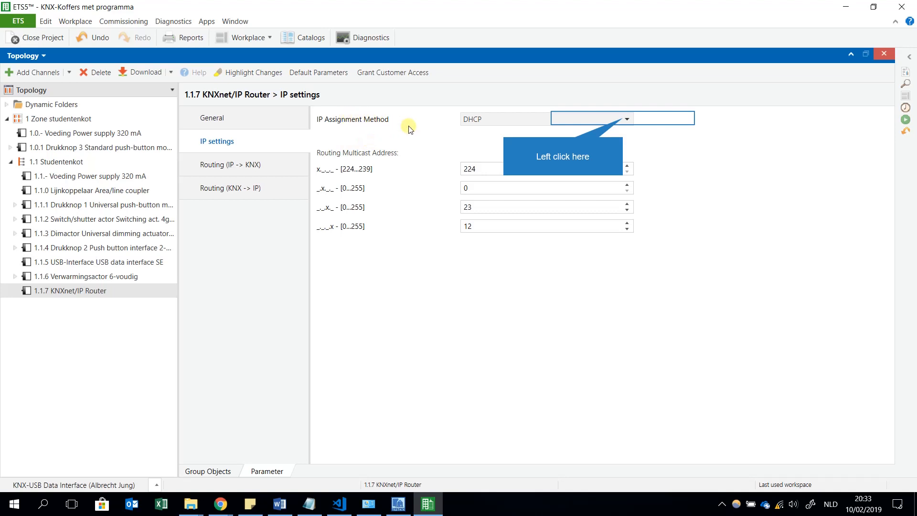
{"action": "mouse_move", "coordinate": [474, 127]}
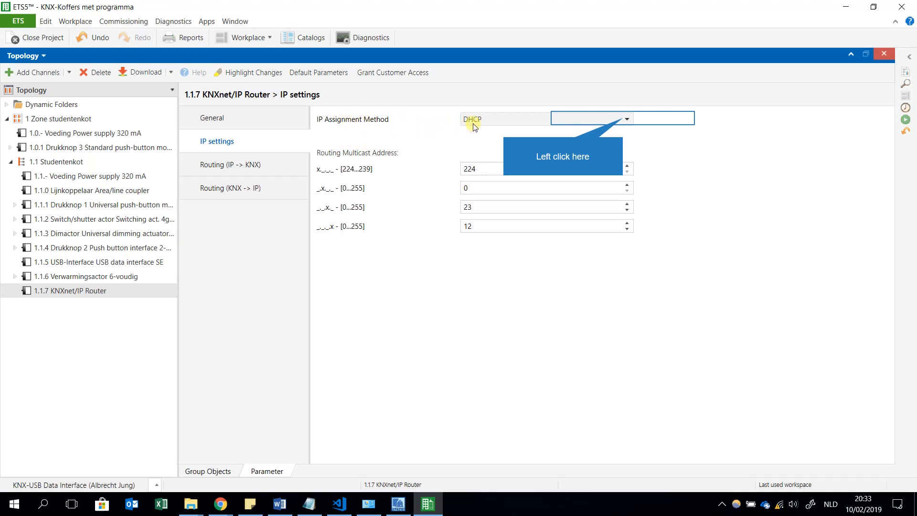
{"action": "mouse_move", "coordinate": [596, 121]}
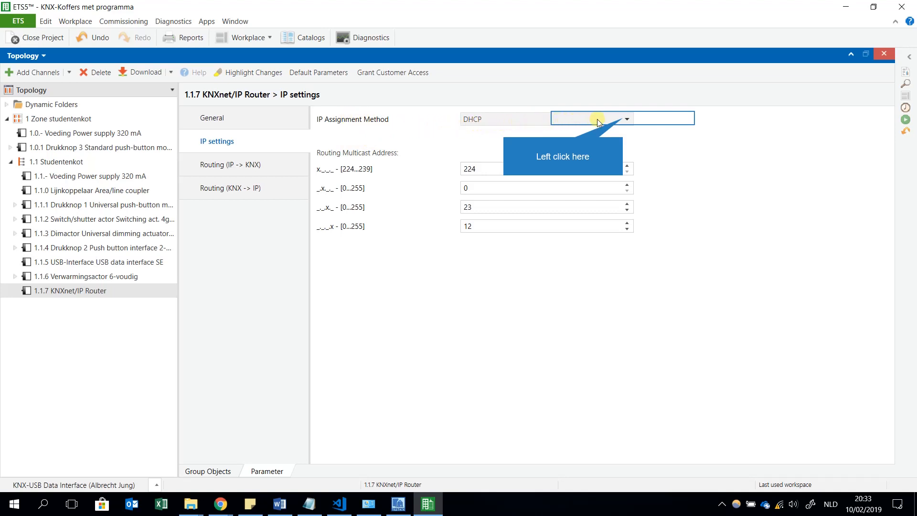
{"action": "mouse_move", "coordinate": [622, 121]}
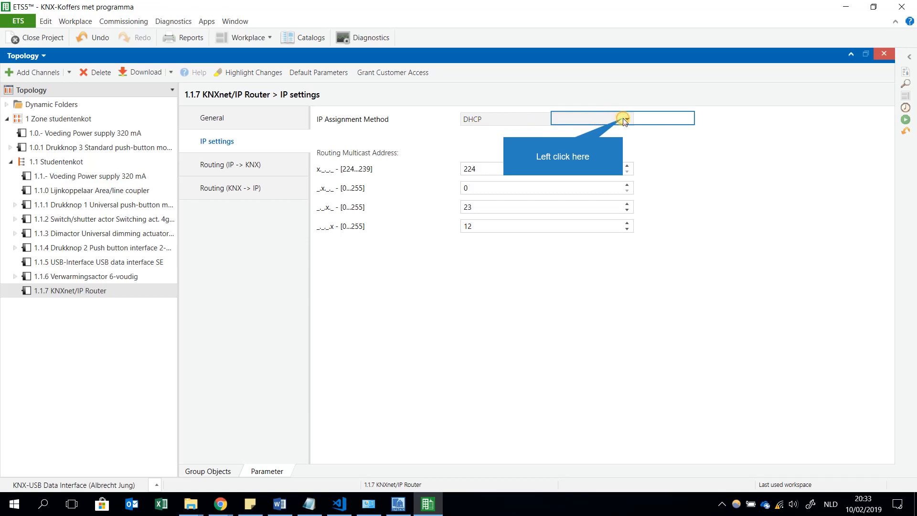
{"action": "left_click", "coordinate": [622, 118]}
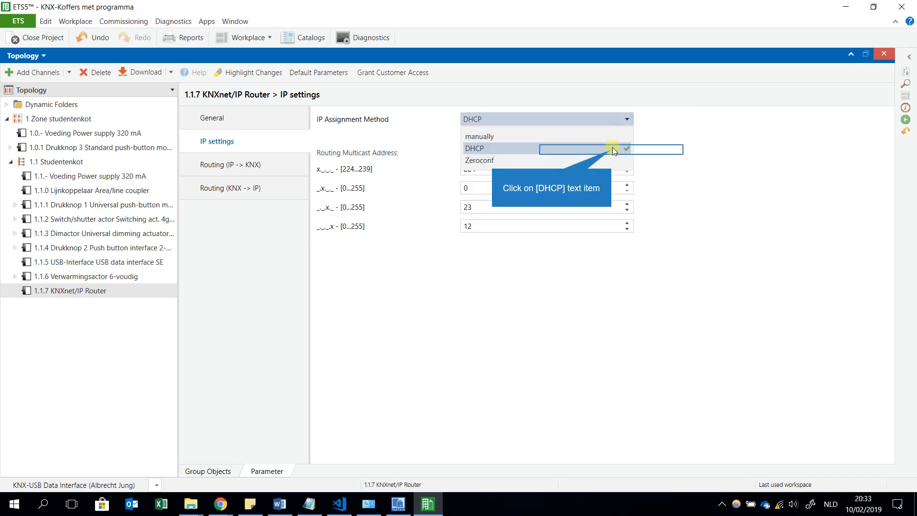
{"action": "left_click", "coordinate": [475, 148]}
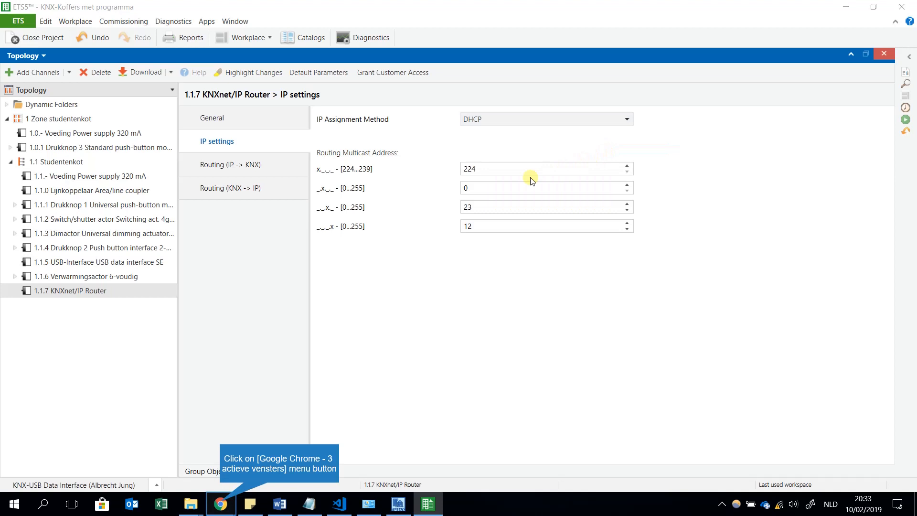
{"action": "mouse_move", "coordinate": [350, 328]}
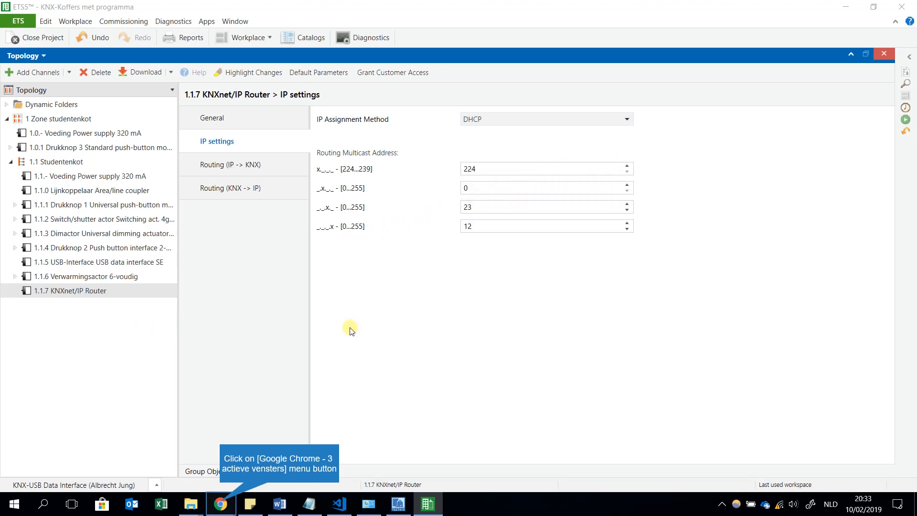
{"action": "mouse_move", "coordinate": [302, 403]}
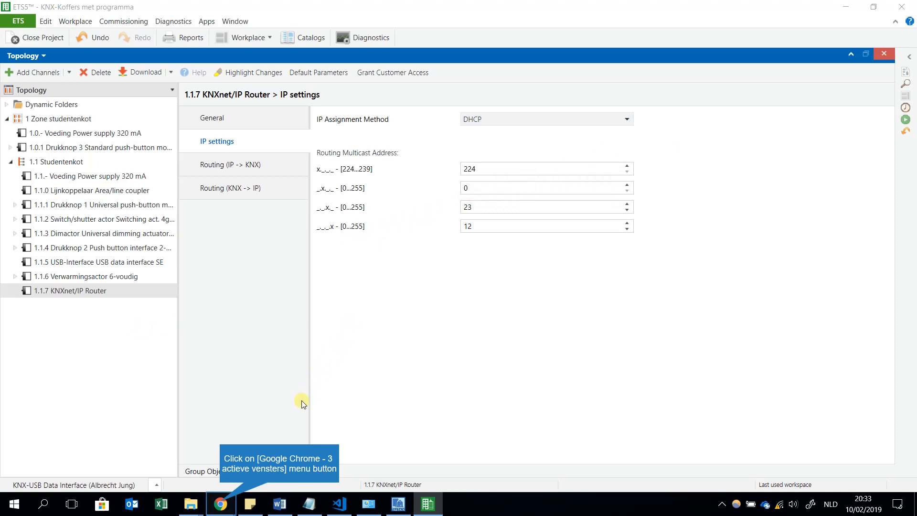
{"action": "mouse_move", "coordinate": [237, 499]}
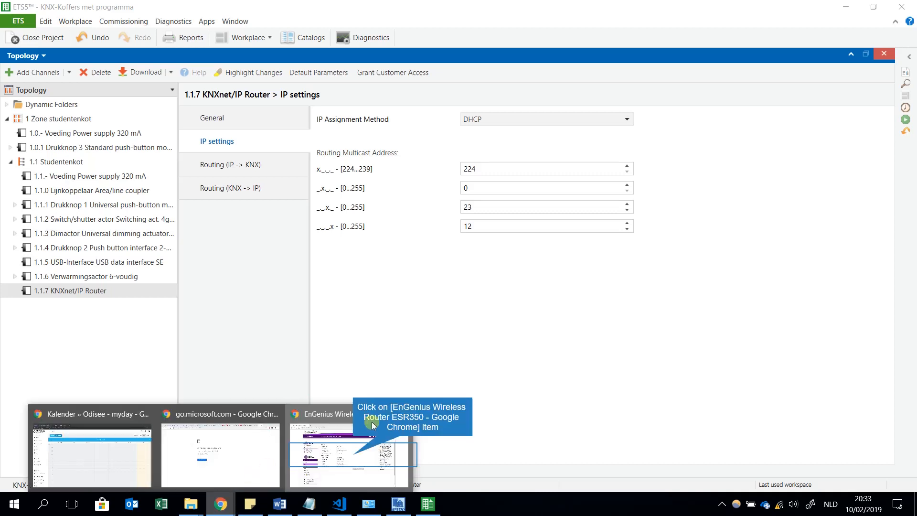
- Switch to the EnGenius ESR350 LAN page in Chrome and check the Windows Wi-Fi network list
{"action": "left_click", "coordinate": [349, 453]}
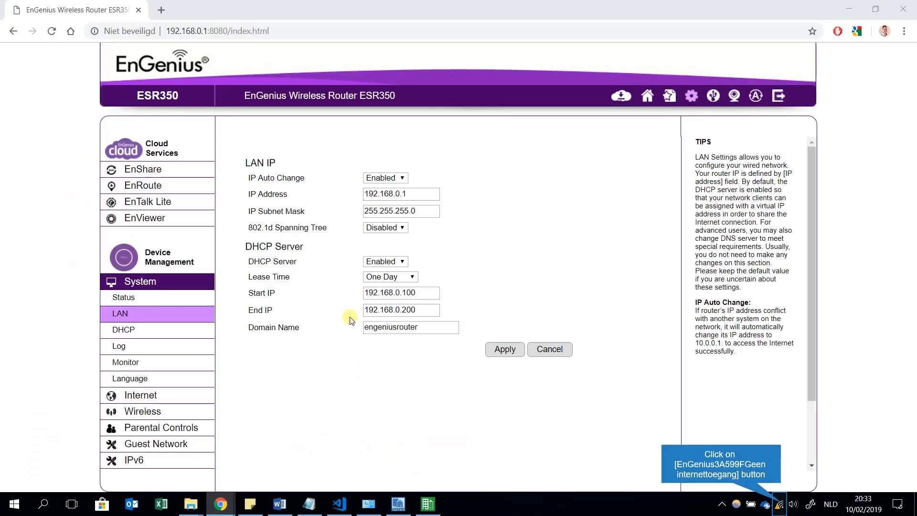
{"action": "mouse_move", "coordinate": [171, 45]}
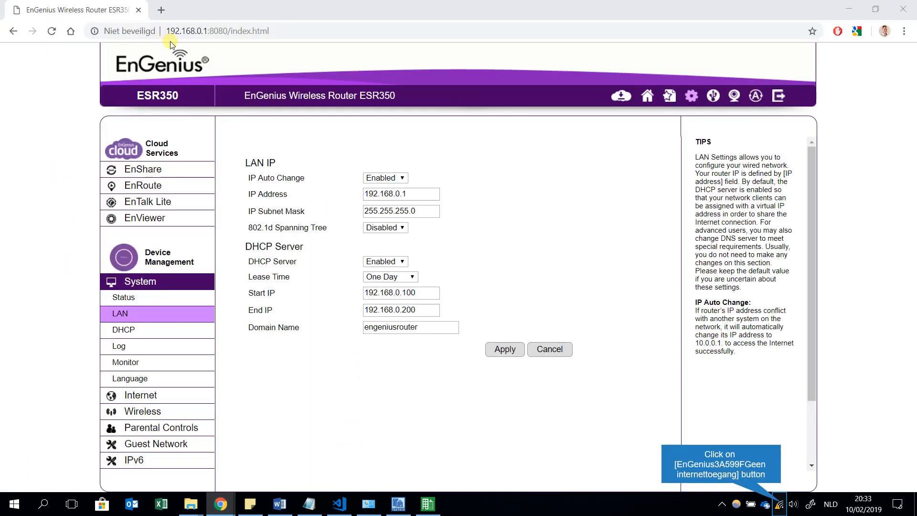
{"action": "mouse_move", "coordinate": [187, 45]}
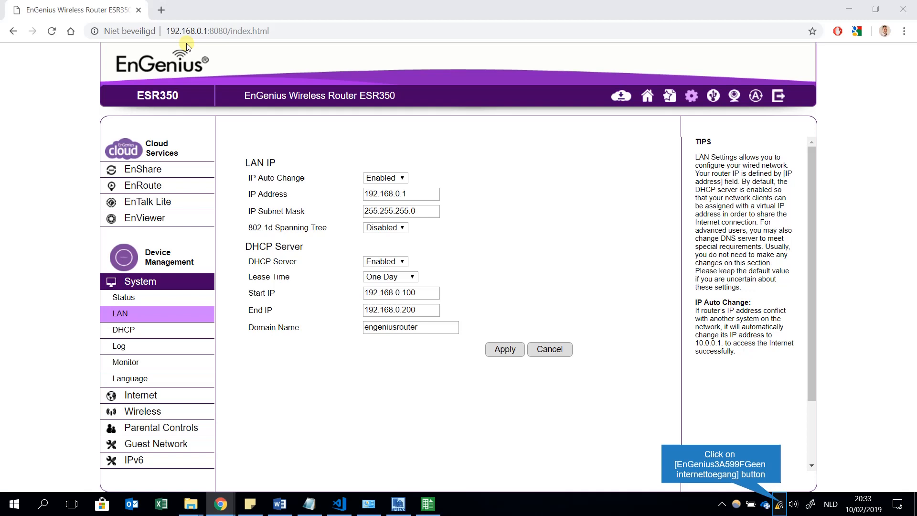
{"action": "mouse_move", "coordinate": [205, 48]}
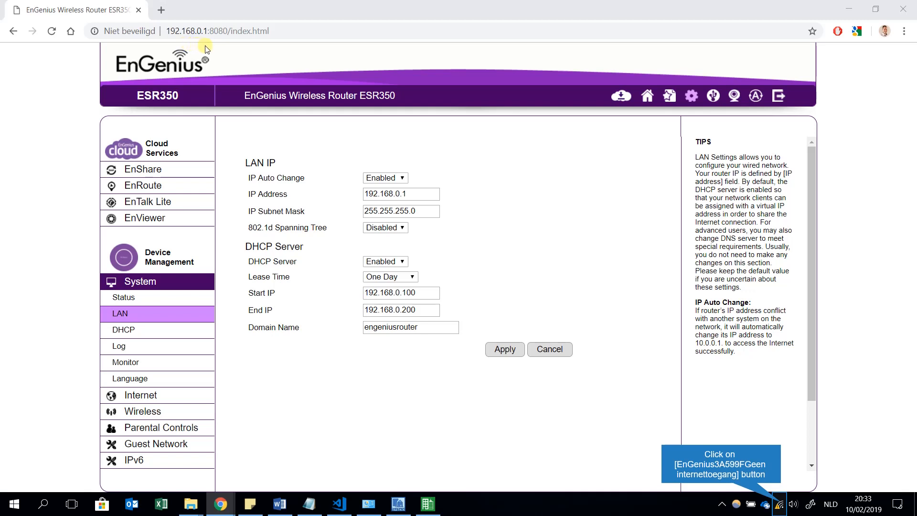
{"action": "mouse_move", "coordinate": [821, 485]}
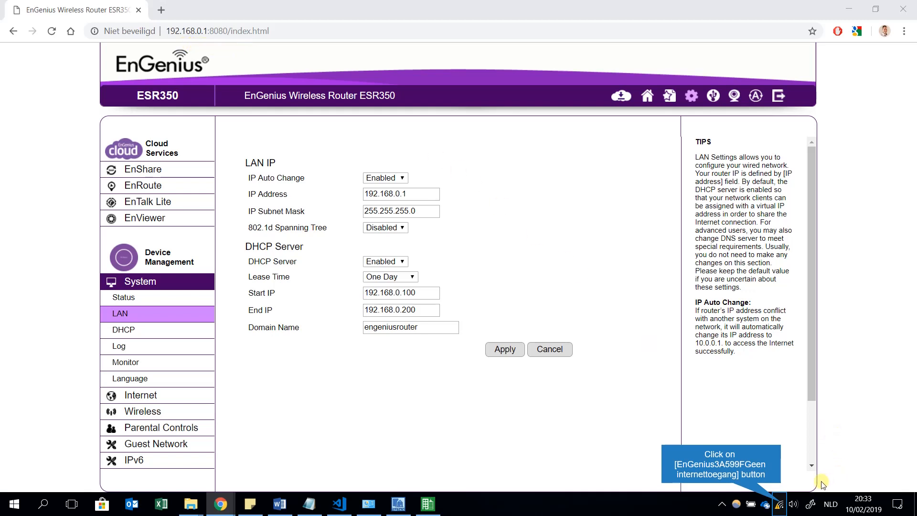
{"action": "left_click", "coordinate": [779, 504]}
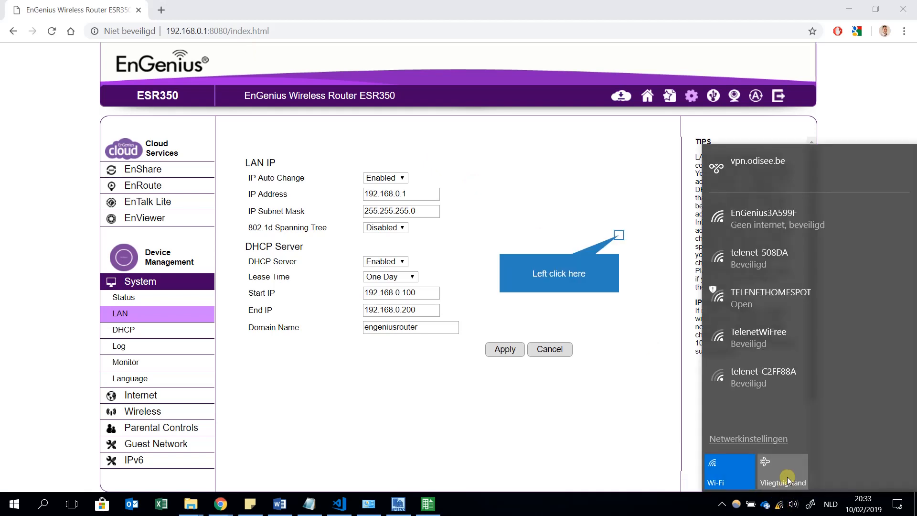
{"action": "mouse_move", "coordinate": [755, 224]}
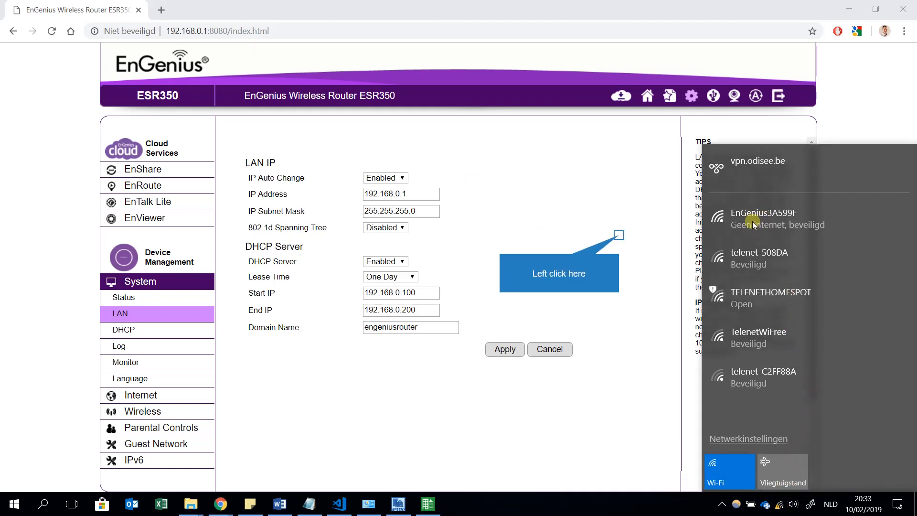
{"action": "mouse_move", "coordinate": [619, 239]}
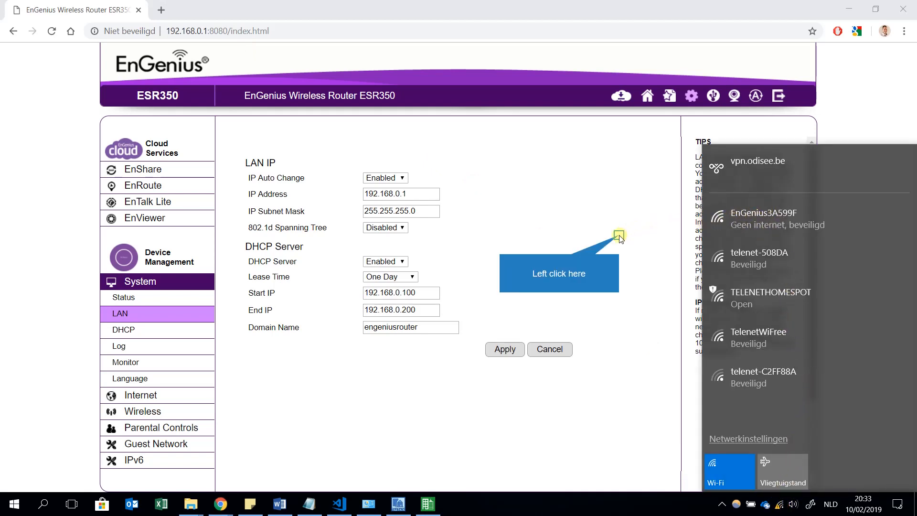
{"action": "left_click", "coordinate": [570, 236]}
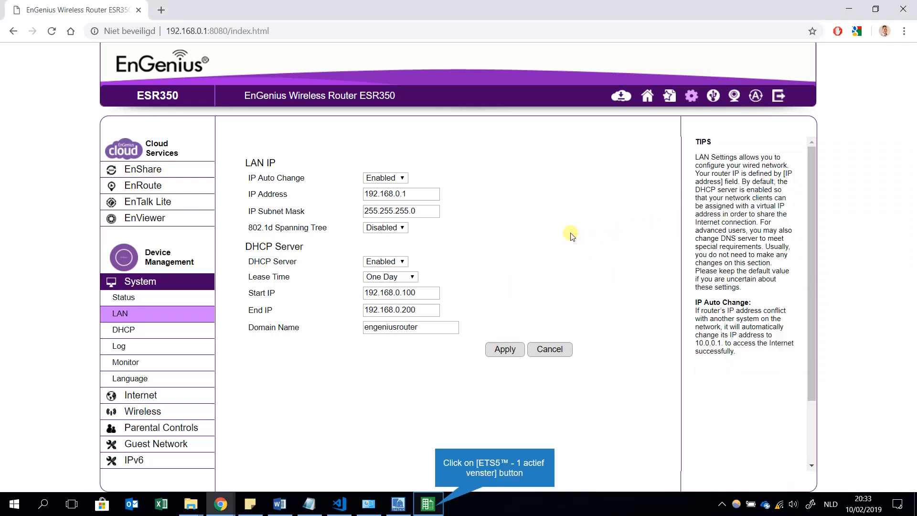
{"action": "mouse_move", "coordinate": [378, 248]}
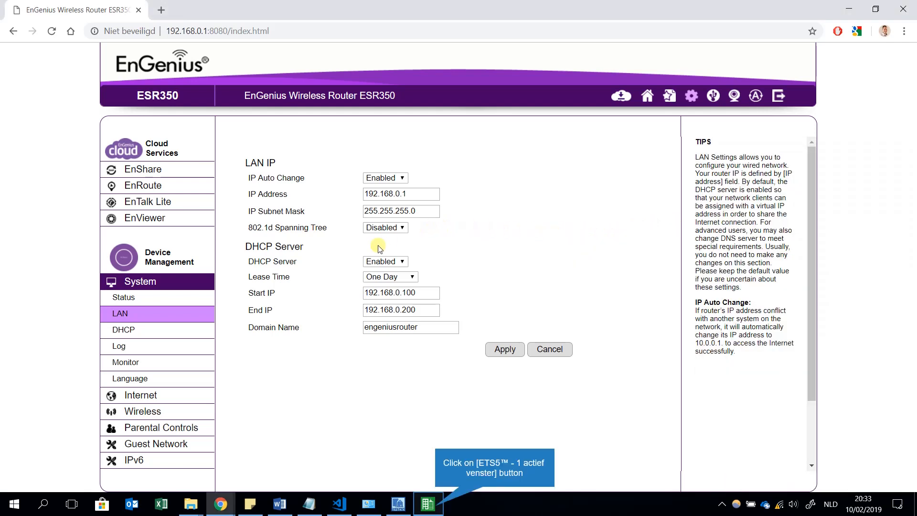
{"action": "mouse_move", "coordinate": [447, 506]}
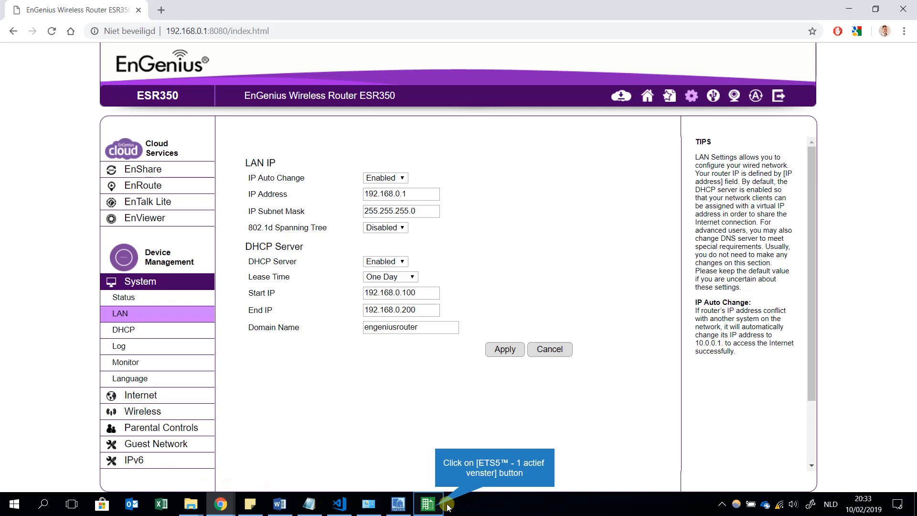
- Set the KNXnet/IP Router's IP assignment method to manual, showing 192.168.1.100 / 255.255.255.0 / 192.168.1.1
{"action": "left_click", "coordinate": [428, 504]}
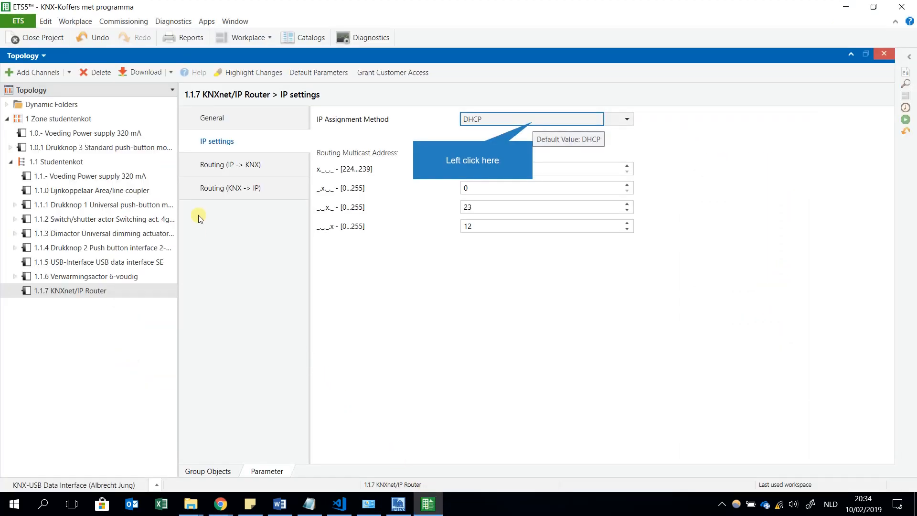
{"action": "mouse_move", "coordinate": [526, 118]}
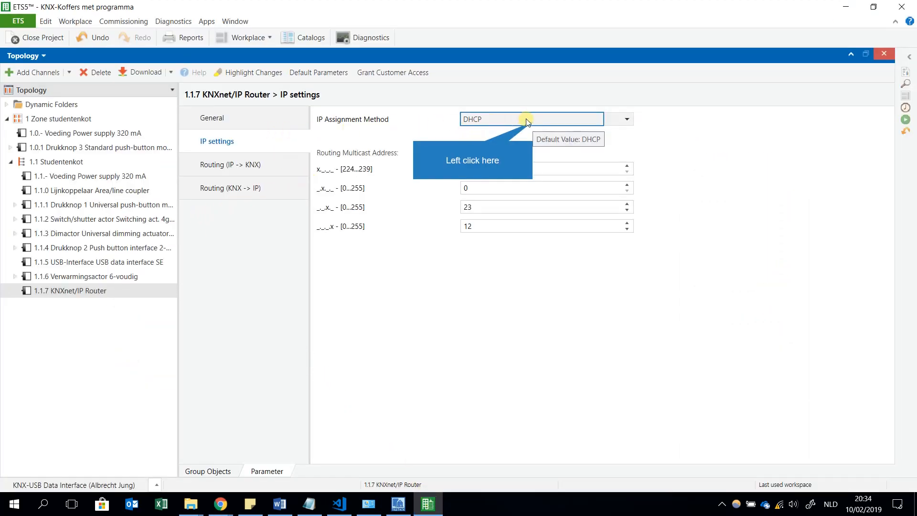
{"action": "left_click", "coordinate": [627, 119]}
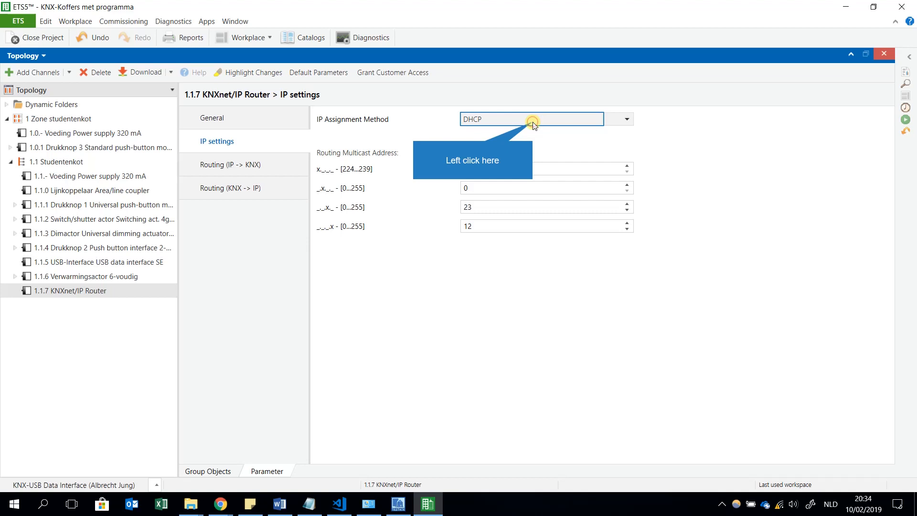
{"action": "left_click", "coordinate": [626, 119]}
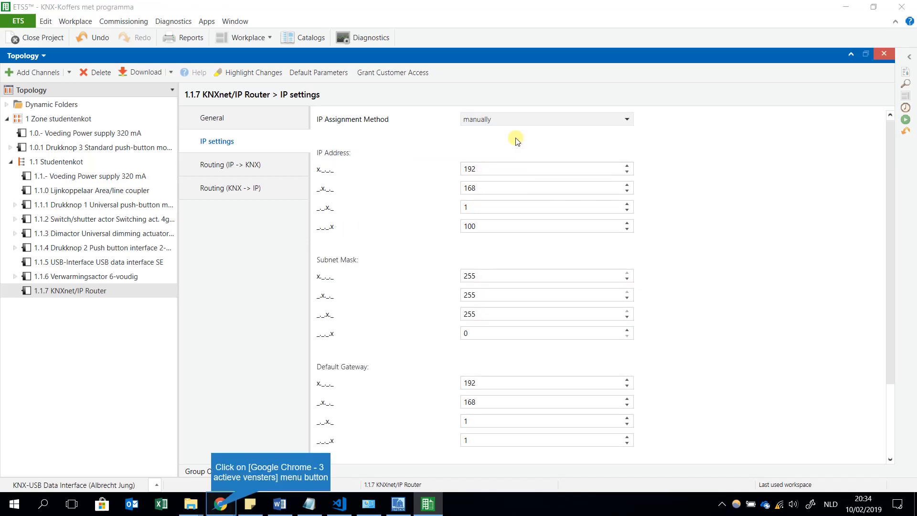
{"action": "mouse_move", "coordinate": [411, 170]}
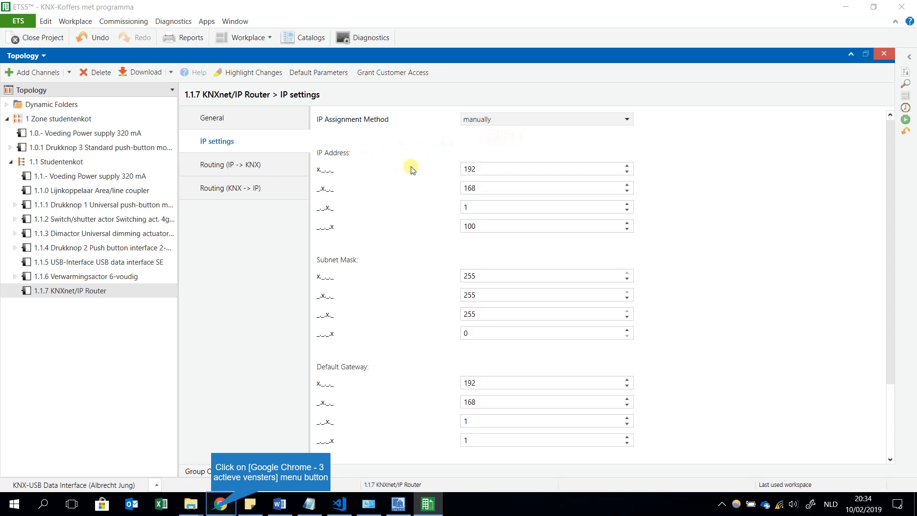
{"action": "mouse_move", "coordinate": [472, 220]}
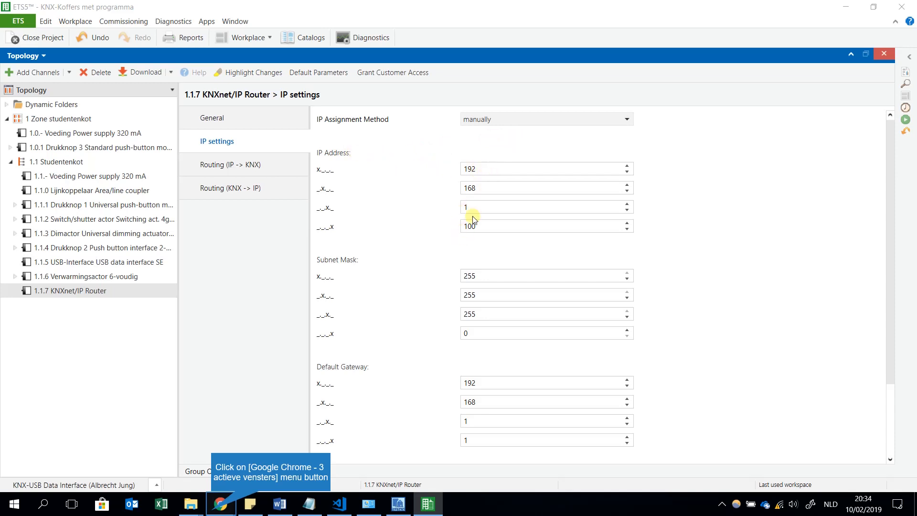
{"action": "mouse_move", "coordinate": [473, 178]}
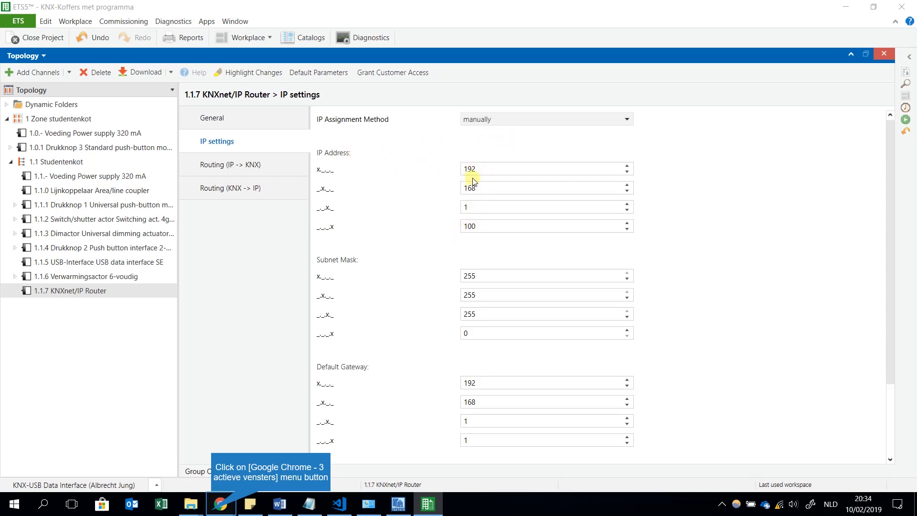
{"action": "mouse_move", "coordinate": [504, 179]}
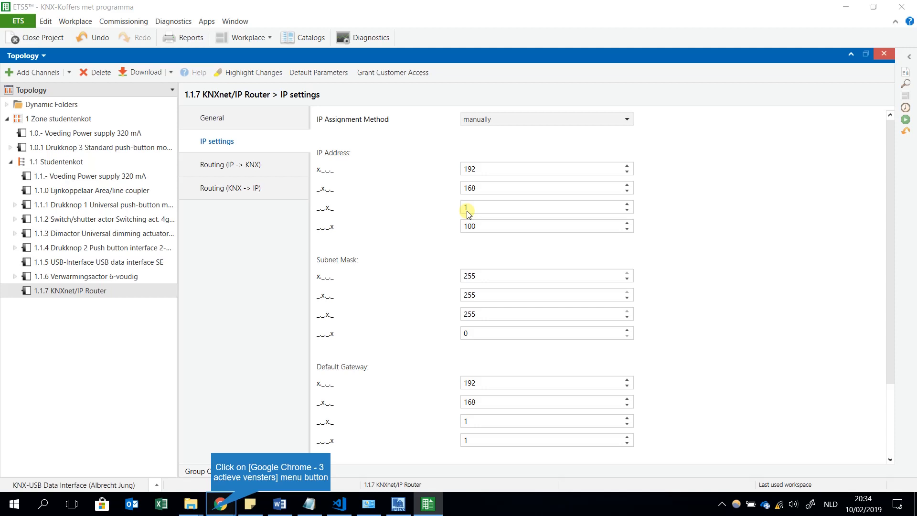
{"action": "mouse_move", "coordinate": [204, 504]}
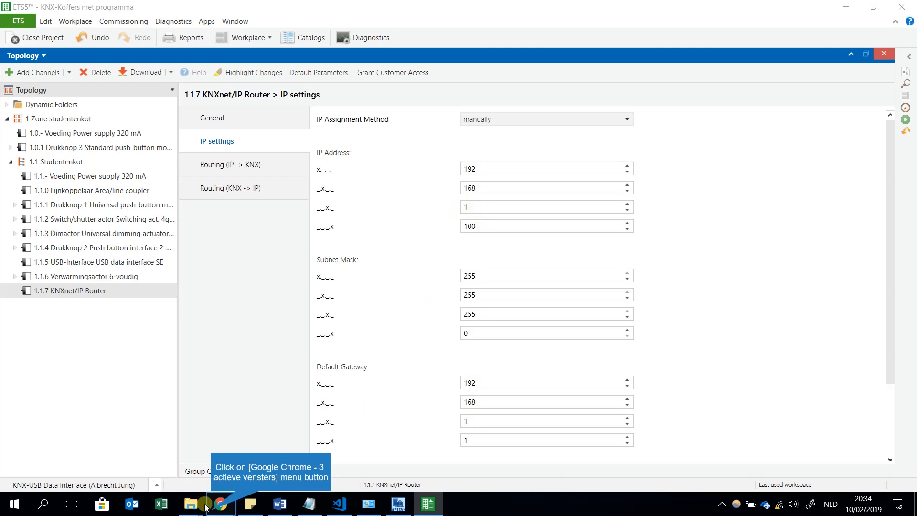
- Switch to the EnGenius ESR350 LAN page showing router address 192.168.0.1 and DHCP range 192.168.0.100–200
{"action": "left_click", "coordinate": [219, 504]}
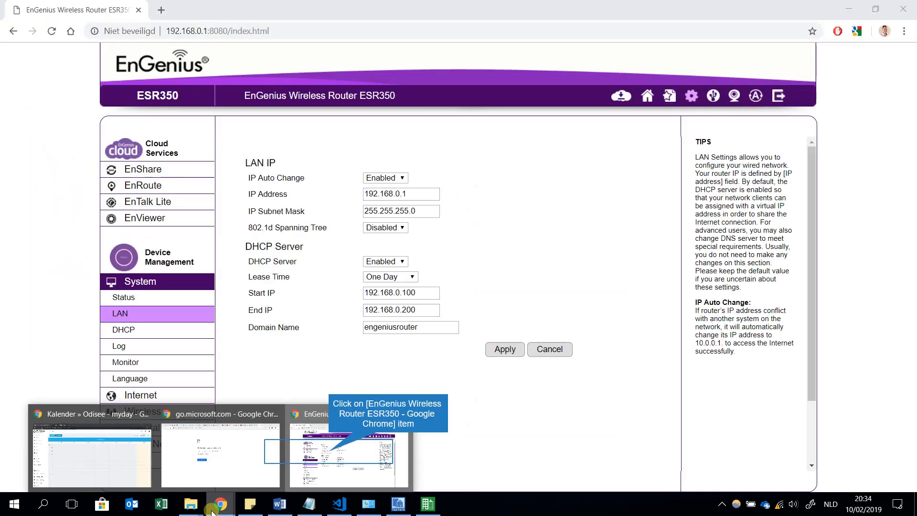
{"action": "mouse_move", "coordinate": [331, 454]}
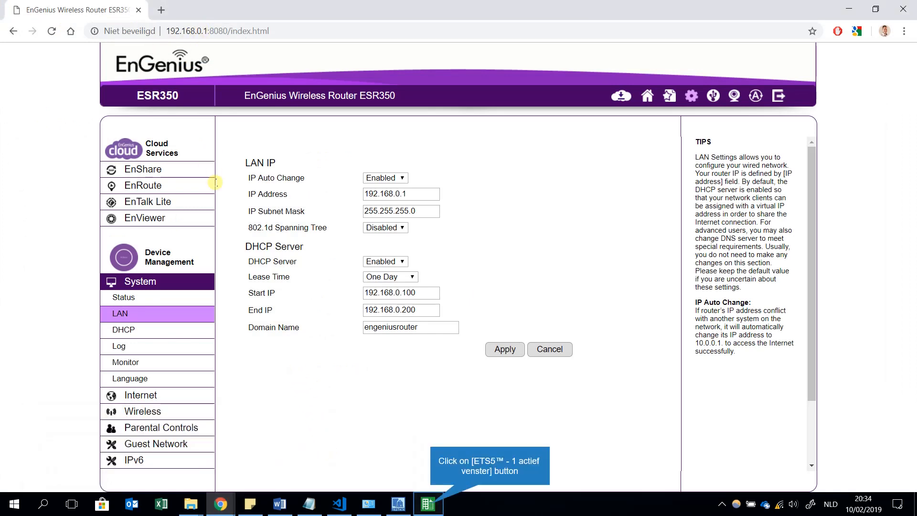
{"action": "mouse_move", "coordinate": [426, 380]}
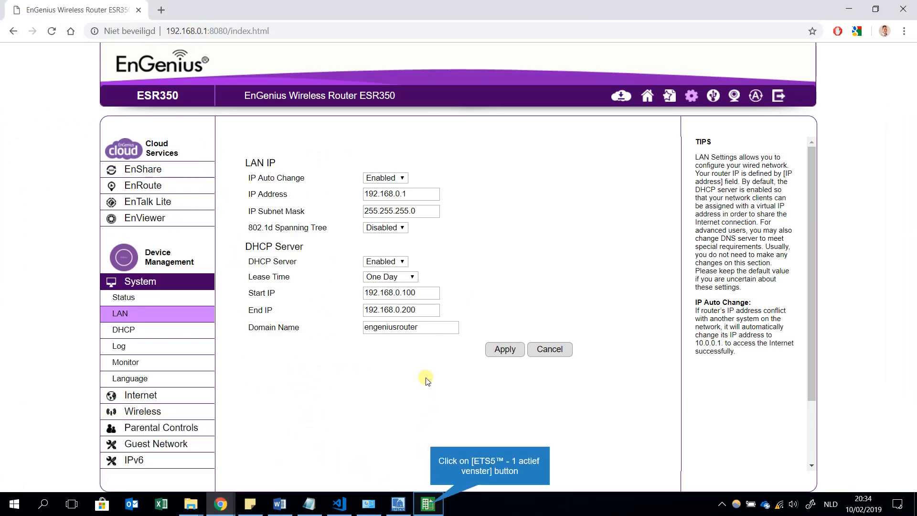
{"action": "mouse_move", "coordinate": [475, 317]}
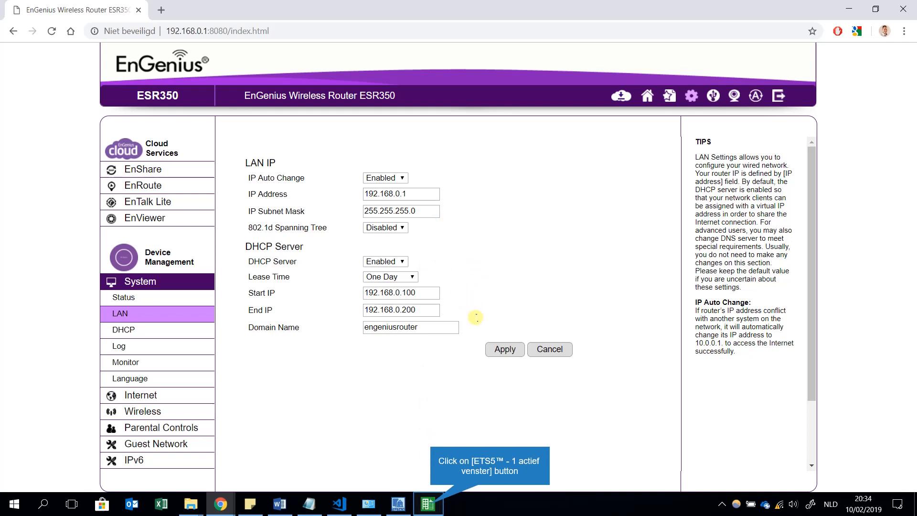
{"action": "mouse_move", "coordinate": [479, 309]}
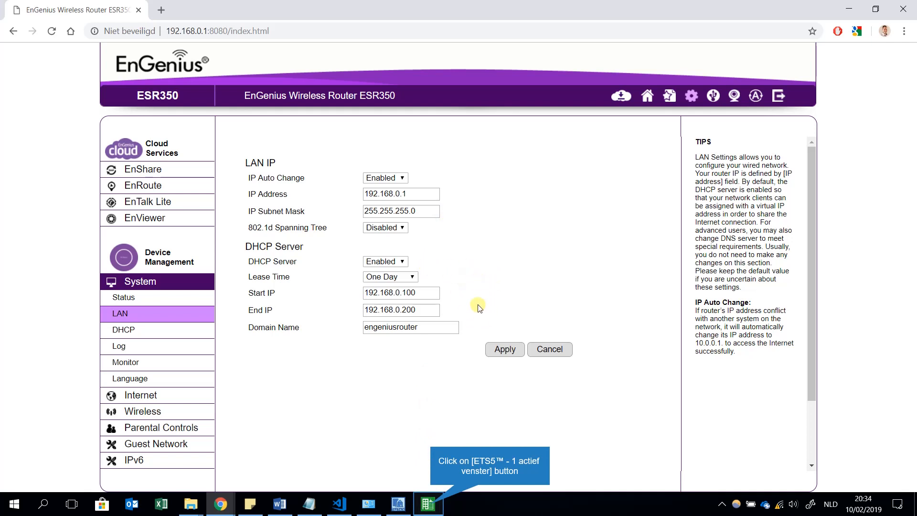
{"action": "mouse_move", "coordinate": [473, 295]}
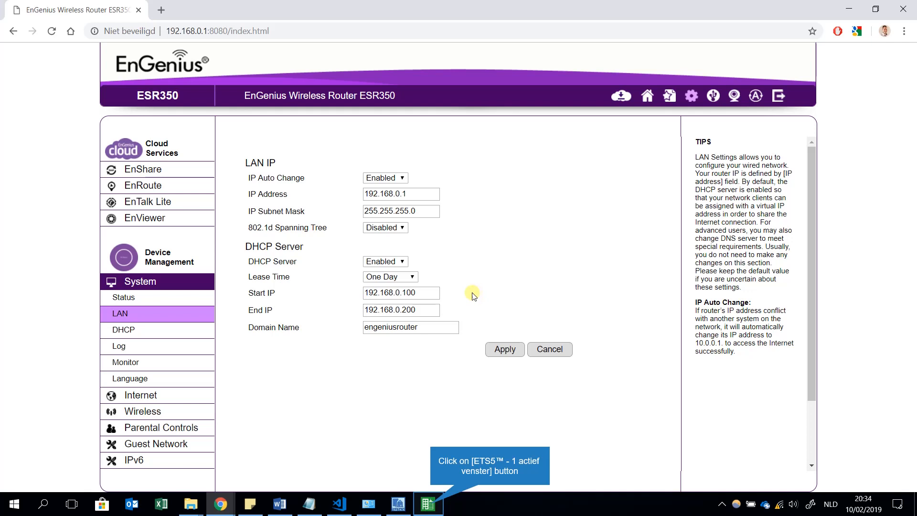
{"action": "mouse_move", "coordinate": [467, 321]}
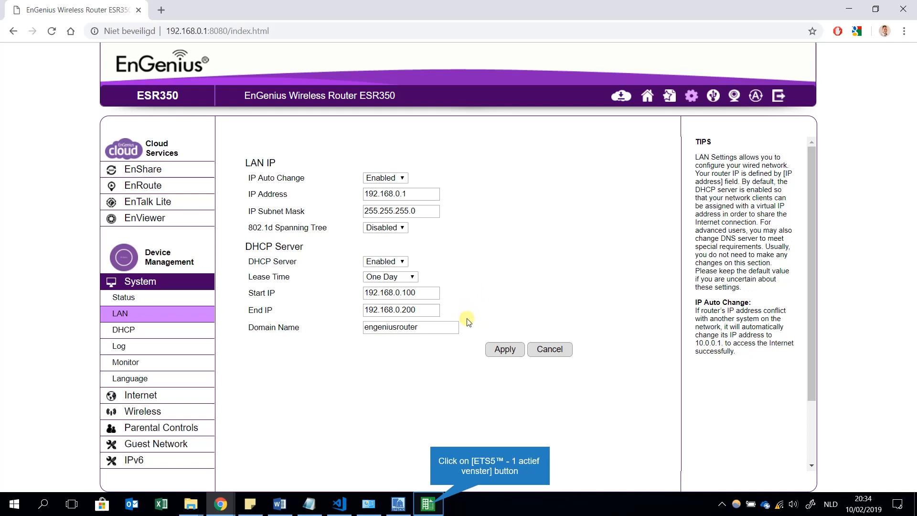
{"action": "mouse_move", "coordinate": [458, 278]}
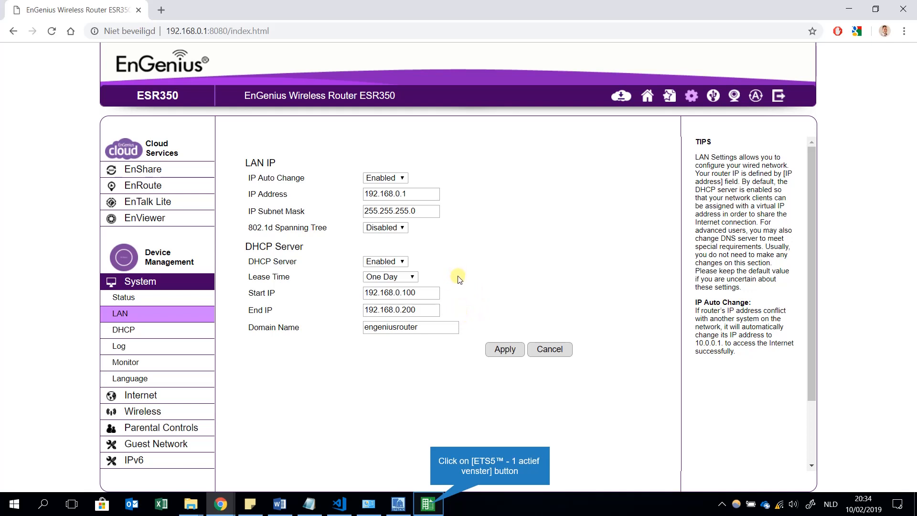
{"action": "mouse_move", "coordinate": [462, 291]}
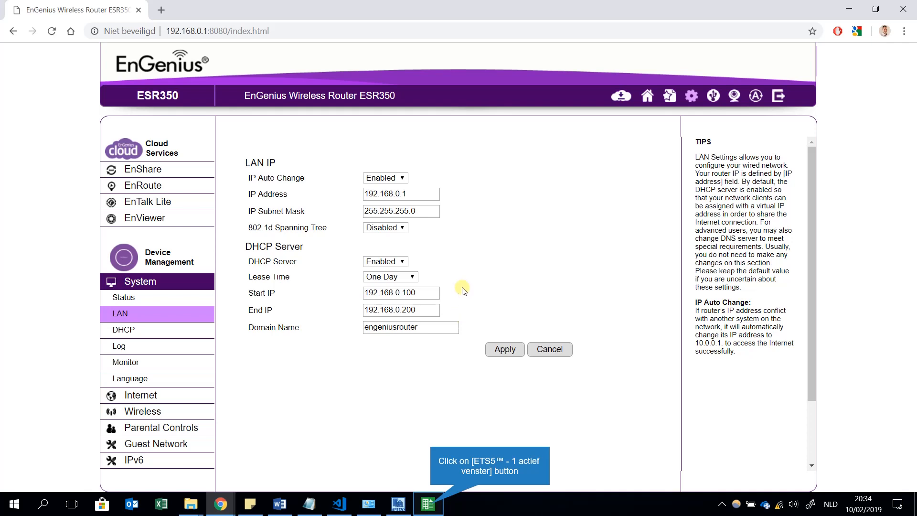
{"action": "mouse_move", "coordinate": [466, 188]}
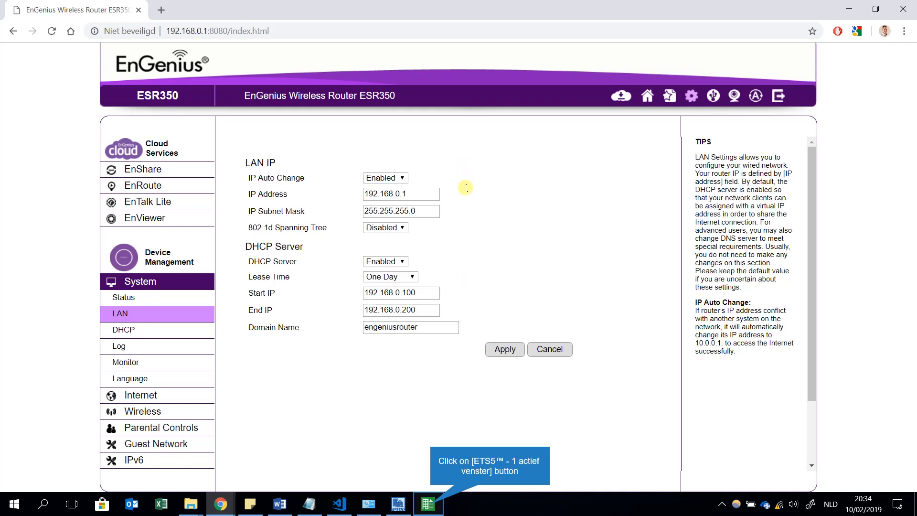
{"action": "mouse_move", "coordinate": [440, 299]}
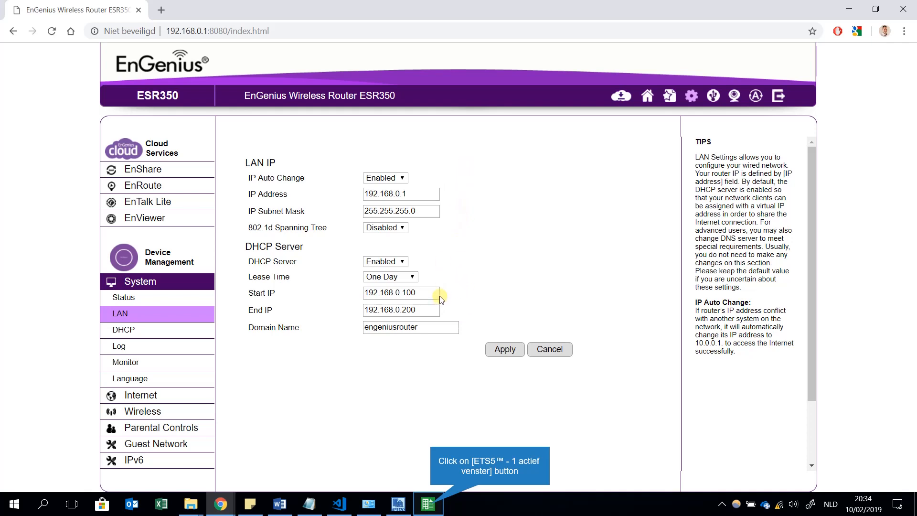
{"action": "mouse_move", "coordinate": [431, 271]}
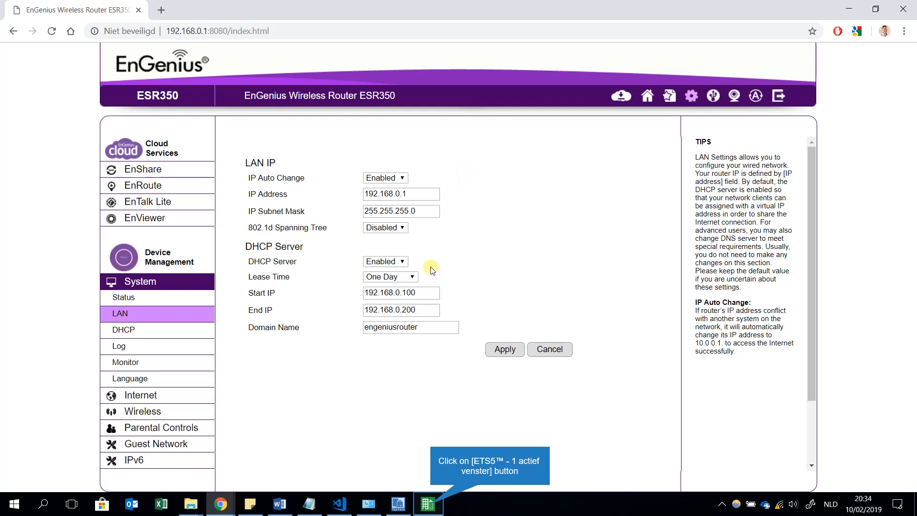
{"action": "mouse_move", "coordinate": [471, 220]}
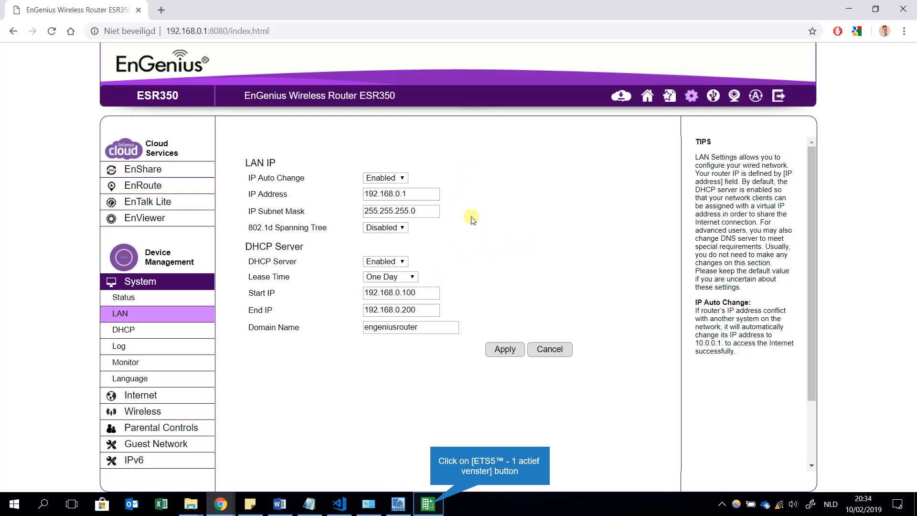
{"action": "mouse_move", "coordinate": [453, 249]}
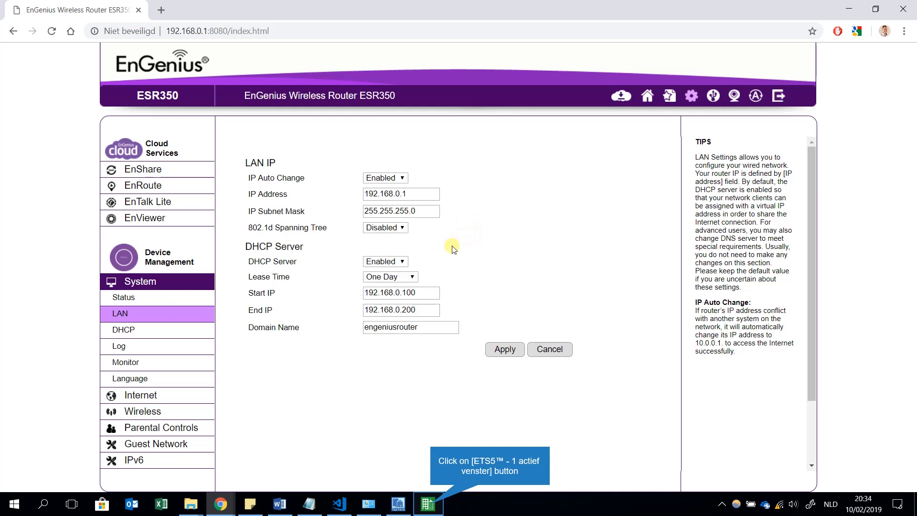
{"action": "left_click", "coordinate": [428, 503]}
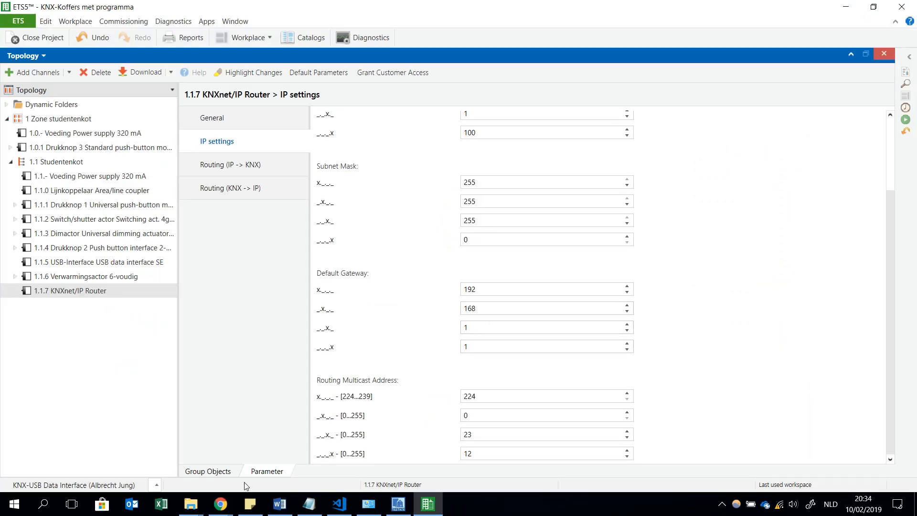
{"action": "mouse_move", "coordinate": [219, 504]}
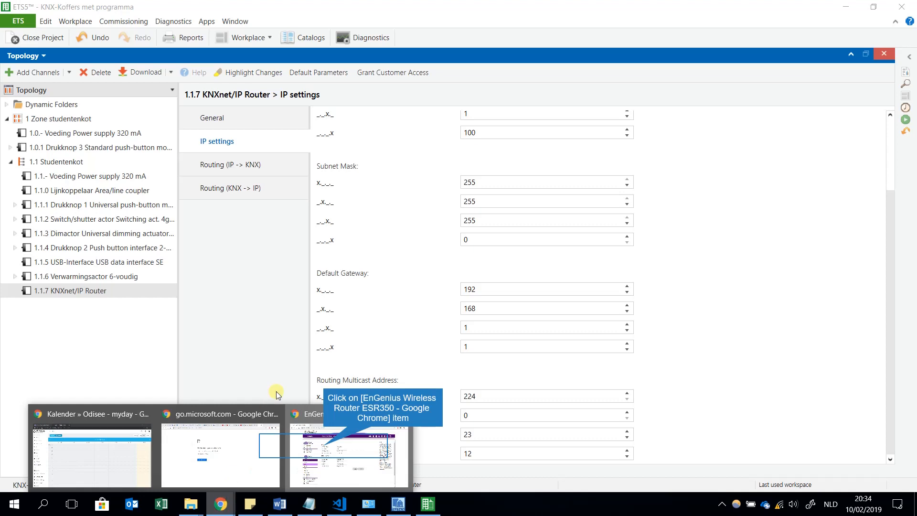
{"action": "left_click", "coordinate": [347, 456]}
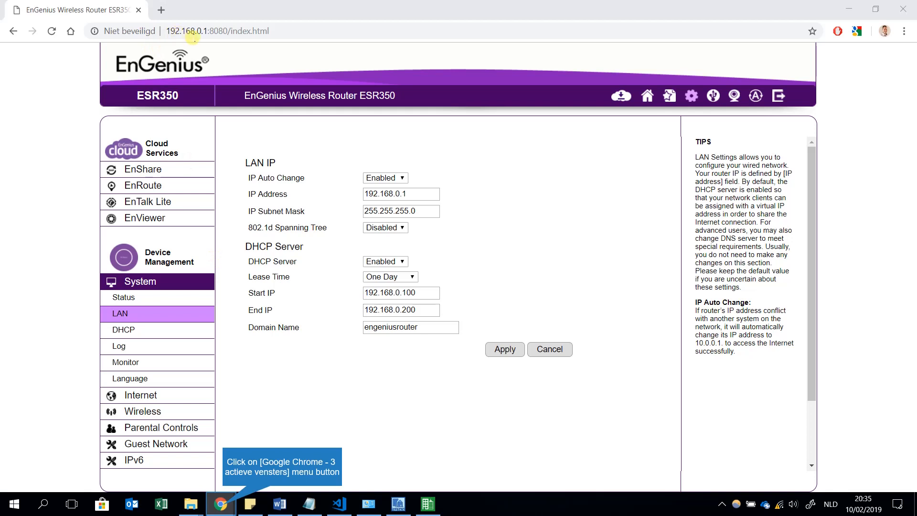
{"action": "mouse_move", "coordinate": [221, 473]}
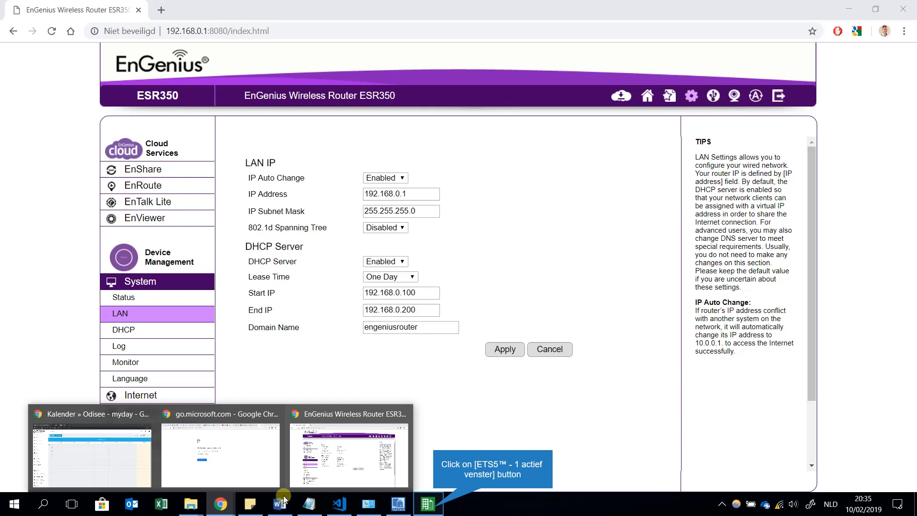
{"action": "mouse_move", "coordinate": [439, 427]}
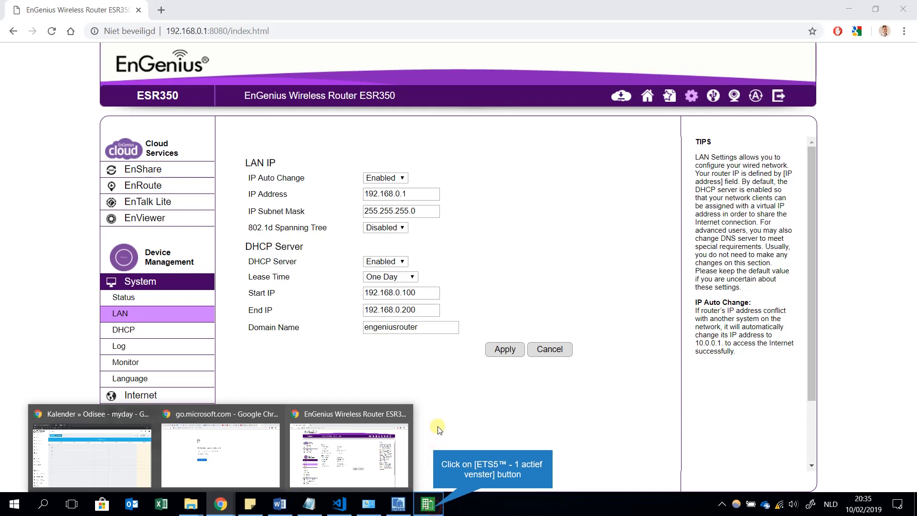
{"action": "mouse_move", "coordinate": [456, 349]}
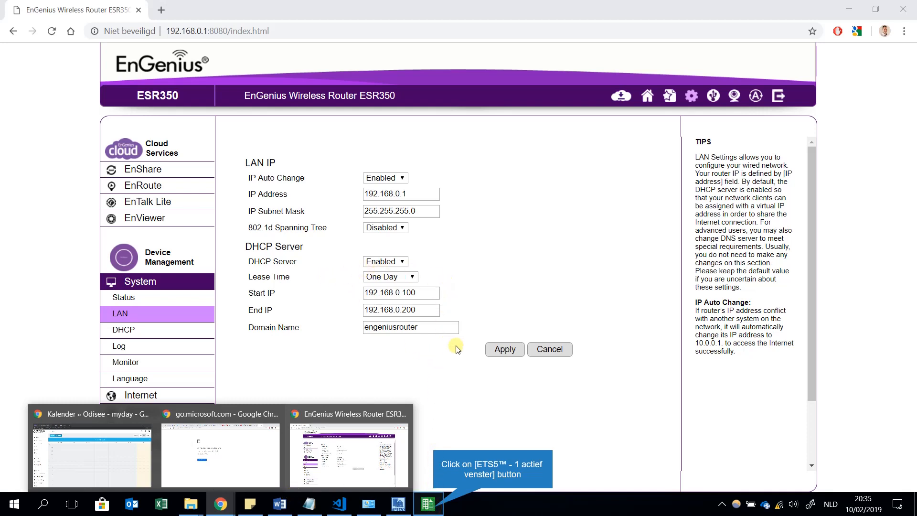
{"action": "mouse_move", "coordinate": [426, 274]}
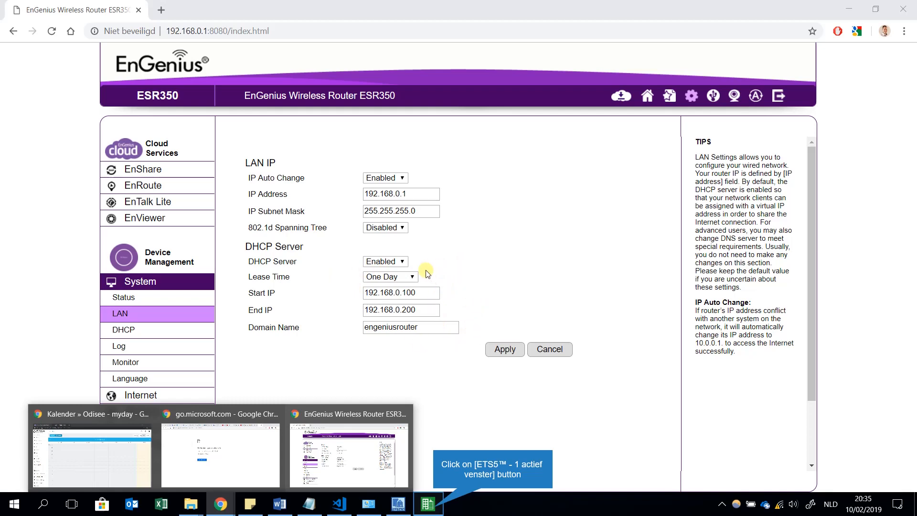
- Re-enter the third octet of the router's default gateway so it reads 192.168.1.1, then return to Chrome
{"action": "left_click", "coordinate": [428, 503]}
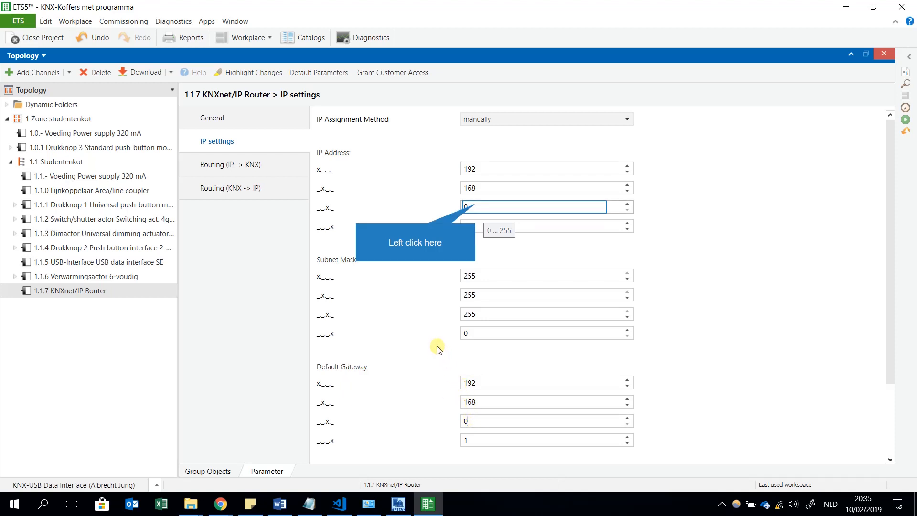
{"action": "mouse_move", "coordinate": [476, 205]}
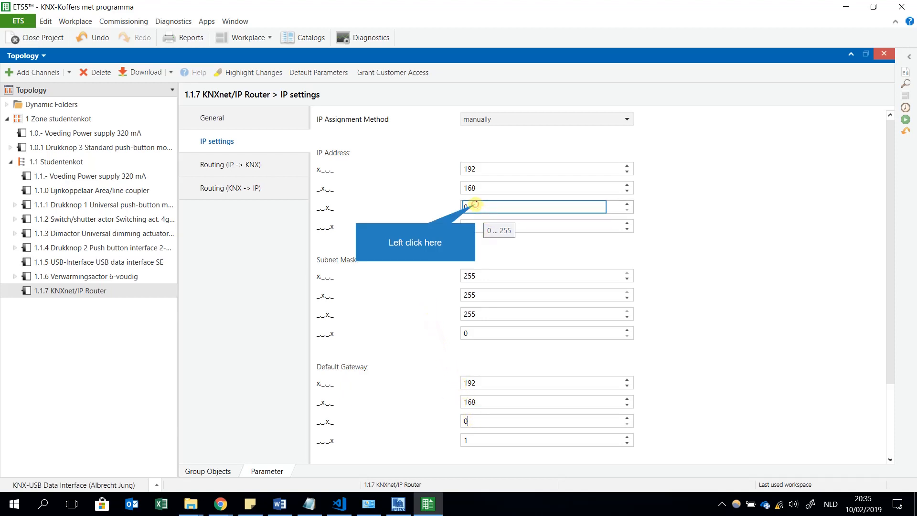
{"action": "left_click", "coordinate": [538, 206]}
{"action": "type", "text": "1"}
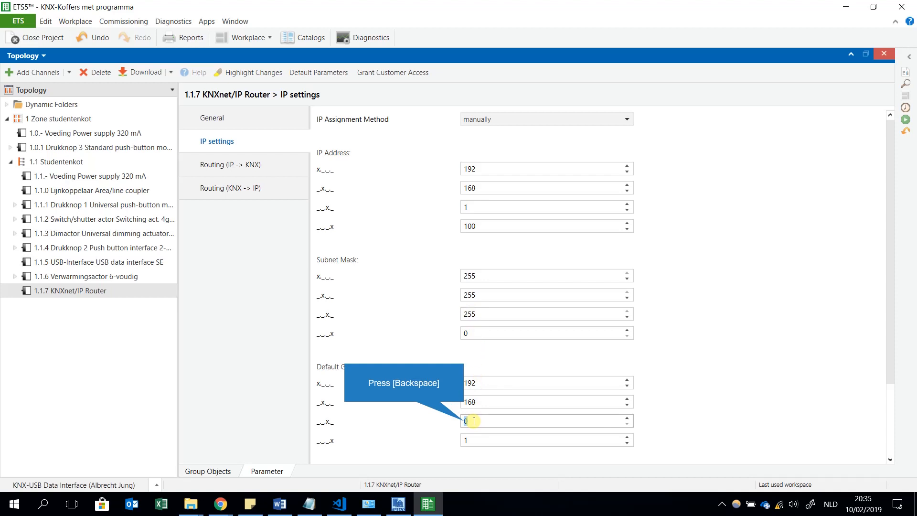
{"action": "key", "text": "backspace"}
{"action": "type", "text": "1"}
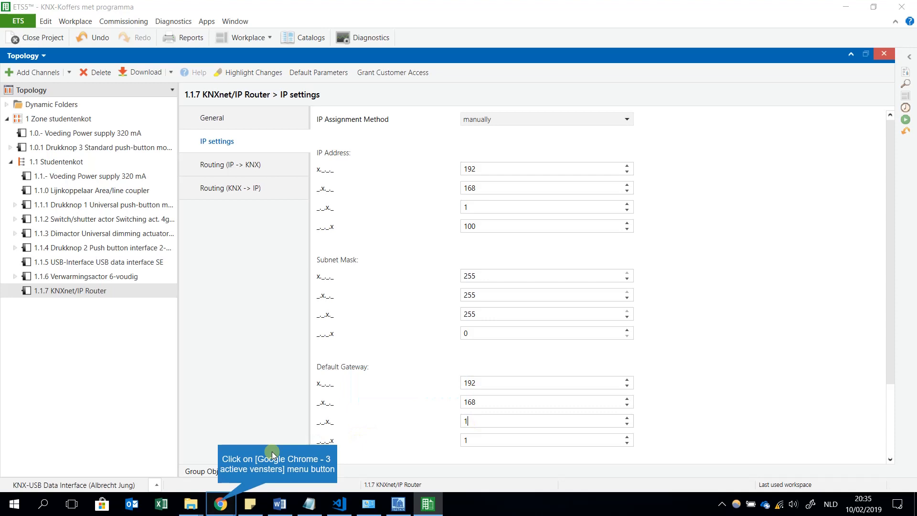
{"action": "left_click", "coordinate": [220, 503]}
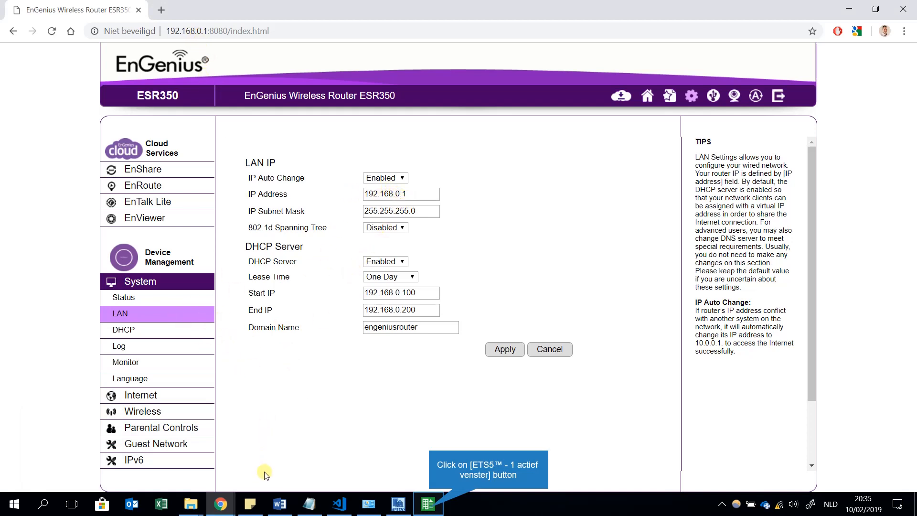
- Set the KNXnet/IP Router's IP assignment method back to DHCP
{"action": "left_click", "coordinate": [428, 504]}
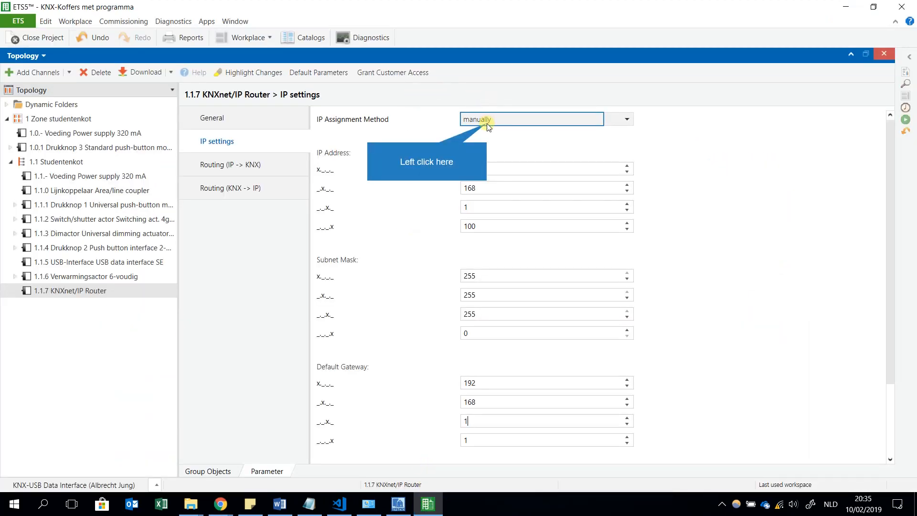
{"action": "left_click", "coordinate": [624, 118]}
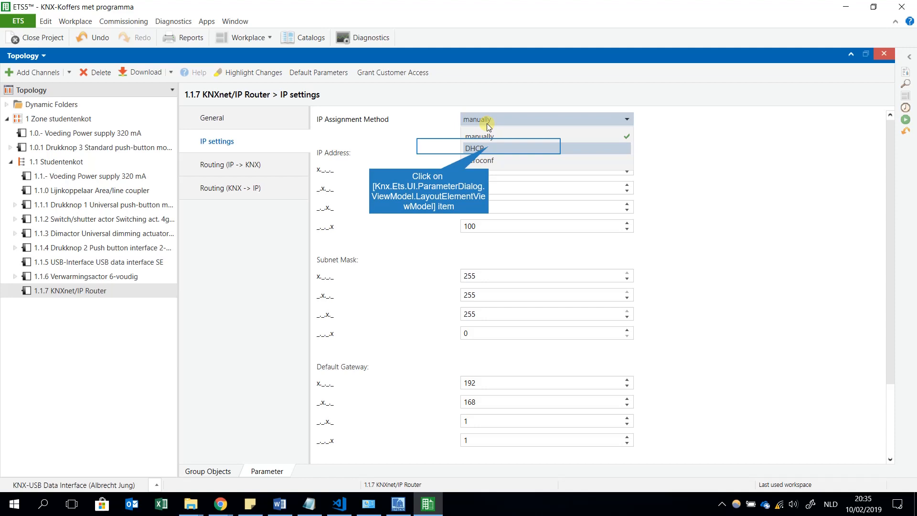
{"action": "left_click", "coordinate": [482, 148]}
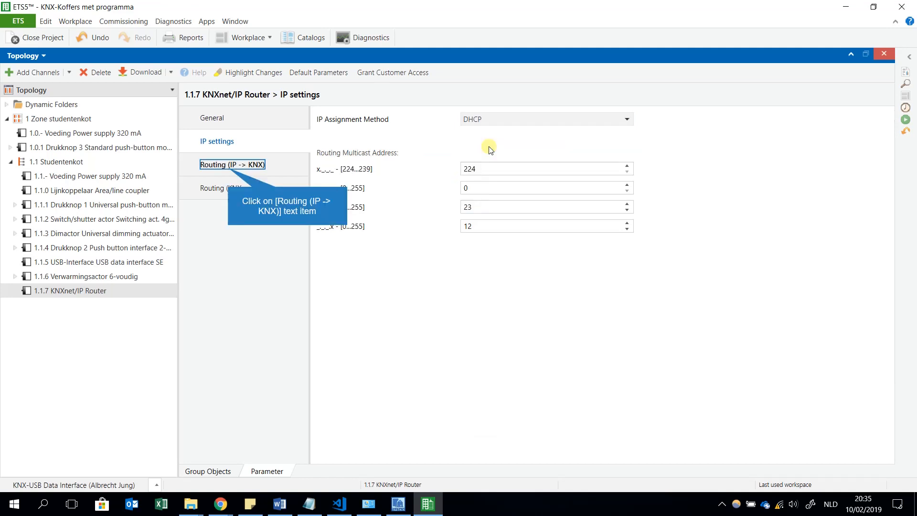
{"action": "mouse_move", "coordinate": [466, 137]}
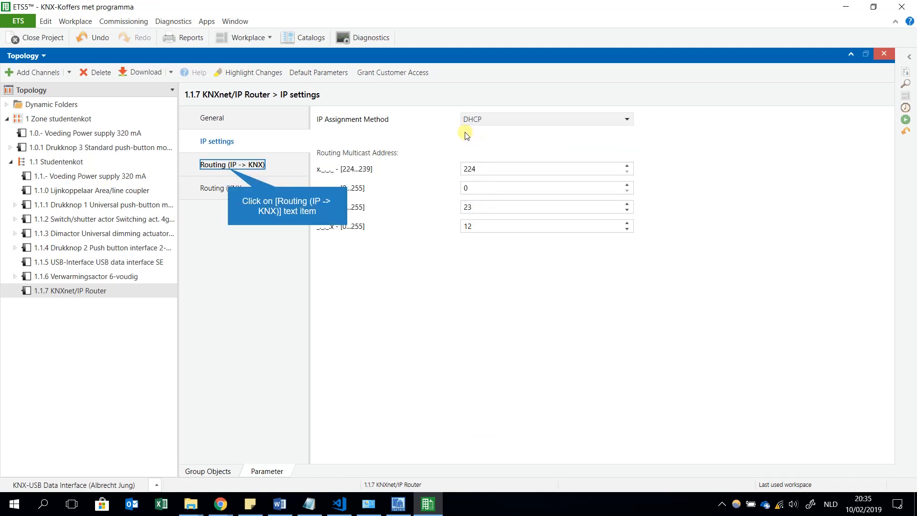
{"action": "mouse_move", "coordinate": [471, 127]}
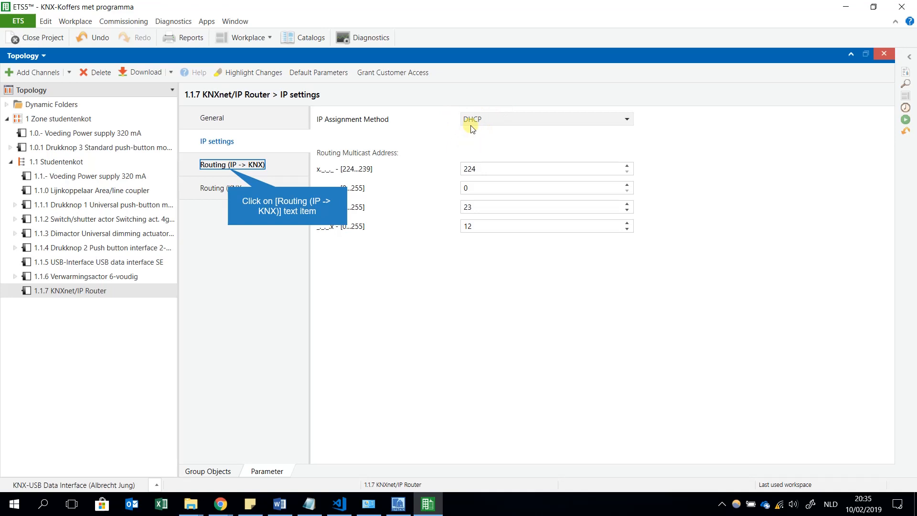
{"action": "mouse_move", "coordinate": [476, 128]}
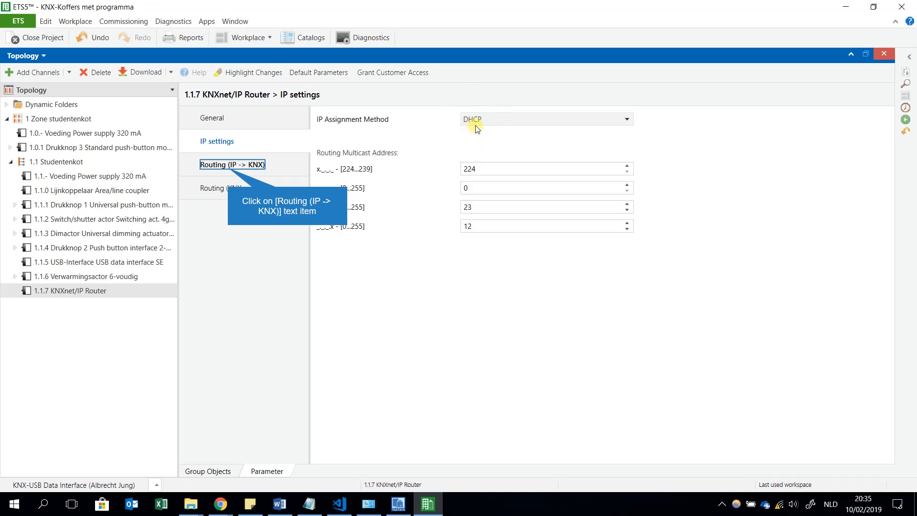
{"action": "mouse_move", "coordinate": [425, 146]}
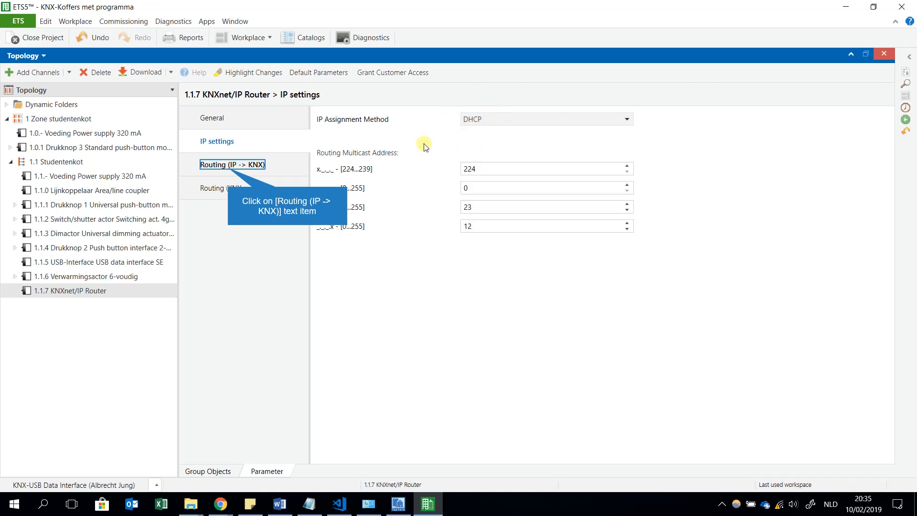
{"action": "mouse_move", "coordinate": [467, 156]}
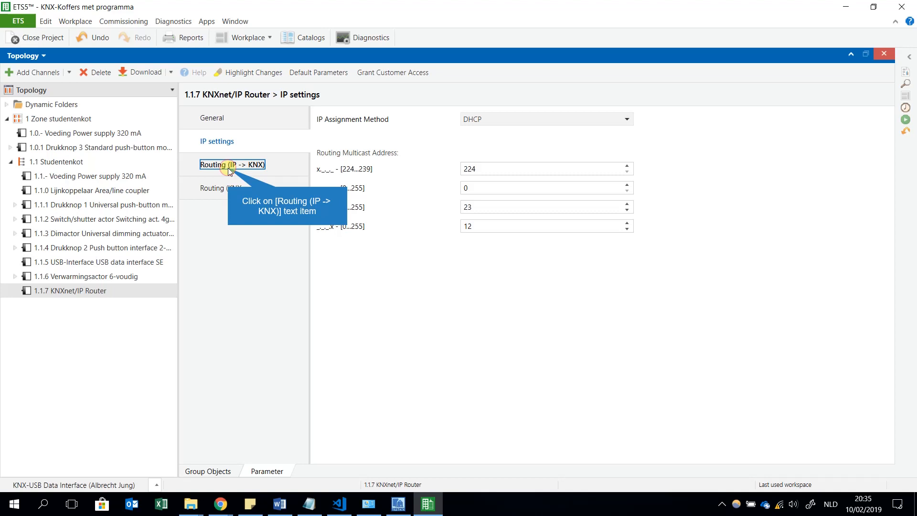
- Show the router's Routing (IP -> KNX) parameters for group, physically addressed and broadcast telegrams
{"action": "left_click", "coordinate": [232, 164]}
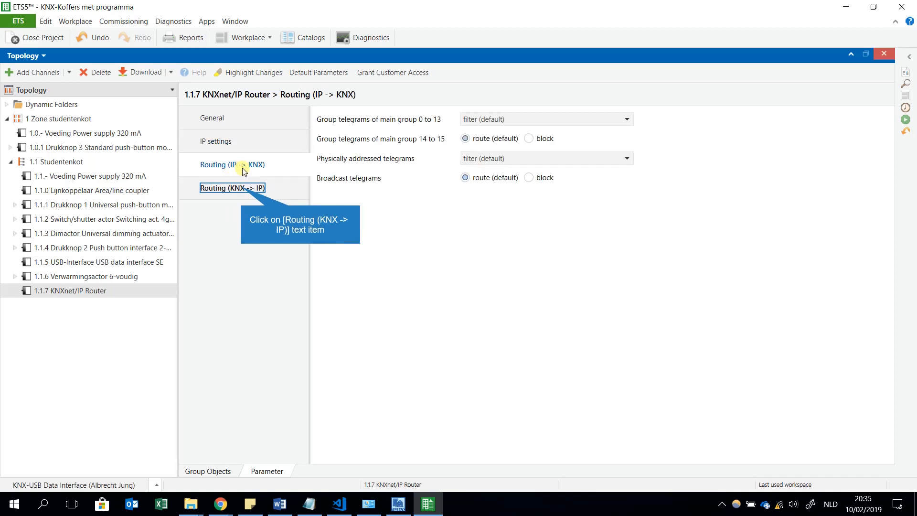
{"action": "mouse_move", "coordinate": [263, 170]}
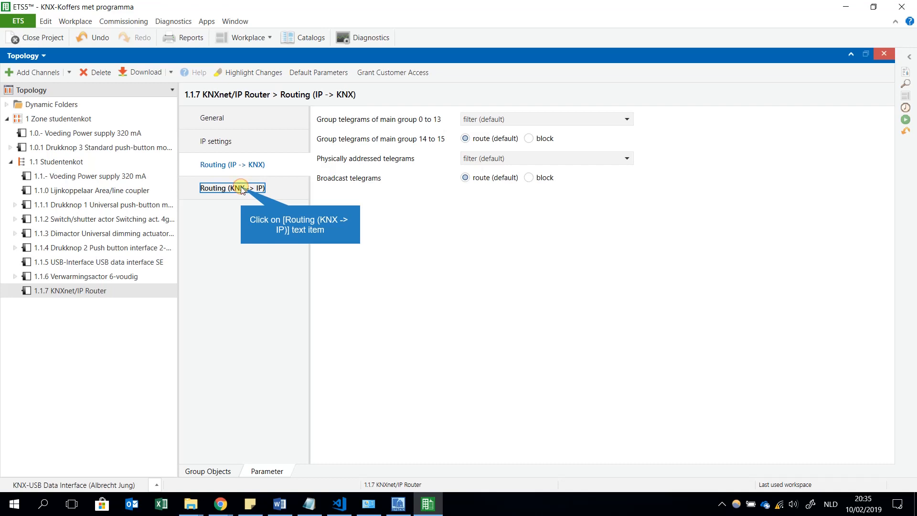
{"action": "left_click", "coordinate": [232, 189]}
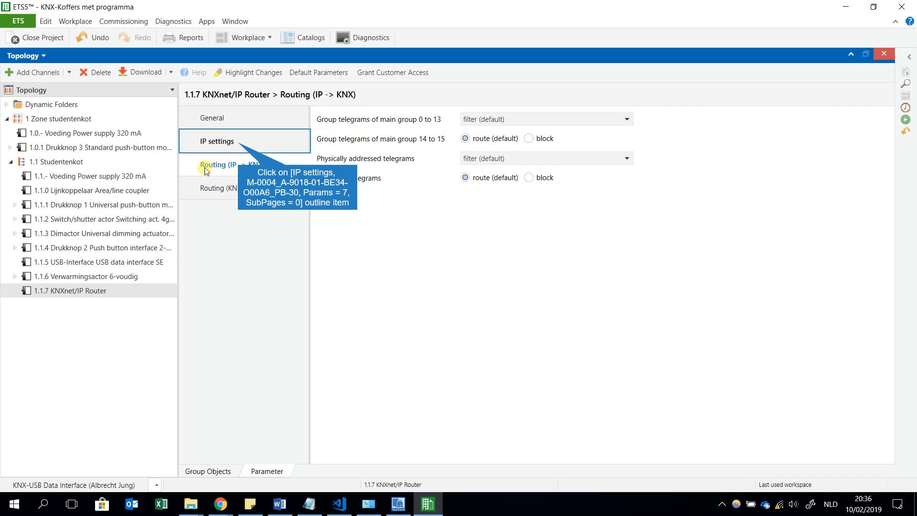
{"action": "mouse_move", "coordinate": [155, 176]}
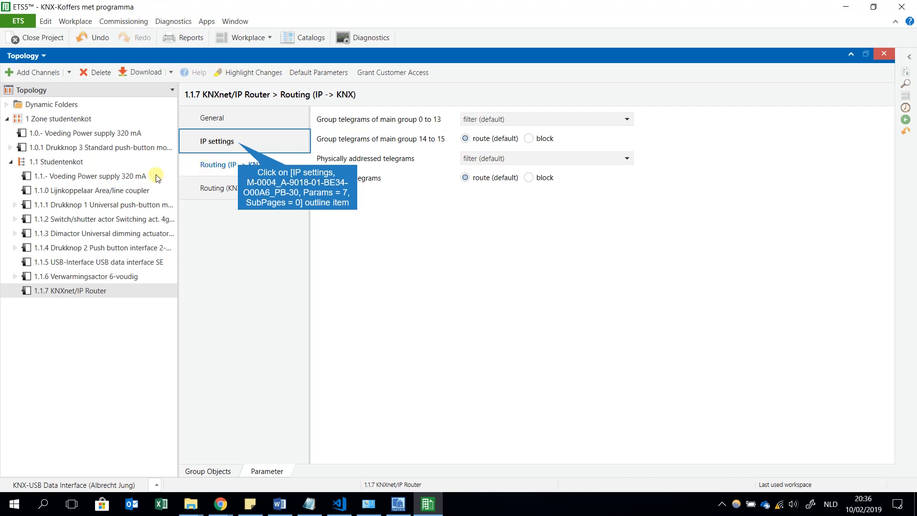
{"action": "mouse_move", "coordinate": [41, 193]}
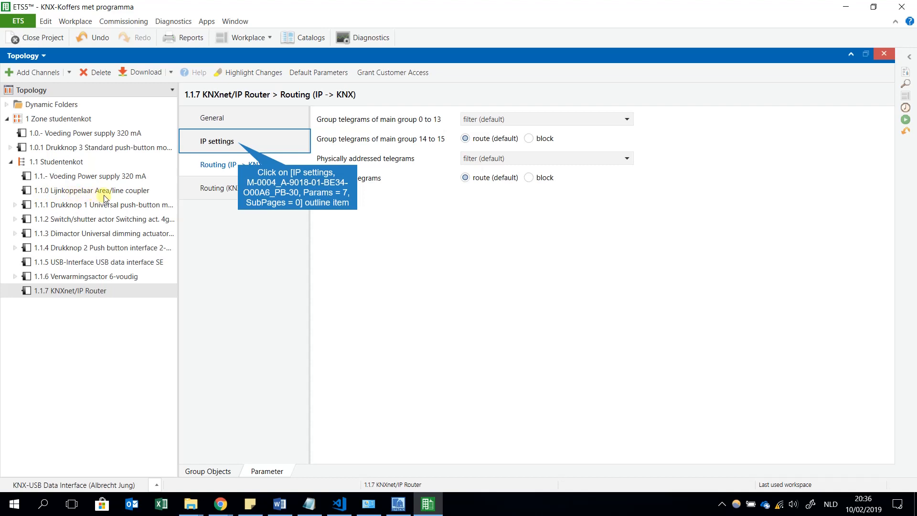
{"action": "mouse_move", "coordinate": [207, 201]}
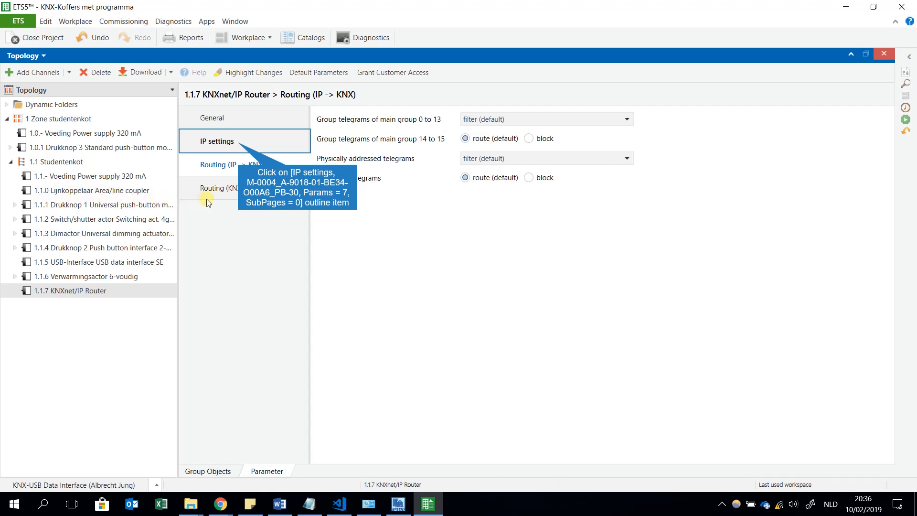
{"action": "mouse_move", "coordinate": [229, 158]}
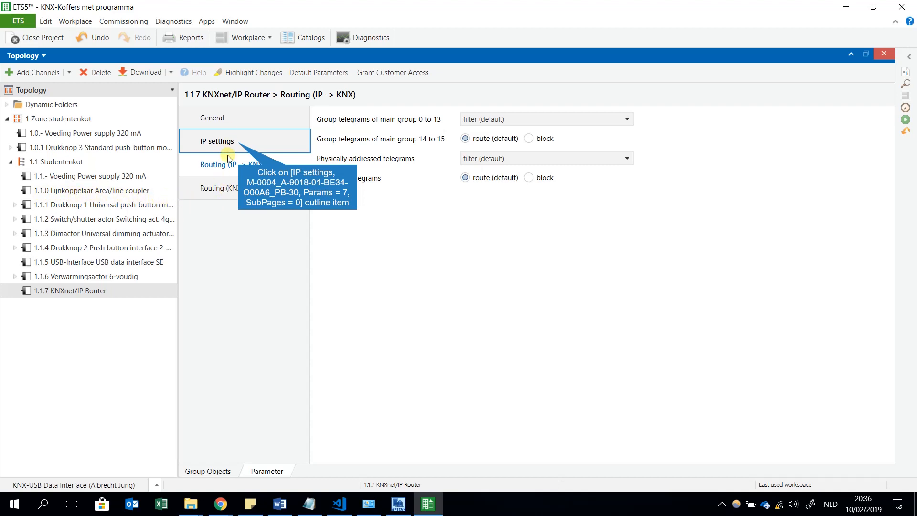
{"action": "mouse_move", "coordinate": [215, 269]}
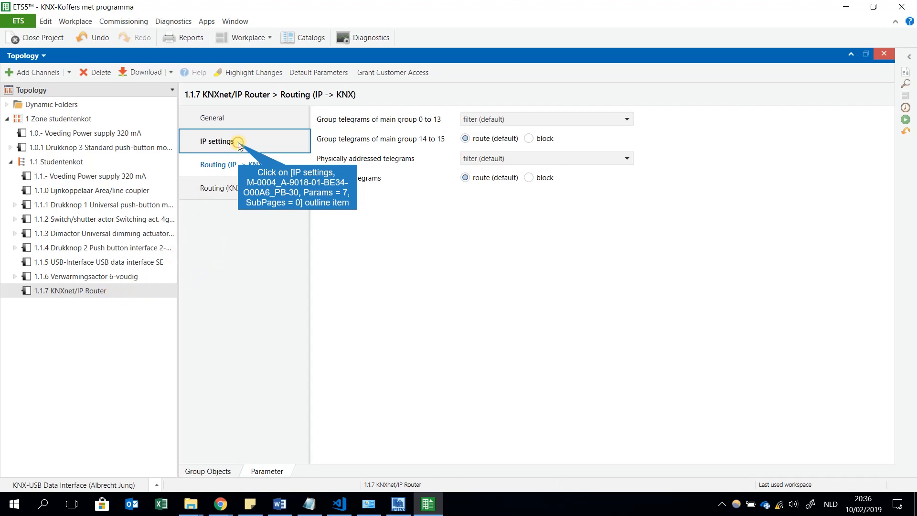
- View the 1.1.5 USB-Interface briefly, then show the 1.1.7 KNXnet/IP Router's general parameters again
{"action": "left_click", "coordinate": [219, 141]}
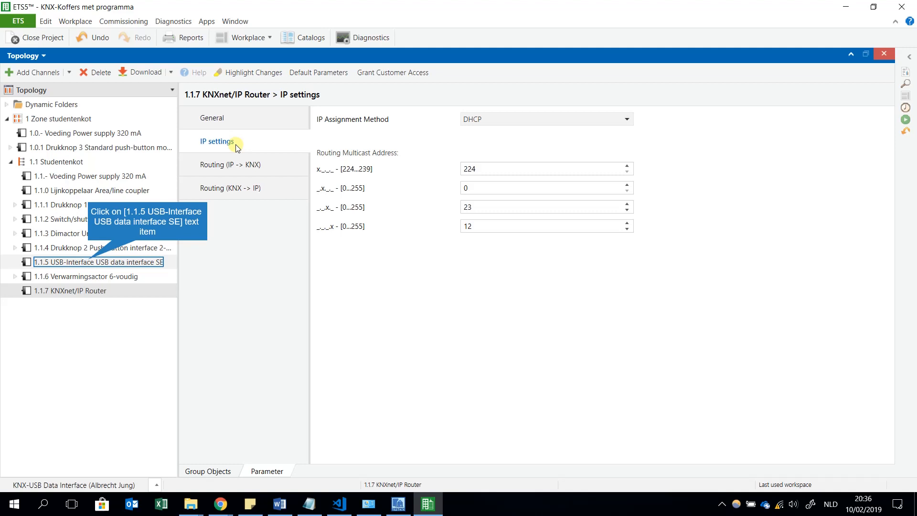
{"action": "mouse_move", "coordinate": [226, 155]}
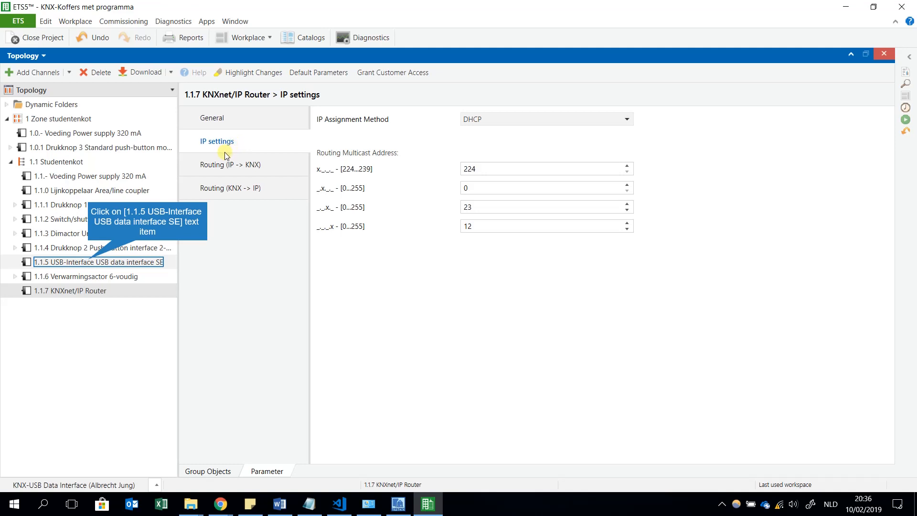
{"action": "mouse_move", "coordinate": [216, 162]}
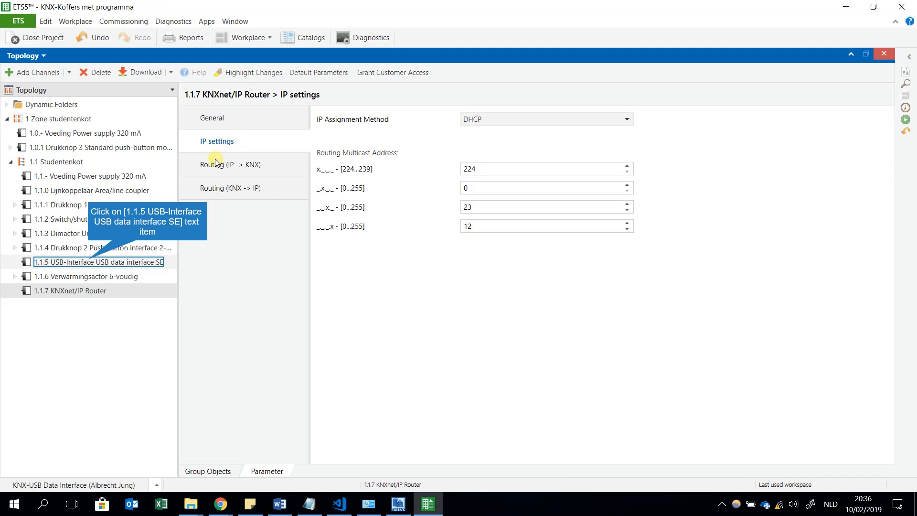
{"action": "mouse_move", "coordinate": [88, 243]}
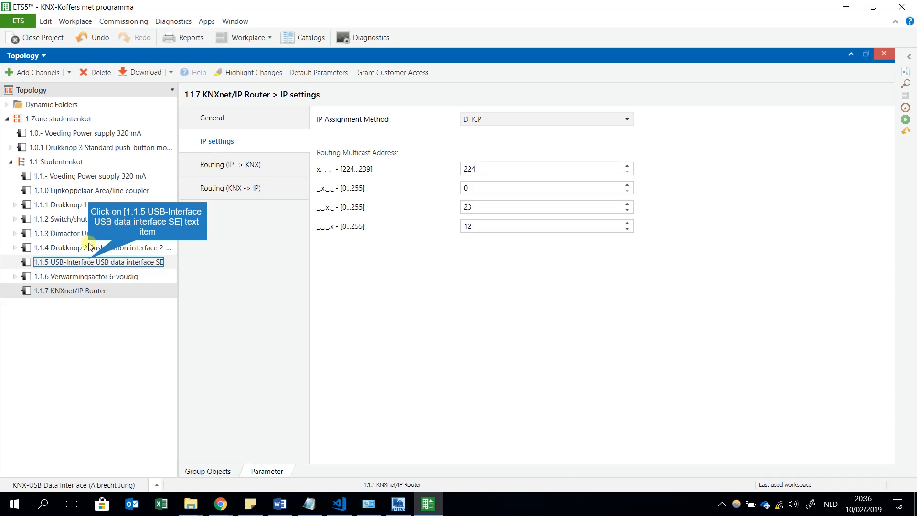
{"action": "mouse_move", "coordinate": [89, 262]}
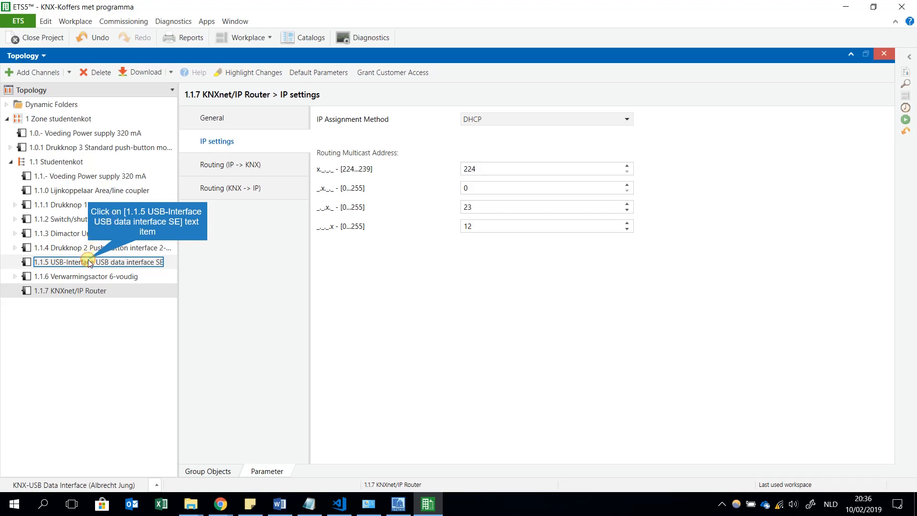
{"action": "left_click", "coordinate": [97, 262]}
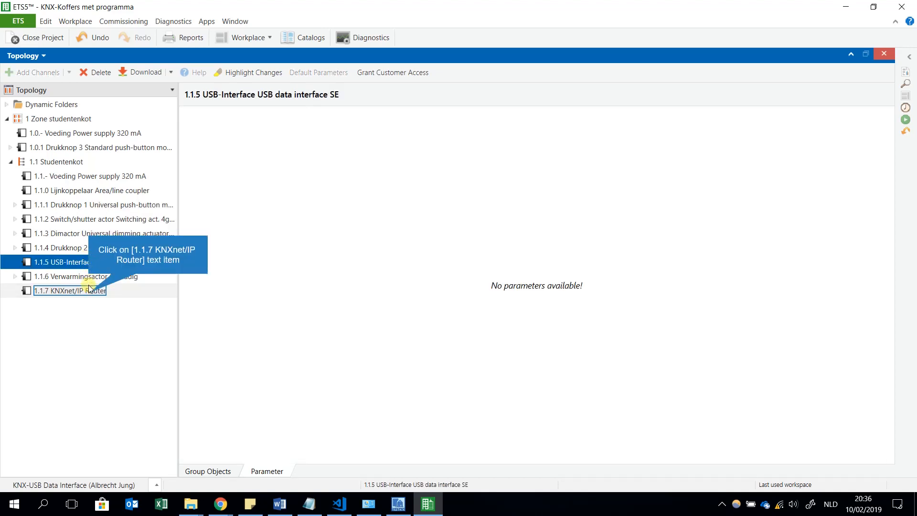
{"action": "left_click", "coordinate": [70, 291]}
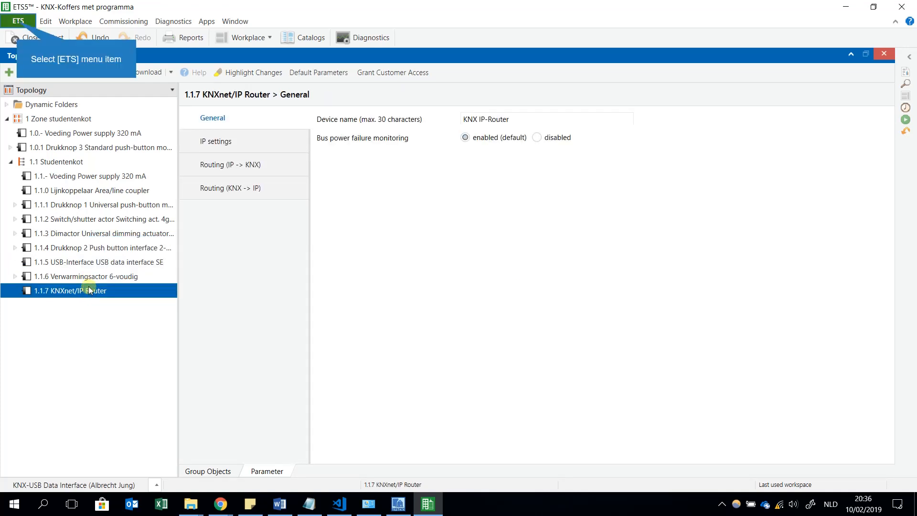
{"action": "mouse_move", "coordinate": [90, 270]}
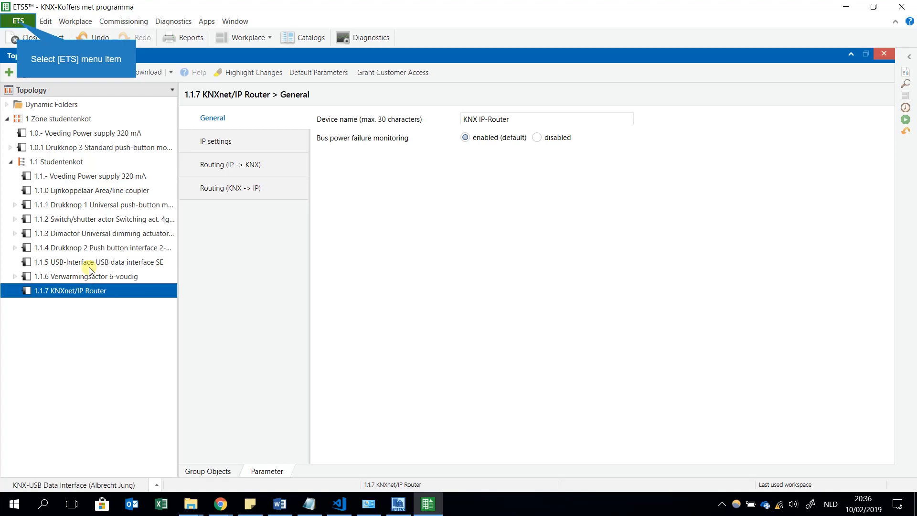
{"action": "mouse_move", "coordinate": [91, 238]}
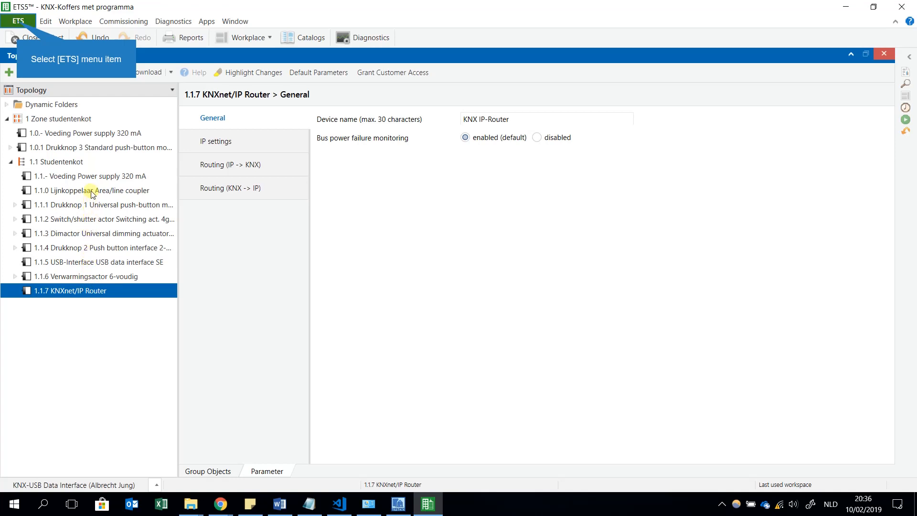
{"action": "mouse_move", "coordinate": [93, 148]}
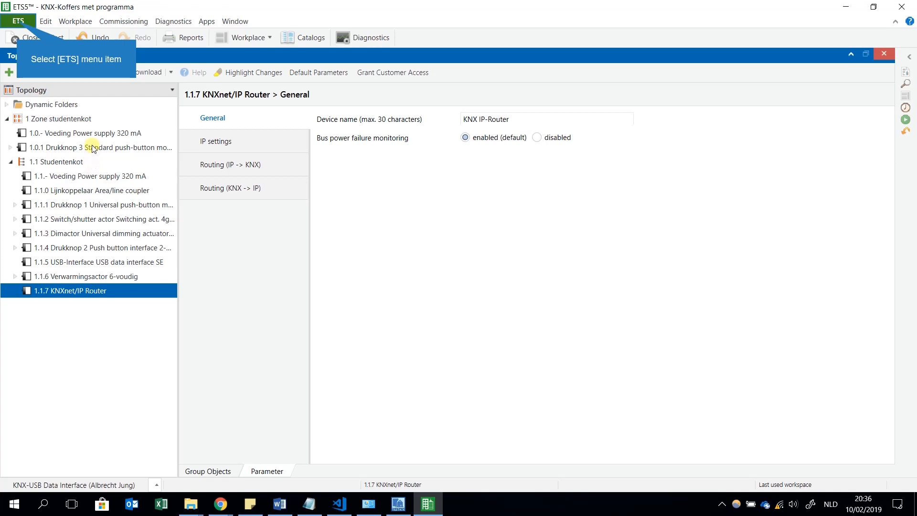
{"action": "mouse_move", "coordinate": [93, 113]}
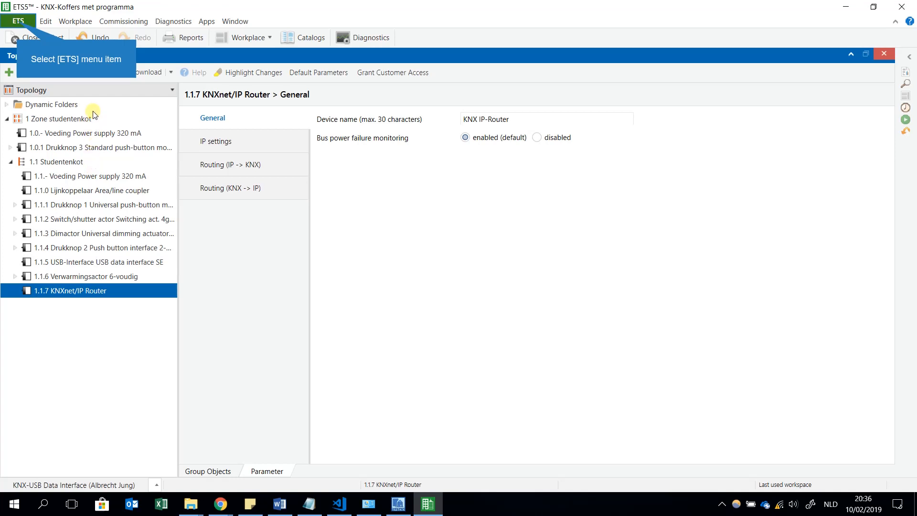
{"action": "mouse_move", "coordinate": [95, 94]}
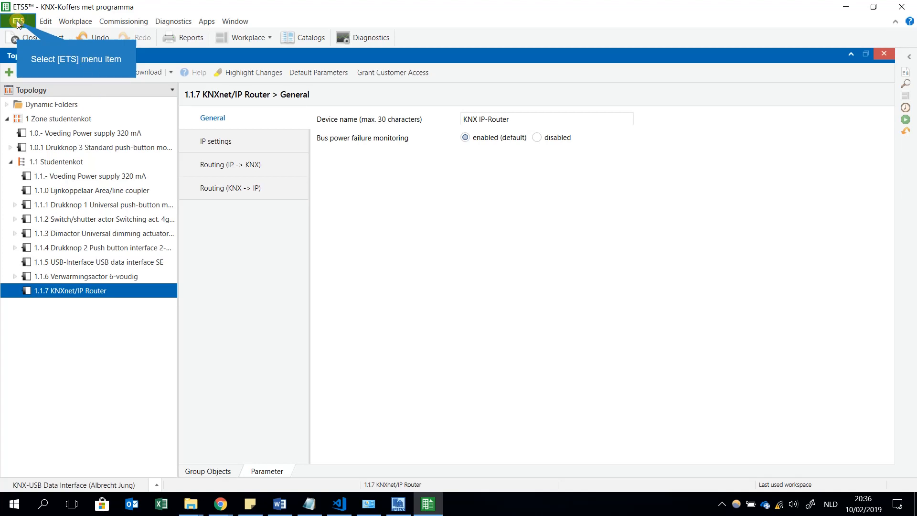
- Show the Bus connections page listing configured and discovered KNX interfaces
{"action": "left_click", "coordinate": [18, 21]}
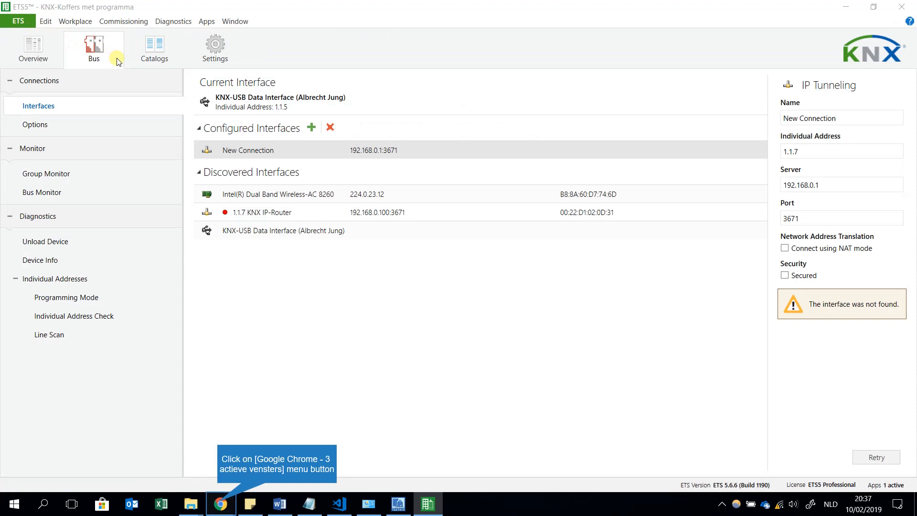
{"action": "mouse_move", "coordinate": [251, 108]}
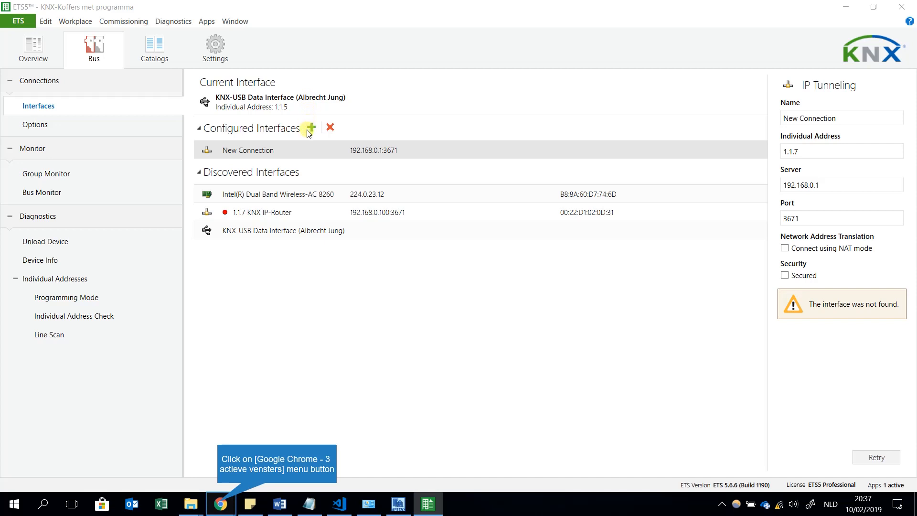
{"action": "mouse_move", "coordinate": [260, 177]}
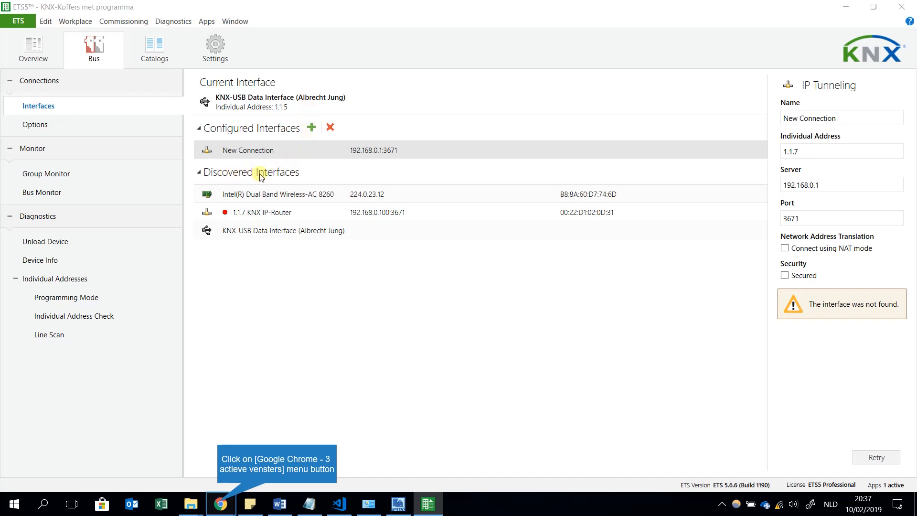
{"action": "mouse_move", "coordinate": [265, 220]}
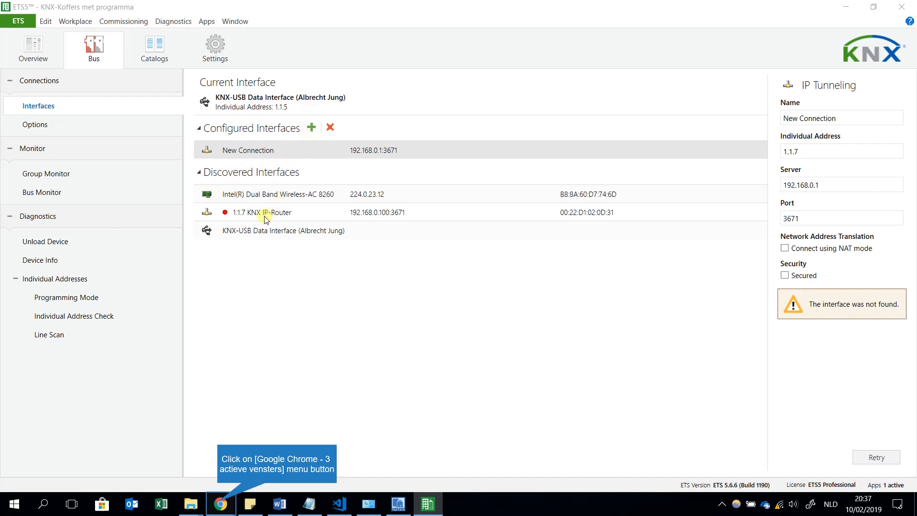
{"action": "mouse_move", "coordinate": [281, 218]}
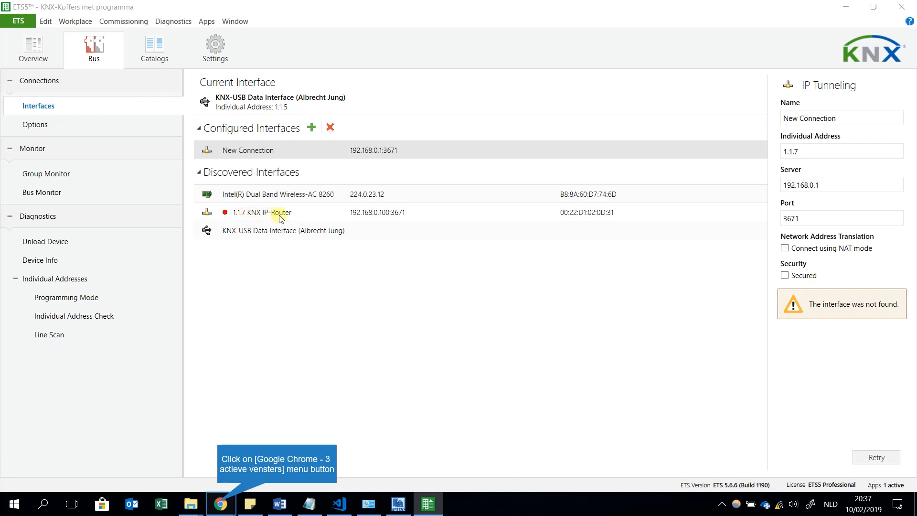
{"action": "mouse_move", "coordinate": [264, 220]}
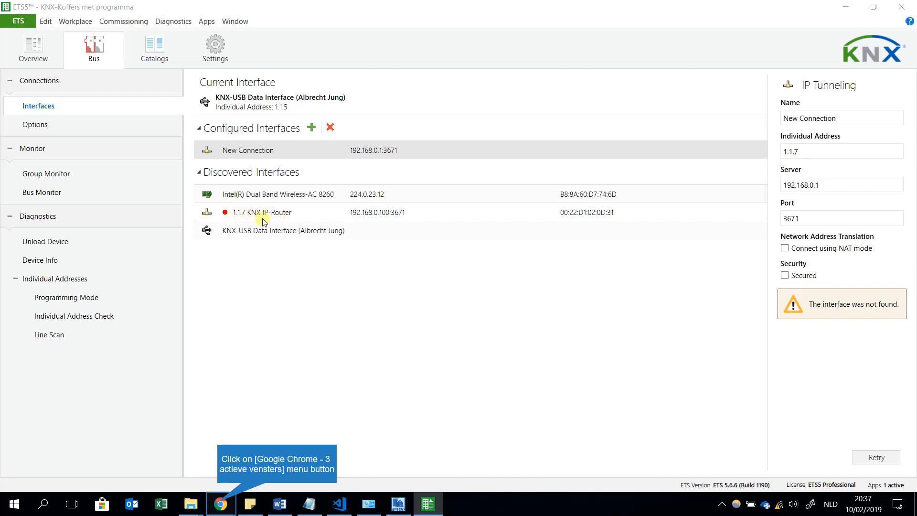
{"action": "mouse_move", "coordinate": [364, 233]}
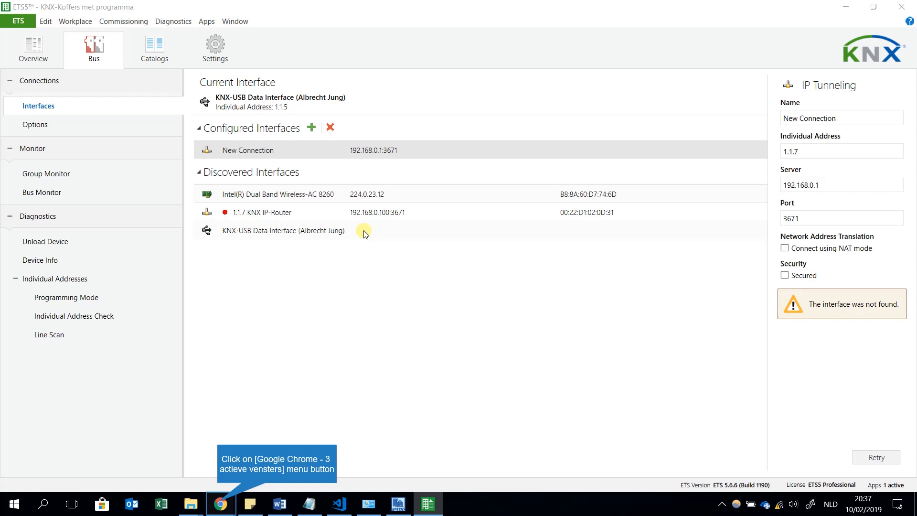
{"action": "mouse_move", "coordinate": [377, 220]}
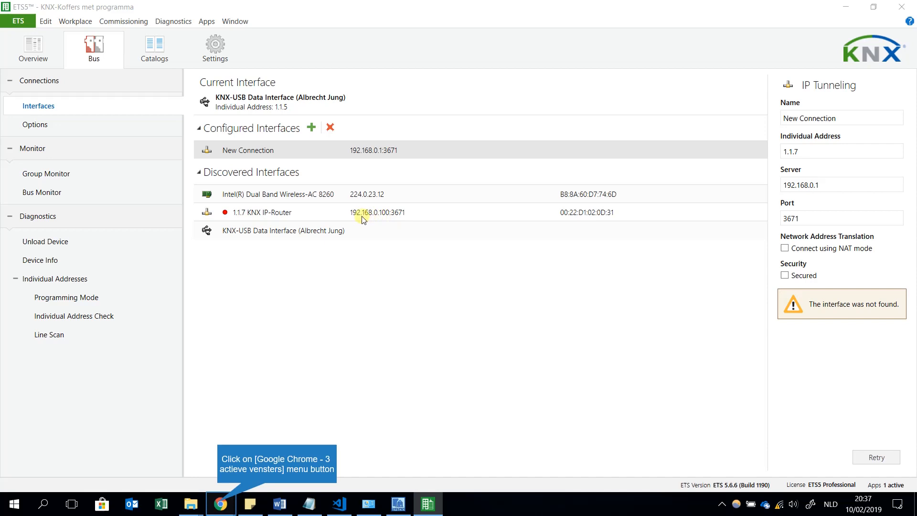
{"action": "mouse_move", "coordinate": [353, 217]}
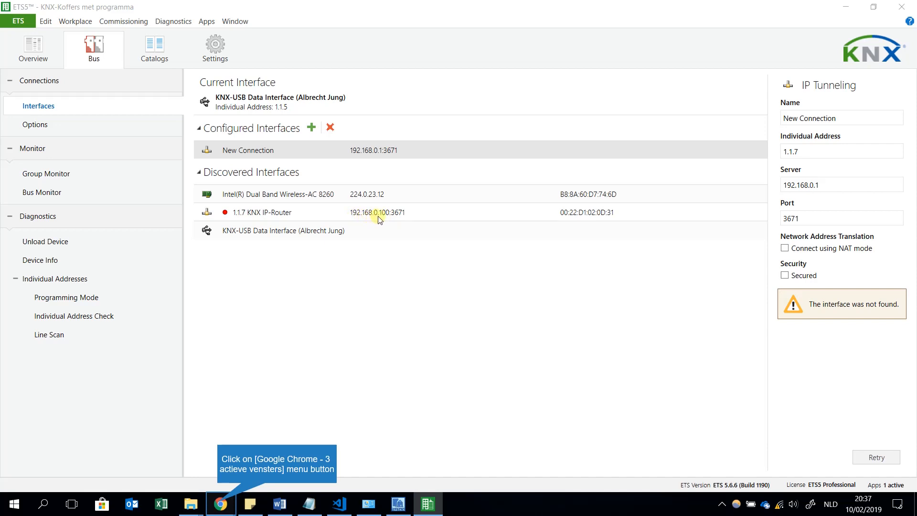
{"action": "mouse_move", "coordinate": [350, 370]}
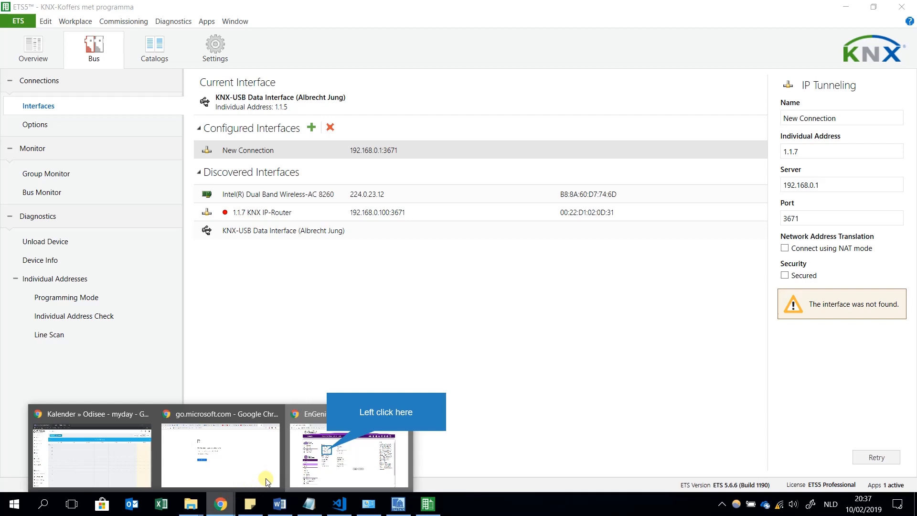
- Switch to the EnGenius ESR350 LAN page and highlight its address 192.168.0.1
{"action": "left_click", "coordinate": [347, 457]}
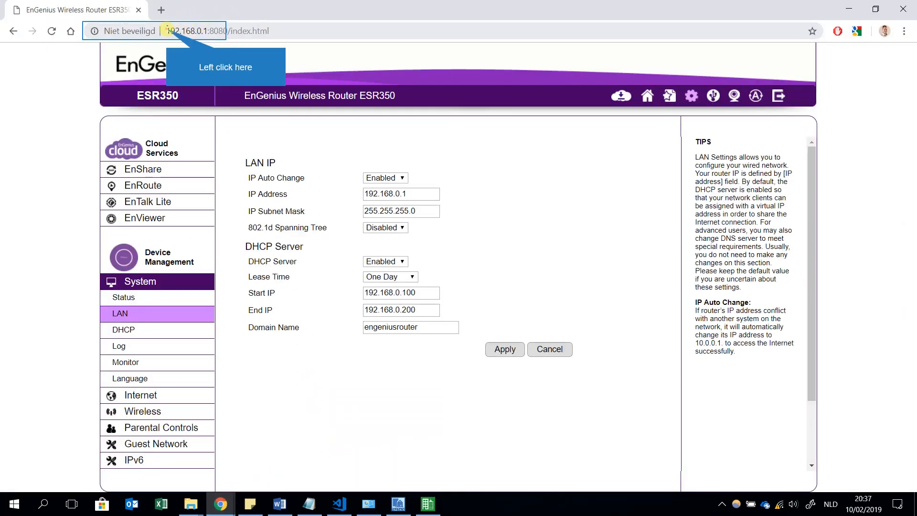
{"action": "left_click", "coordinate": [193, 31]}
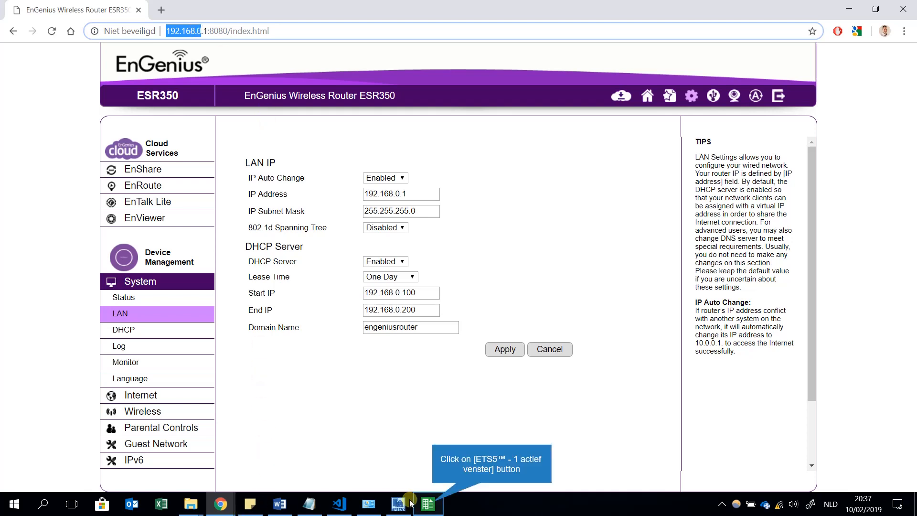
- Back in ETS5, show the KNX-USB Data Interface (1.1.5) details and test its connection
{"action": "left_click", "coordinate": [428, 504]}
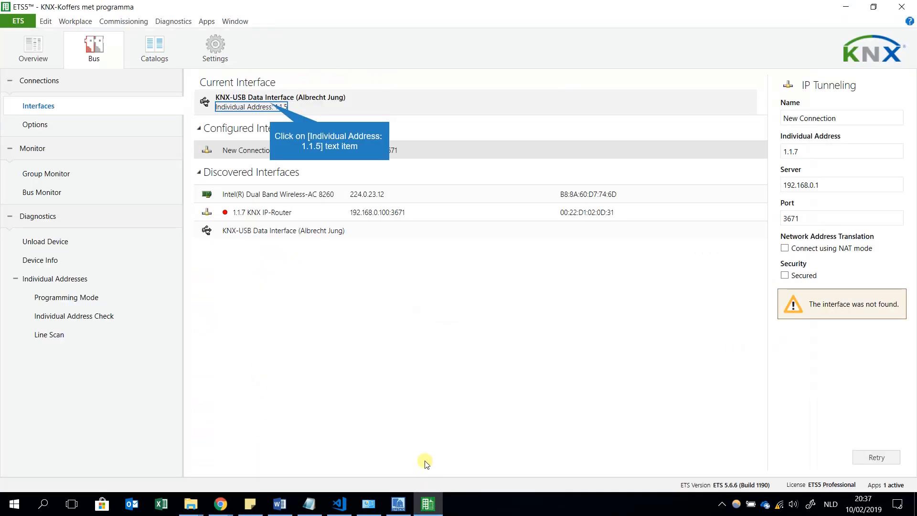
{"action": "mouse_move", "coordinate": [281, 106]}
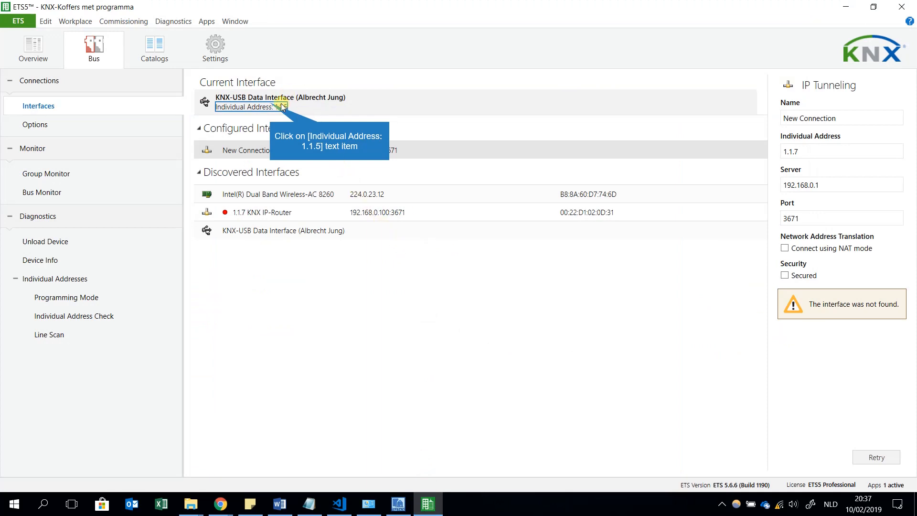
{"action": "left_click", "coordinate": [251, 106]}
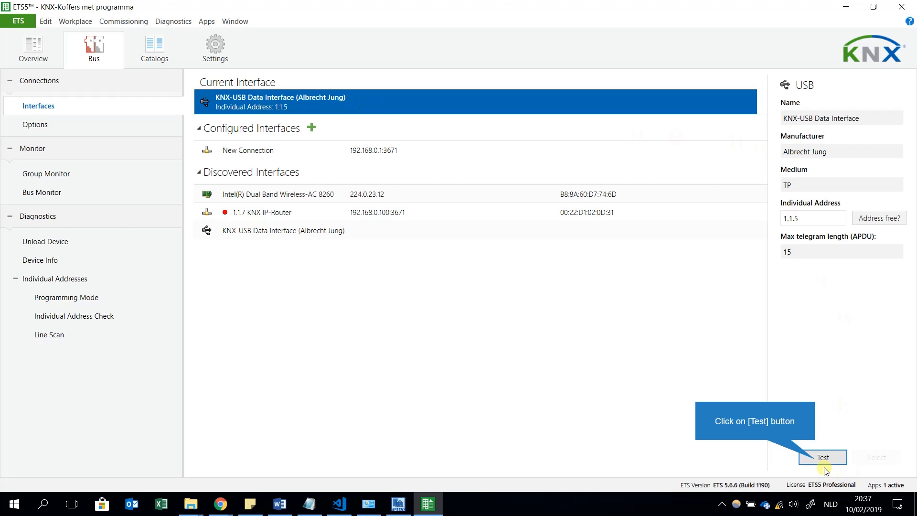
{"action": "left_click", "coordinate": [822, 457]}
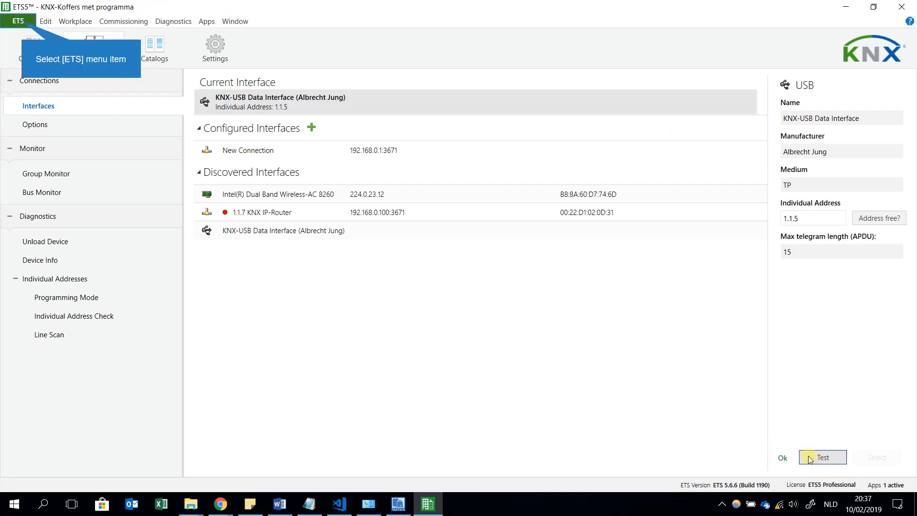
{"action": "mouse_move", "coordinate": [700, 401]}
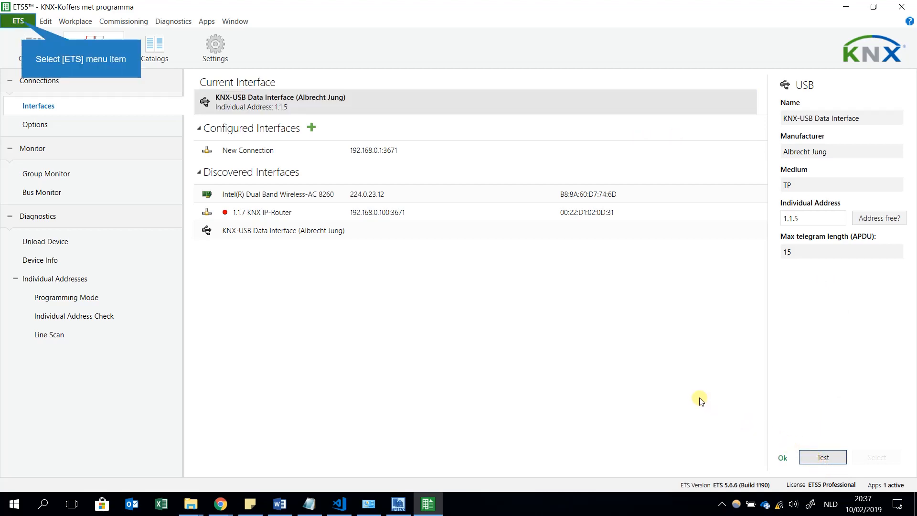
{"action": "mouse_move", "coordinate": [605, 350]}
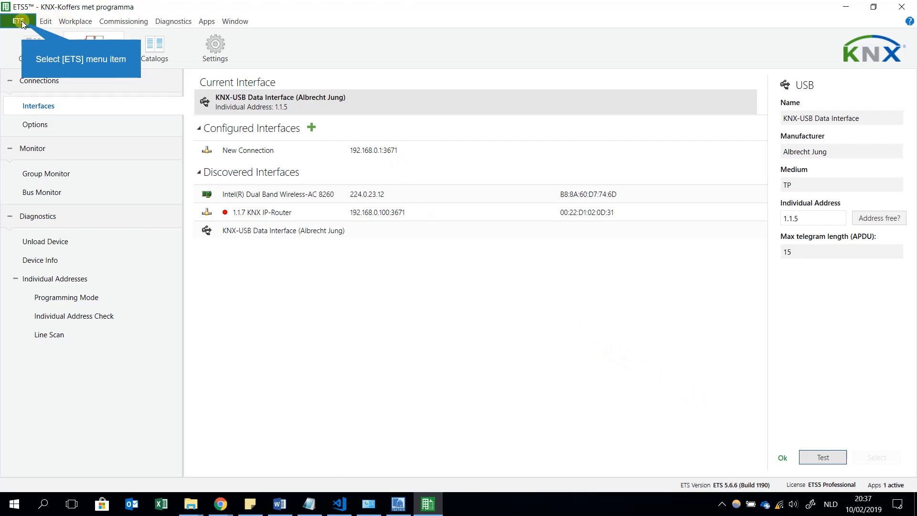
- Start a full download to the 1.1.7 KNXnet/IP Router from the Topology tree
{"action": "left_click", "coordinate": [17, 21]}
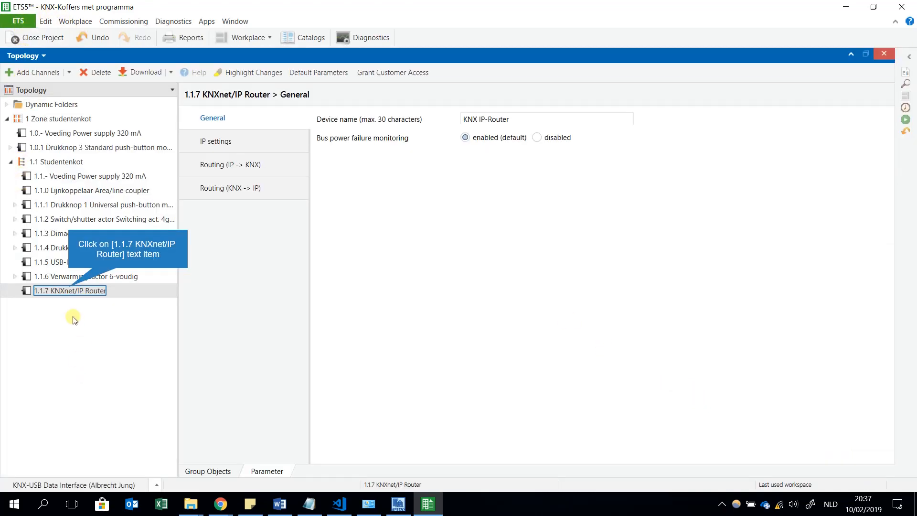
{"action": "left_click", "coordinate": [70, 291]}
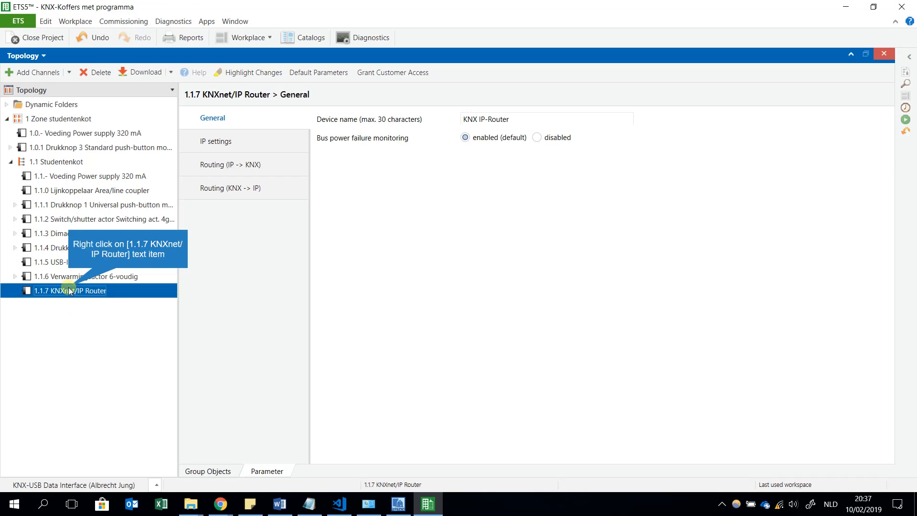
{"action": "right_click", "coordinate": [72, 290]}
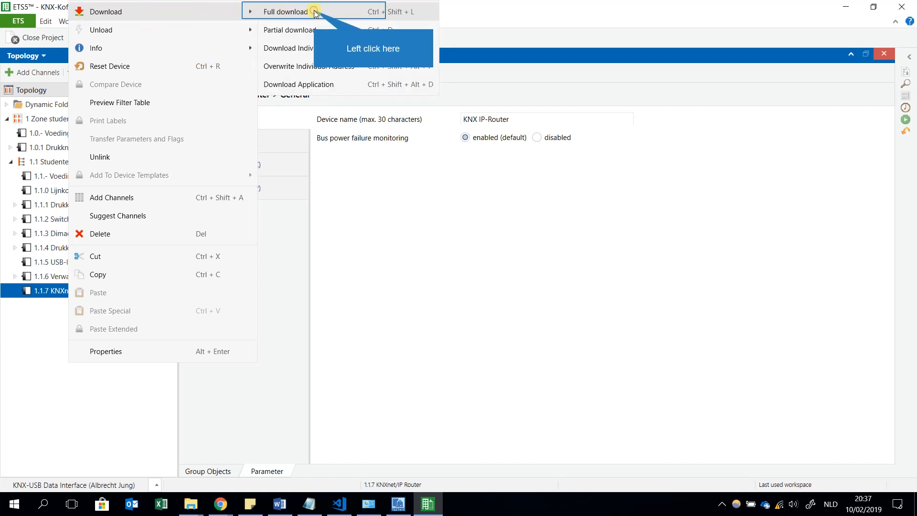
{"action": "left_click", "coordinate": [287, 11]}
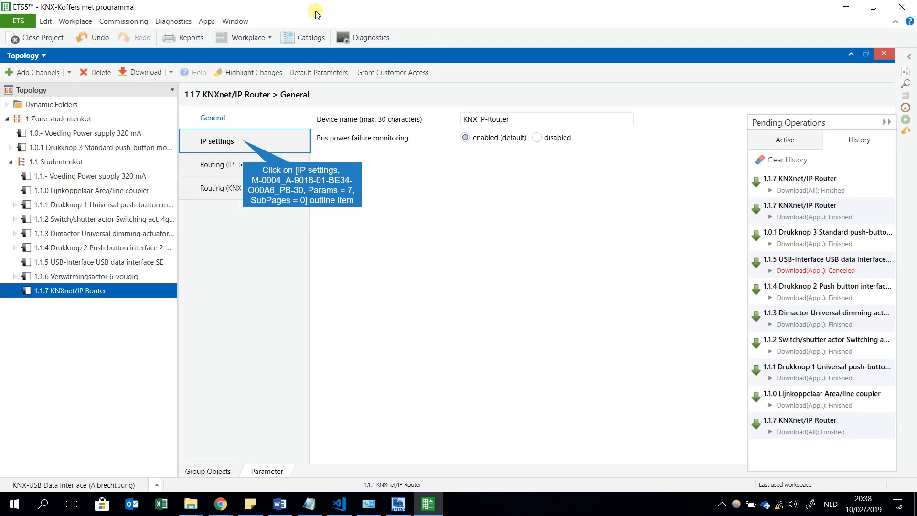
{"action": "mouse_move", "coordinate": [323, 16]}
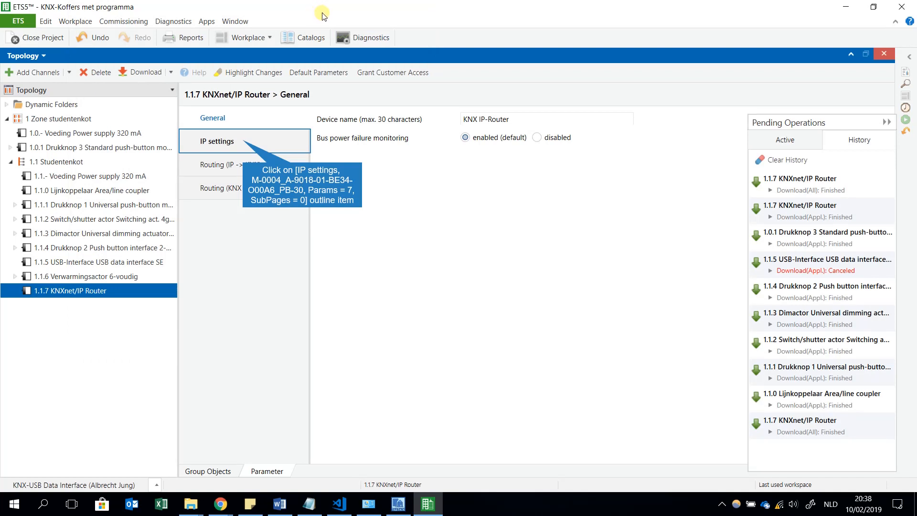
{"action": "mouse_move", "coordinate": [335, 20]}
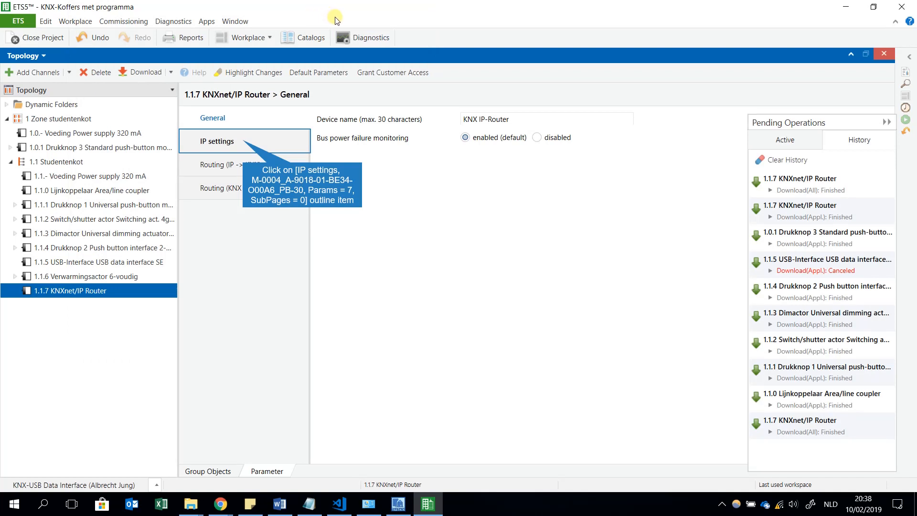
{"action": "mouse_move", "coordinate": [353, 25]}
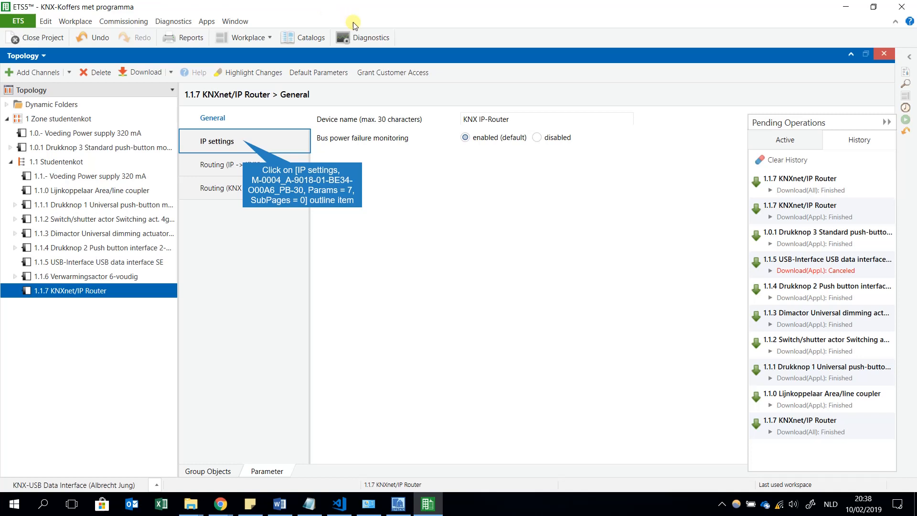
{"action": "mouse_move", "coordinate": [378, 31]}
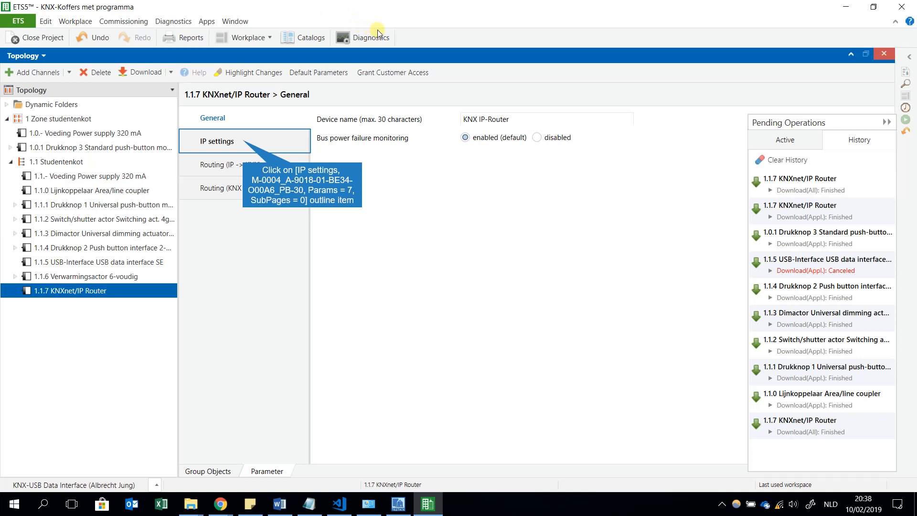
{"action": "mouse_move", "coordinate": [408, 43]}
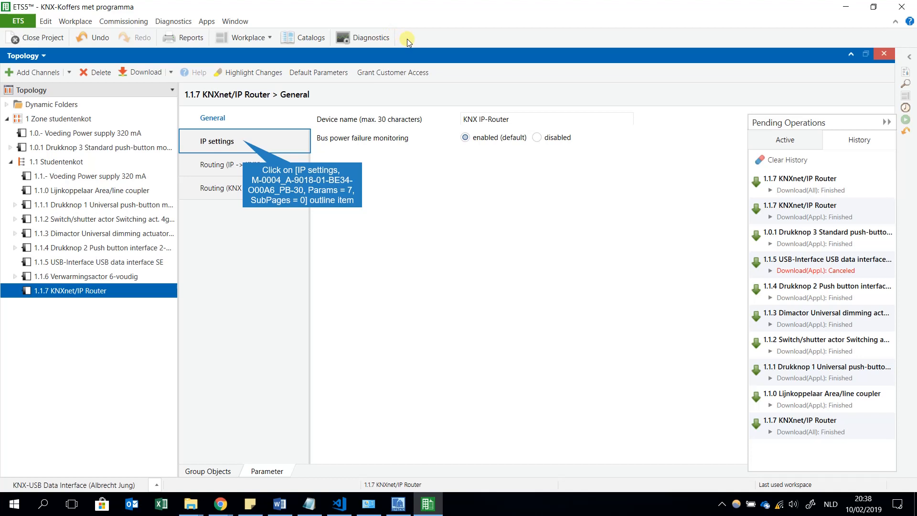
{"action": "mouse_move", "coordinate": [436, 47]}
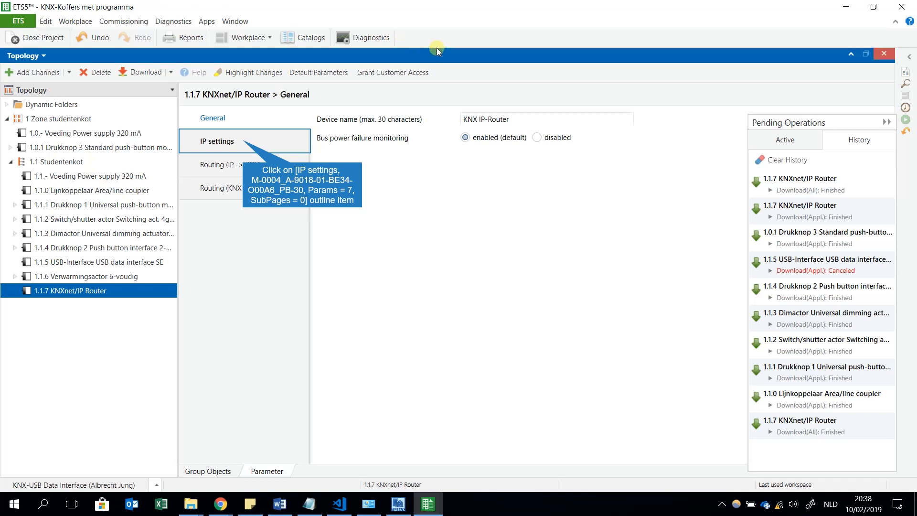
{"action": "mouse_move", "coordinate": [461, 58]}
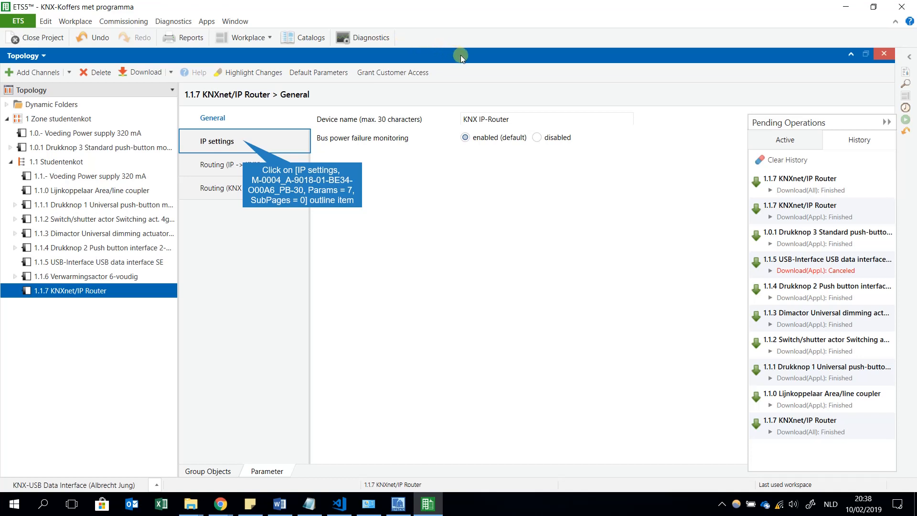
{"action": "mouse_move", "coordinate": [479, 64]}
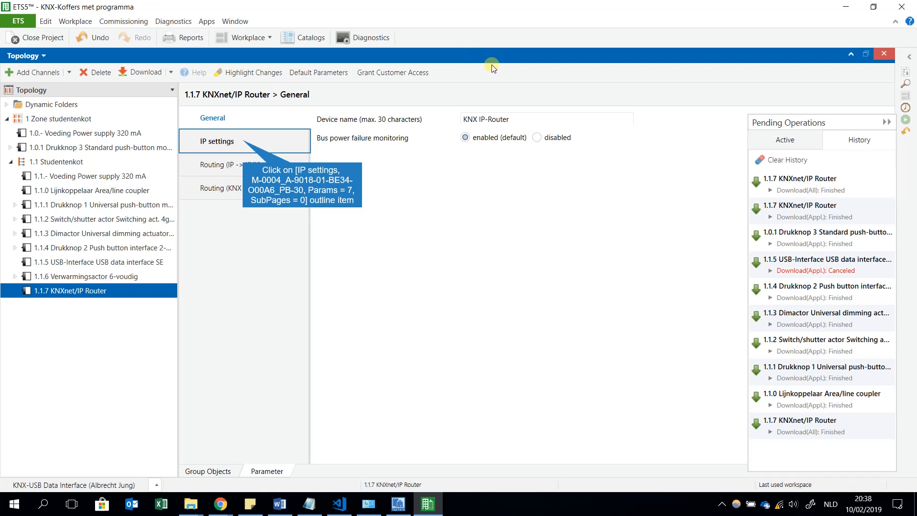
{"action": "mouse_move", "coordinate": [499, 70]}
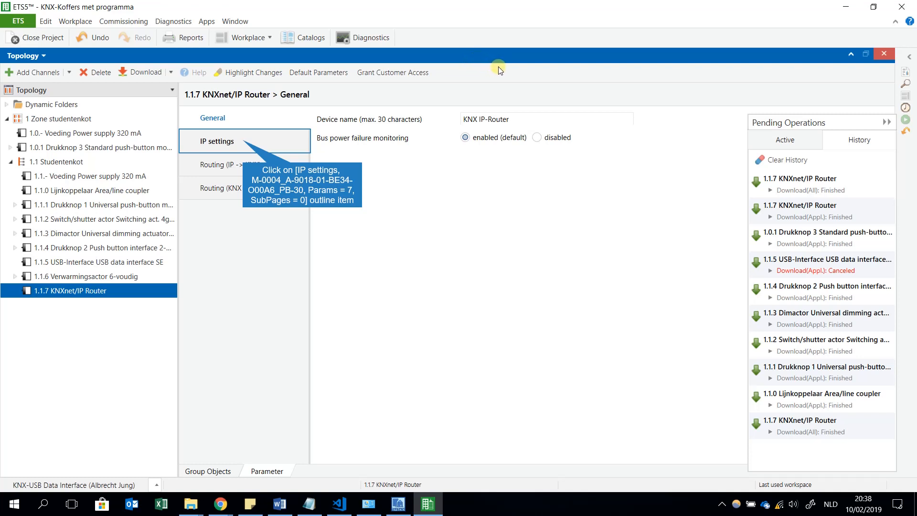
{"action": "mouse_move", "coordinate": [582, 157]}
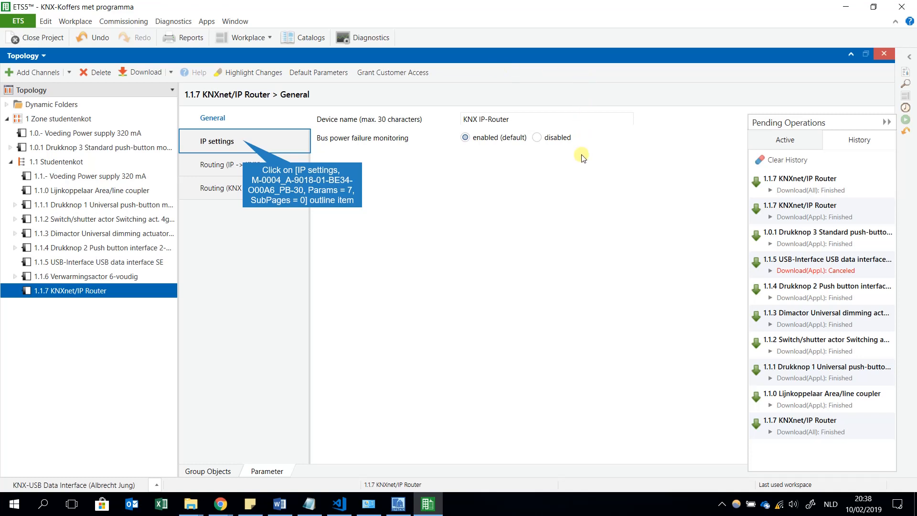
{"action": "mouse_move", "coordinate": [243, 142]}
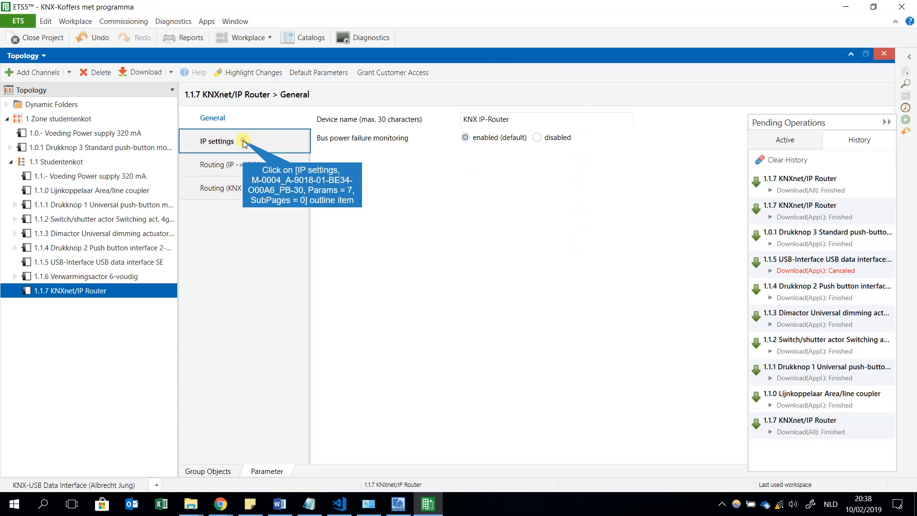
{"action": "left_click", "coordinate": [217, 141]}
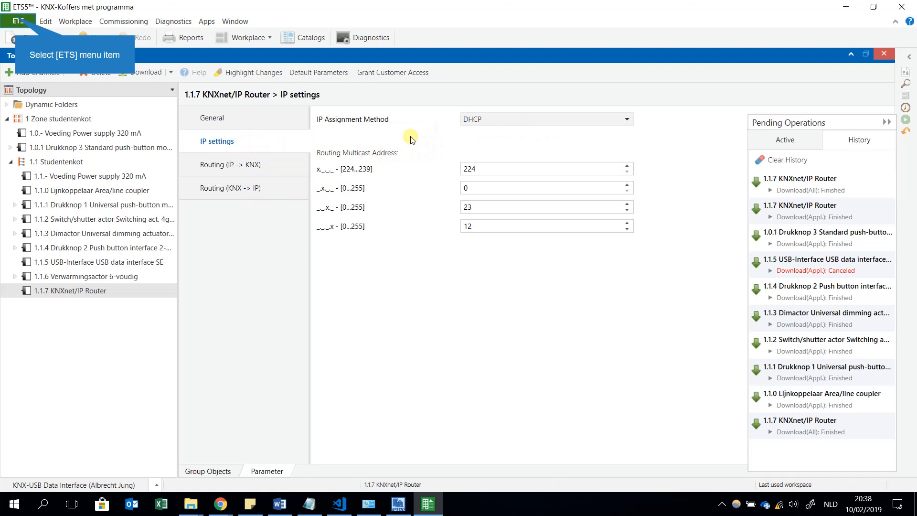
{"action": "mouse_move", "coordinate": [18, 20]}
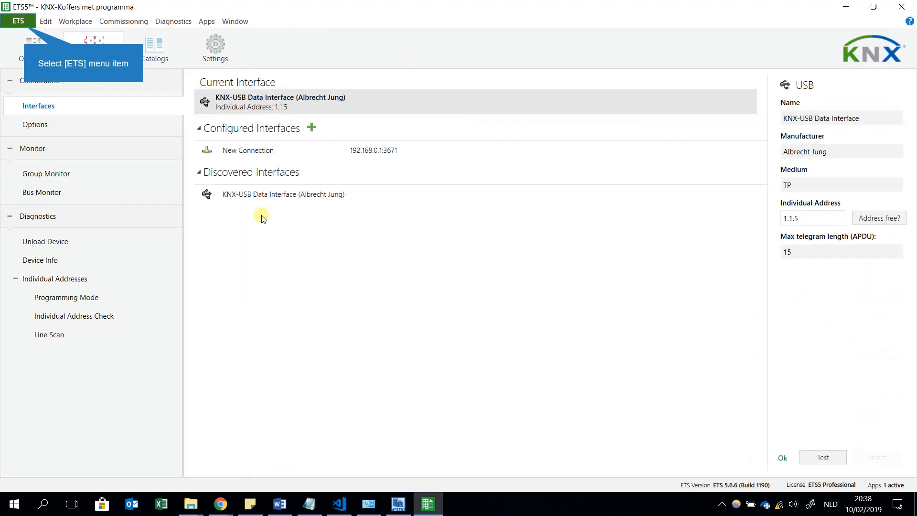
{"action": "mouse_move", "coordinate": [174, 120]}
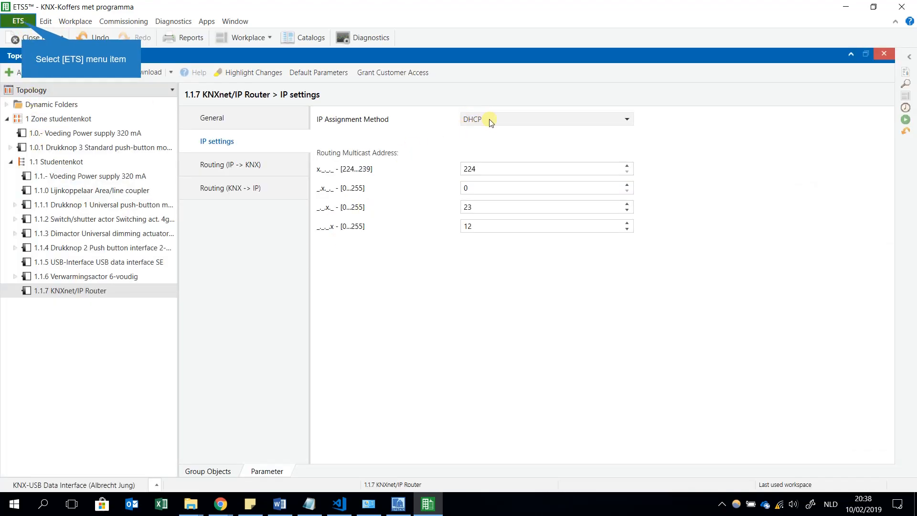
{"action": "mouse_move", "coordinate": [414, 156]}
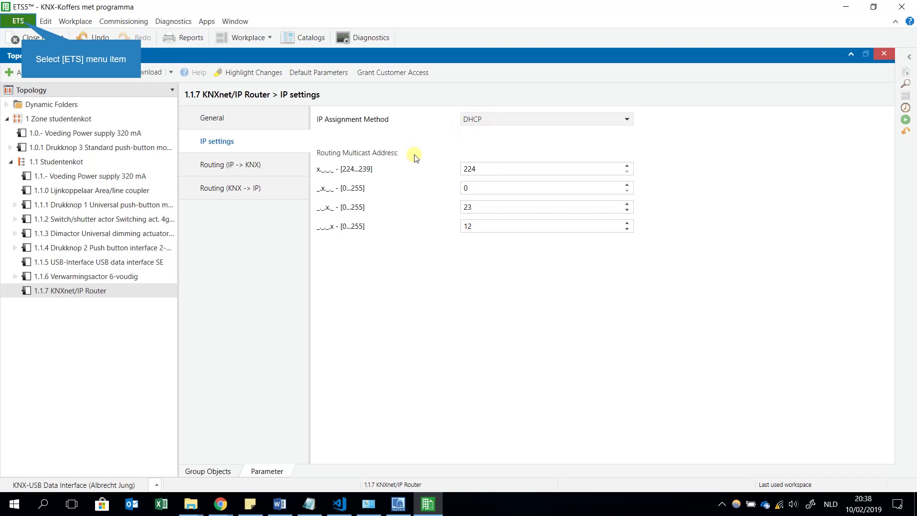
{"action": "mouse_move", "coordinate": [419, 156]}
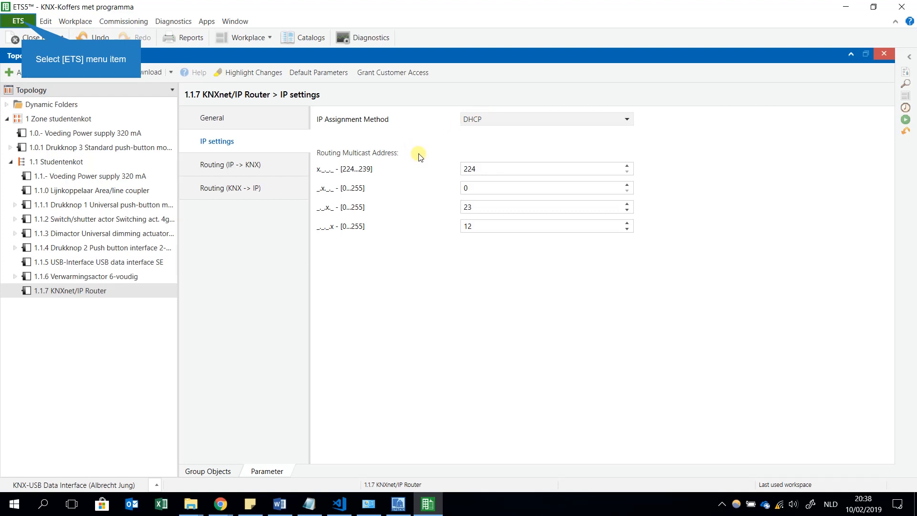
{"action": "mouse_move", "coordinate": [420, 156]}
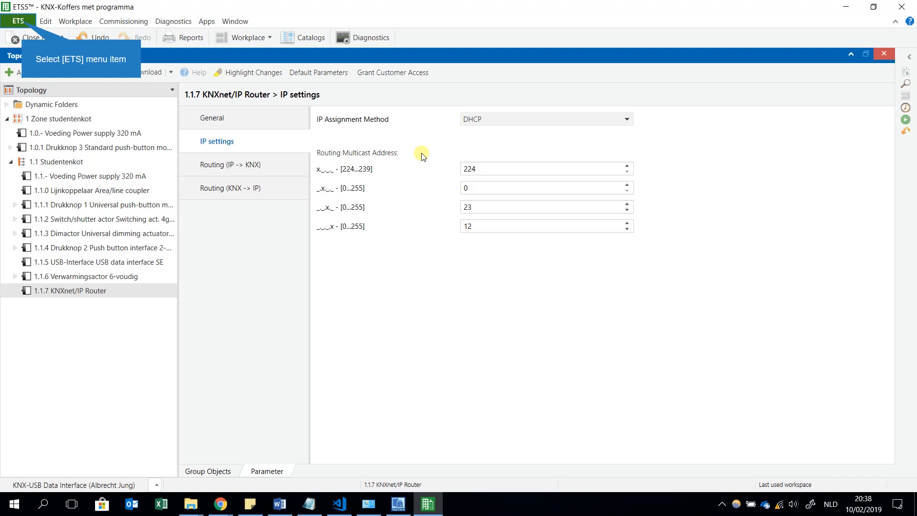
{"action": "mouse_move", "coordinate": [456, 121]}
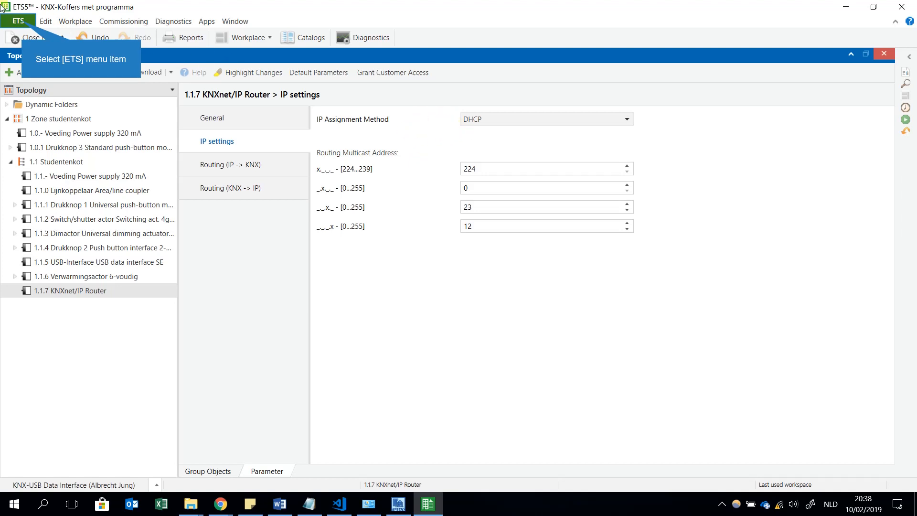
- Check the interfaces overview with the connection at 192.168.0.1:3671, then return to the topology
{"action": "left_click", "coordinate": [18, 21]}
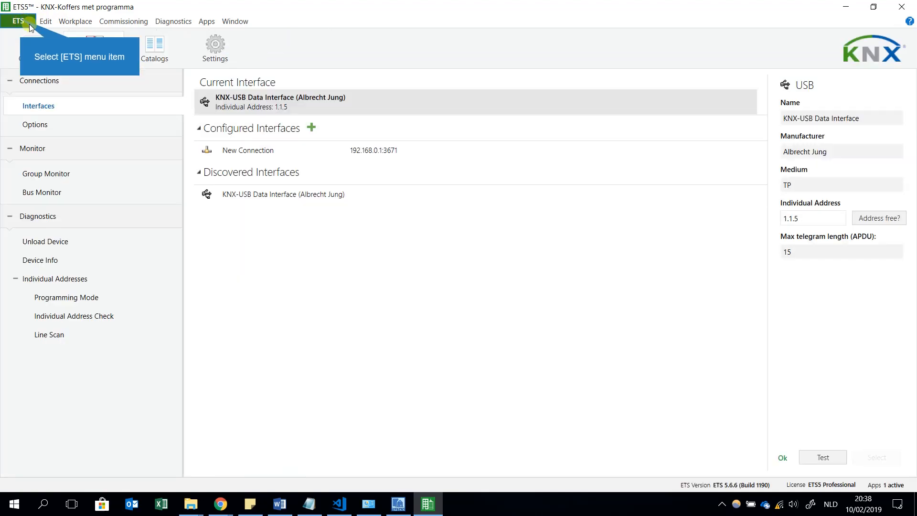
{"action": "mouse_move", "coordinate": [334, 210]}
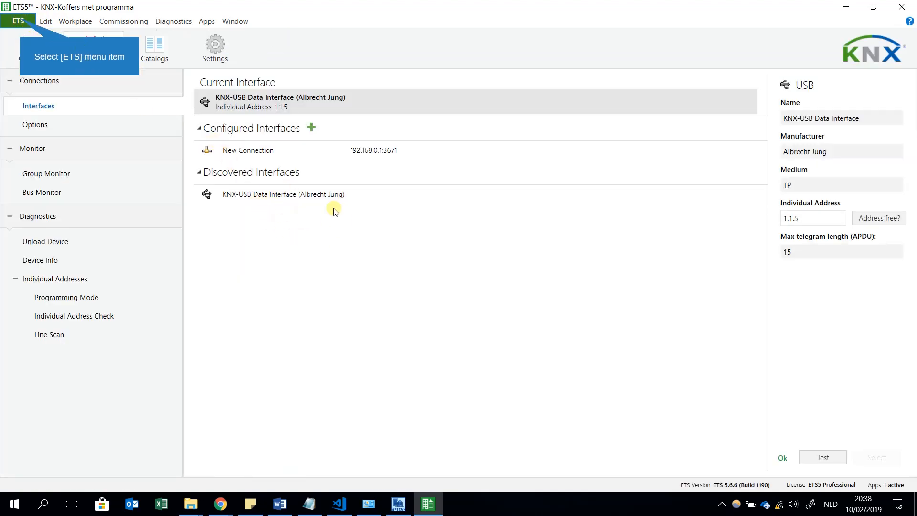
{"action": "mouse_move", "coordinate": [314, 230]}
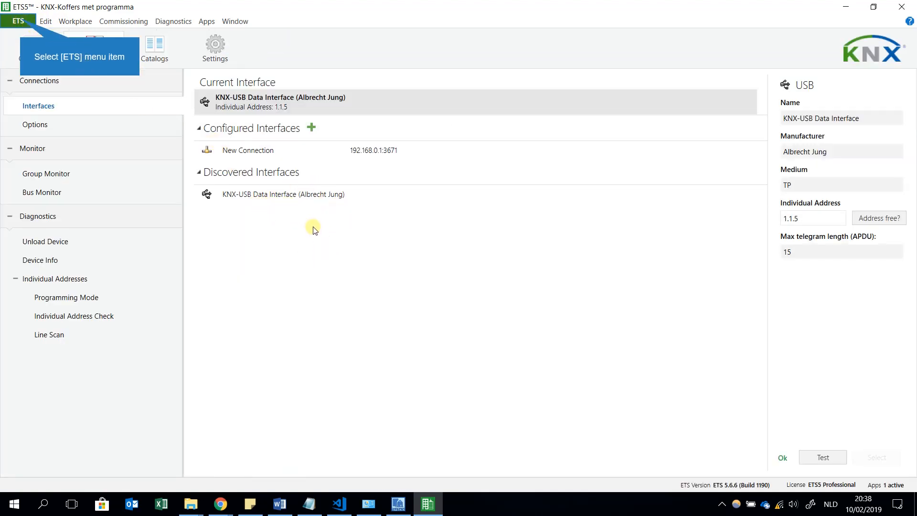
{"action": "mouse_move", "coordinate": [115, 94]}
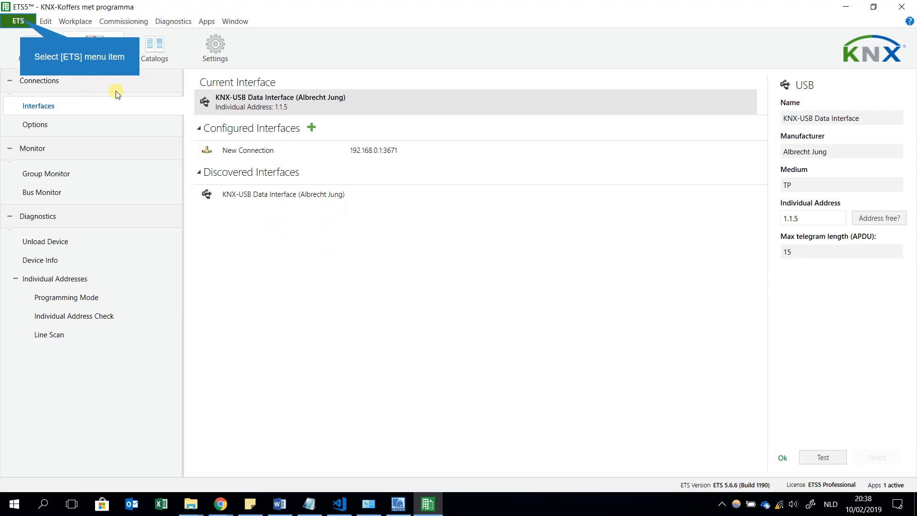
{"action": "mouse_move", "coordinate": [524, 267]}
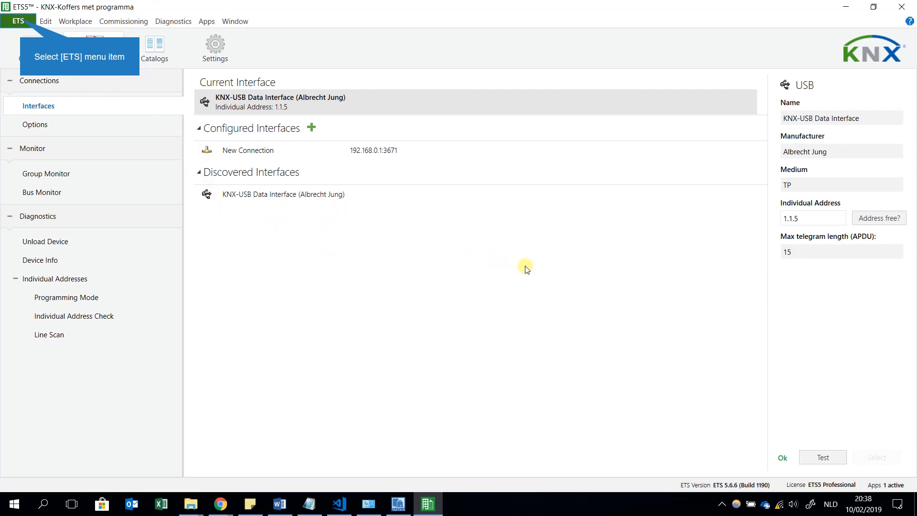
{"action": "mouse_move", "coordinate": [481, 245]}
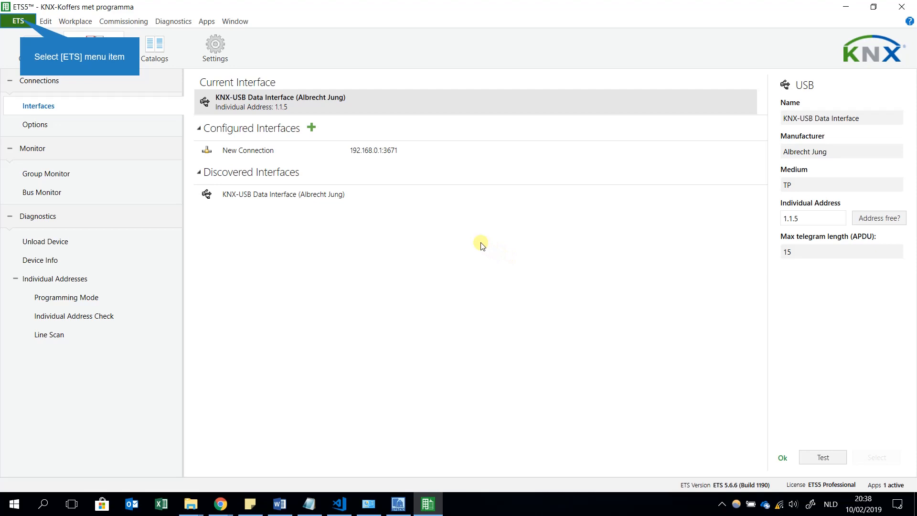
{"action": "mouse_move", "coordinate": [411, 235]}
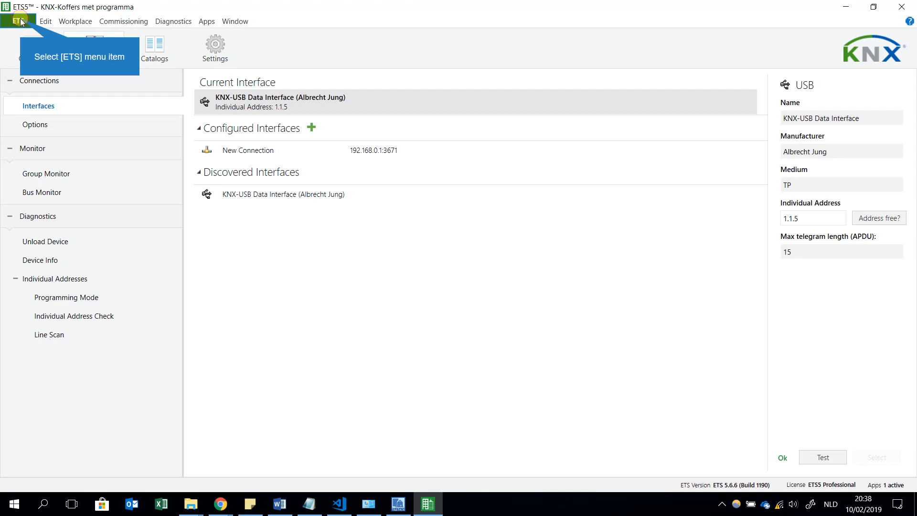
{"action": "left_click", "coordinate": [18, 21]}
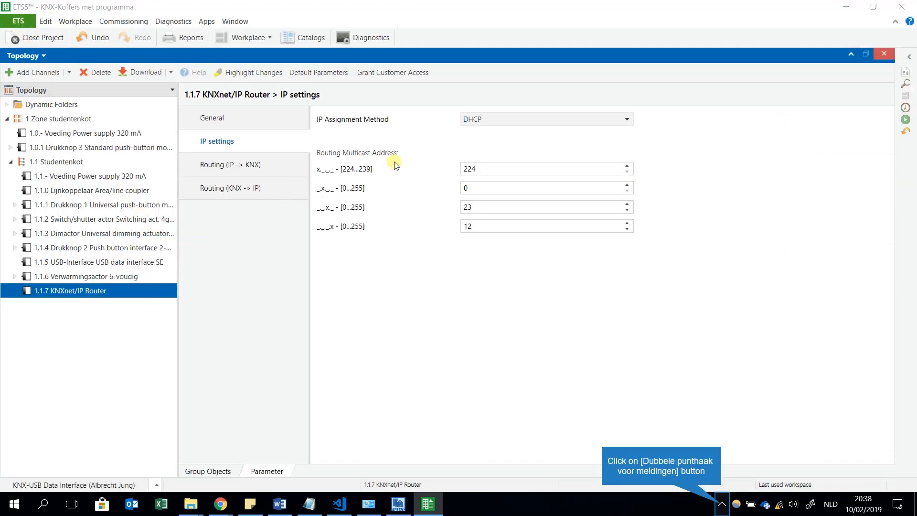
{"action": "mouse_move", "coordinate": [765, 498]}
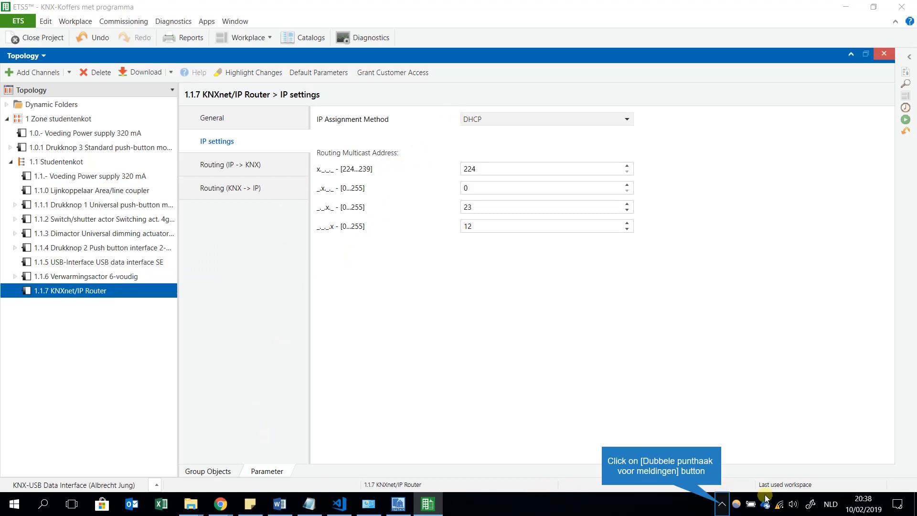
- Reopen the interfaces page, now discovering the 1.1.7 KNX IP-Router at 192.168.0.100:3671
{"action": "left_click", "coordinate": [721, 504]}
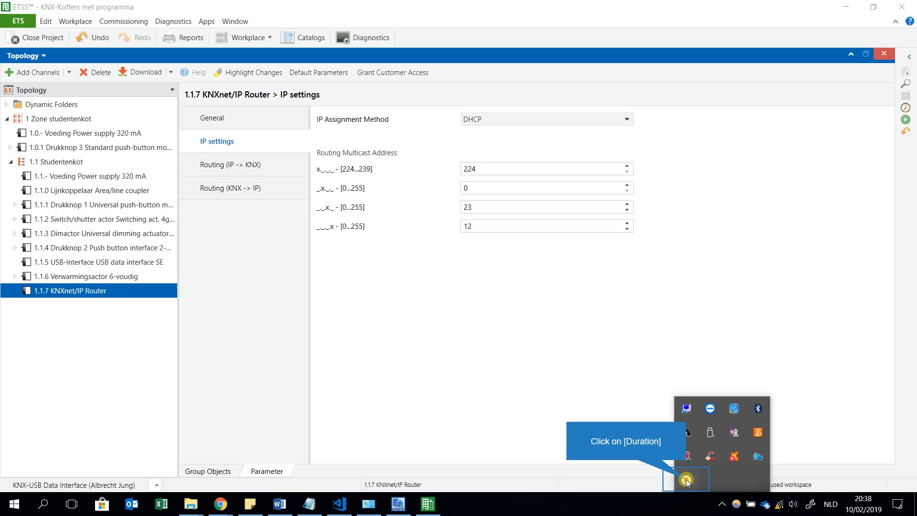
{"action": "left_click", "coordinate": [687, 480]}
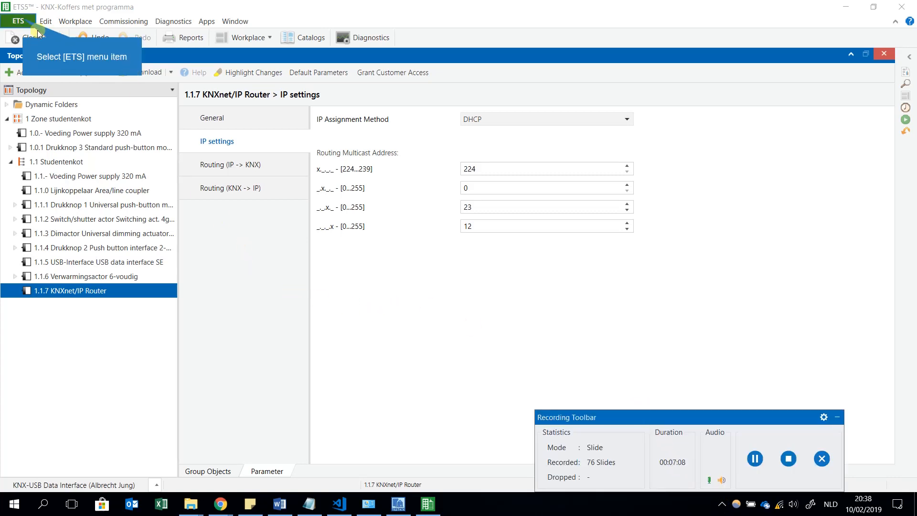
{"action": "left_click", "coordinate": [18, 21]}
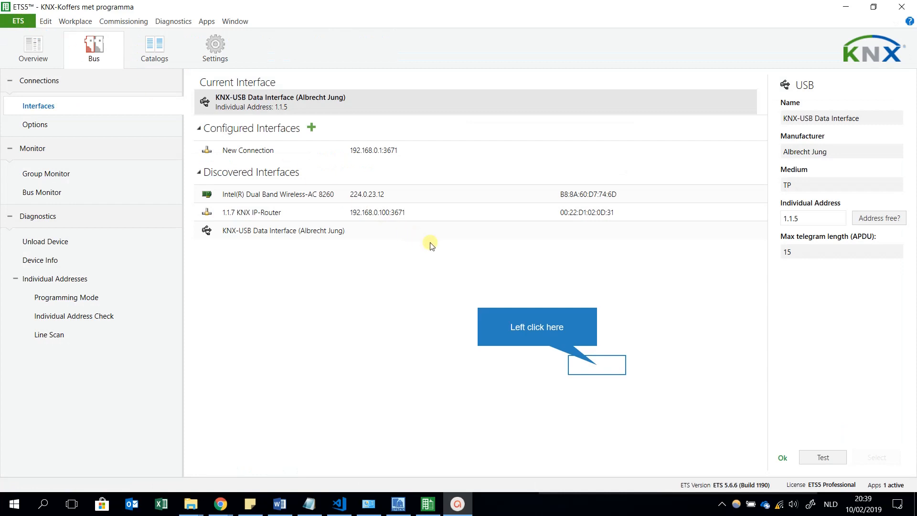
{"action": "mouse_move", "coordinate": [549, 390]}
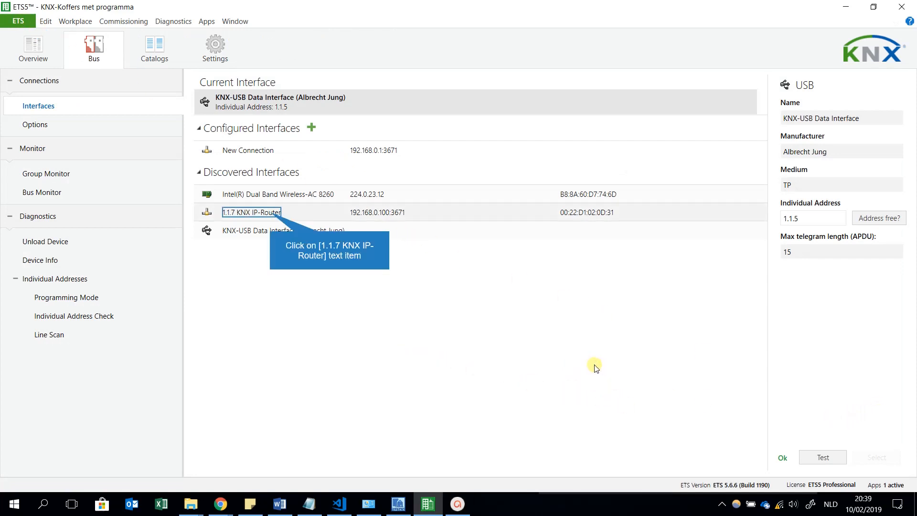
{"action": "mouse_move", "coordinate": [275, 95]}
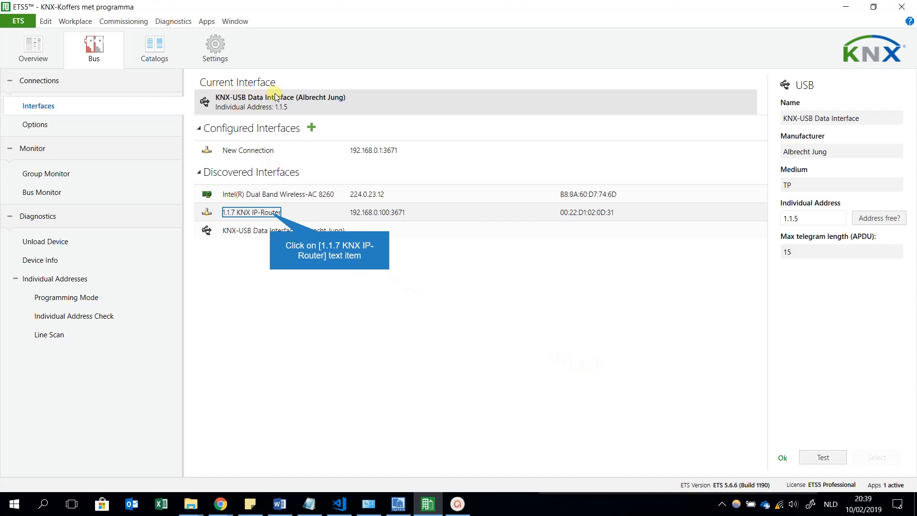
{"action": "mouse_move", "coordinate": [245, 212]}
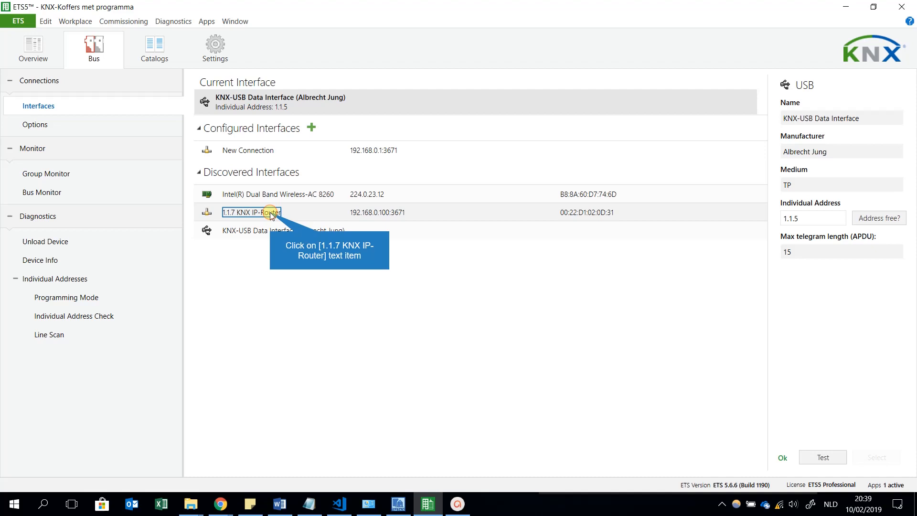
- Select the discovered 1.1.7 KNX IP-Router to show its tunneling details: 192.168.0.100, port 3671
{"action": "left_click", "coordinate": [251, 212]}
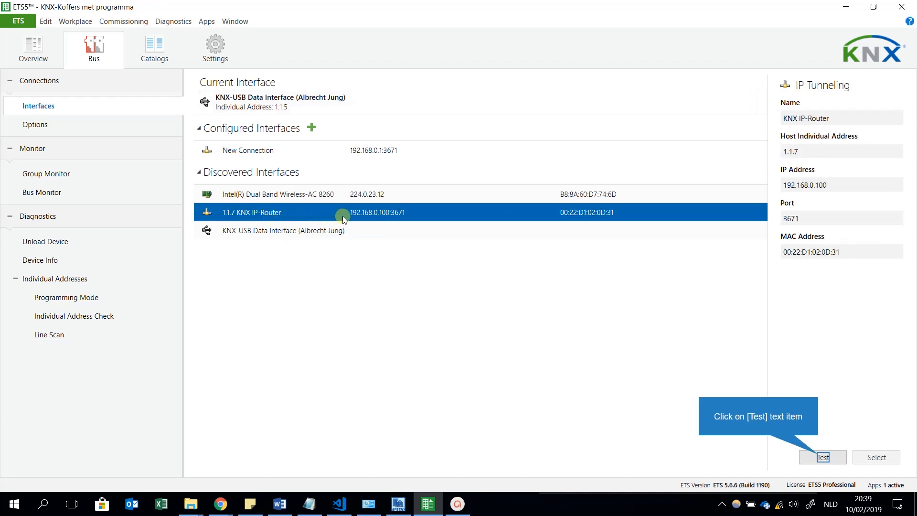
{"action": "mouse_move", "coordinate": [384, 218]}
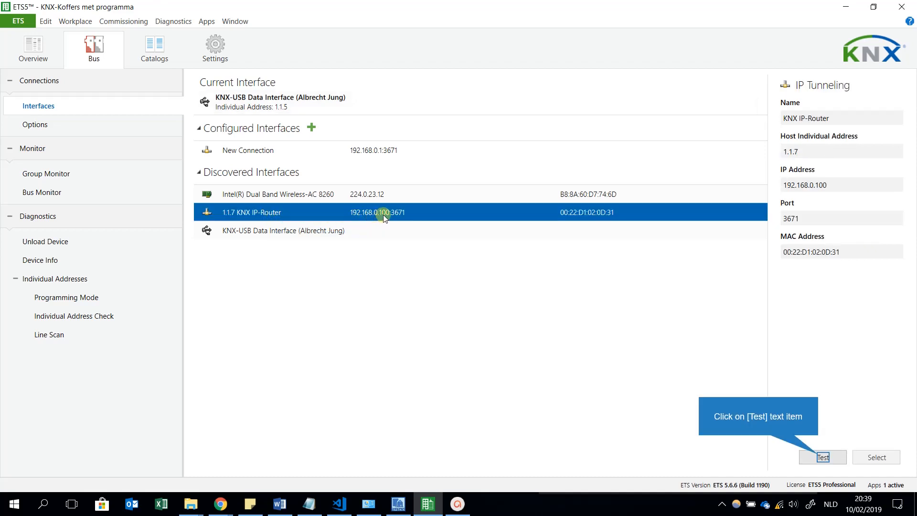
{"action": "mouse_move", "coordinate": [517, 228]}
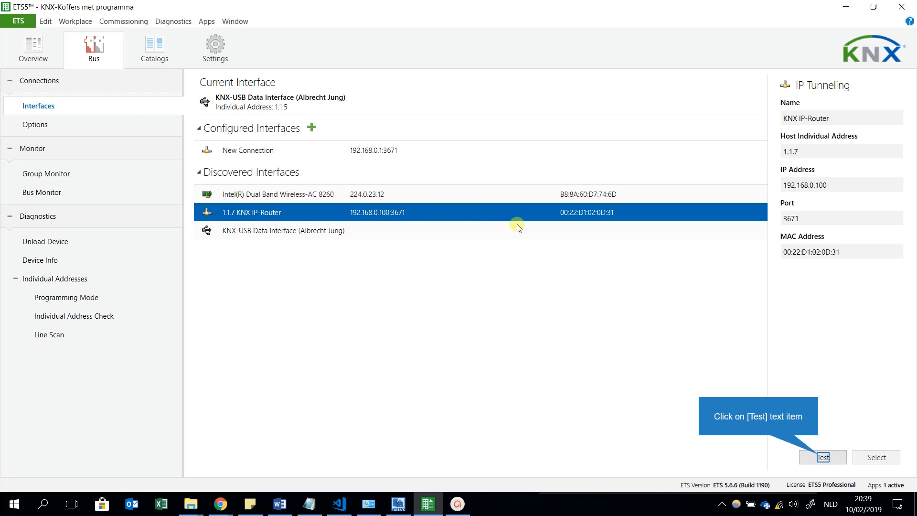
{"action": "mouse_move", "coordinate": [767, 240]}
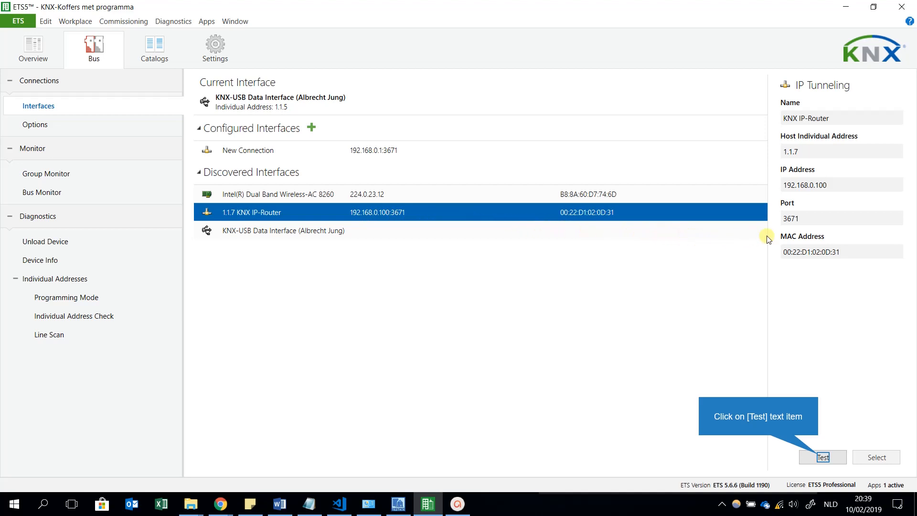
{"action": "mouse_move", "coordinate": [806, 226]}
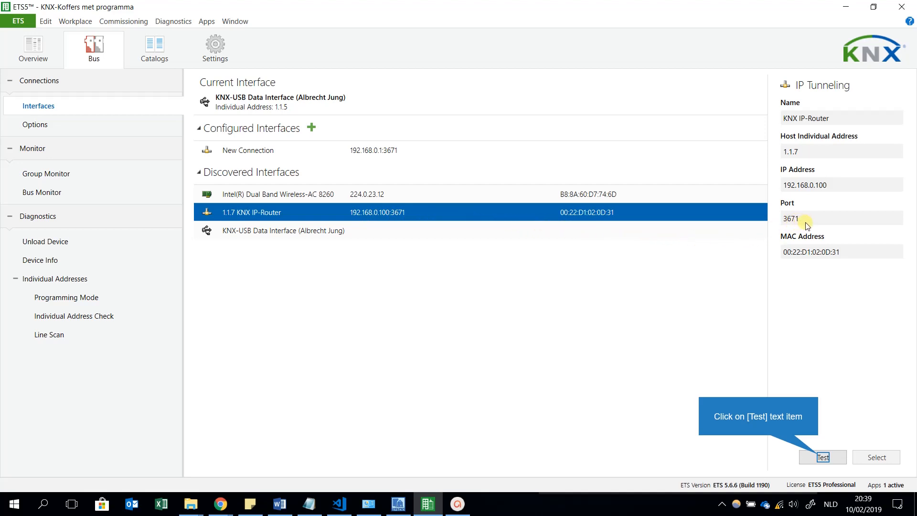
{"action": "mouse_move", "coordinate": [783, 225]}
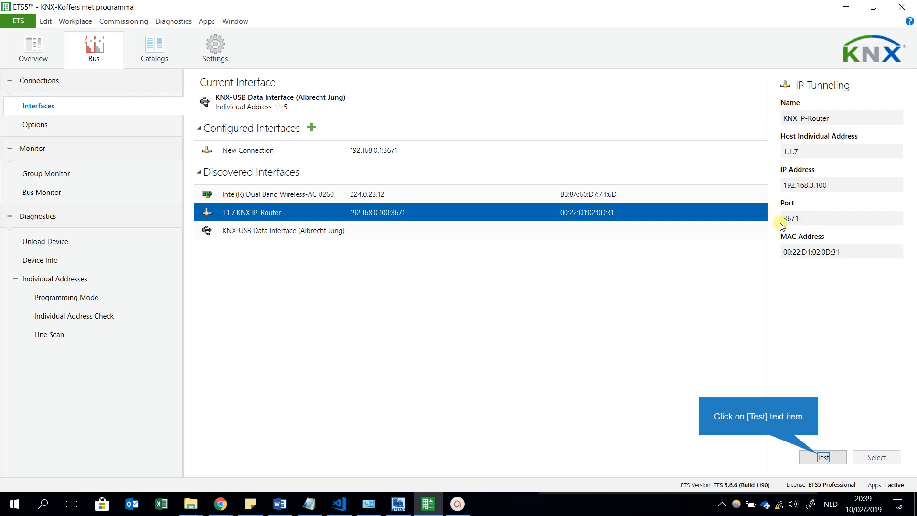
{"action": "mouse_move", "coordinate": [794, 229]}
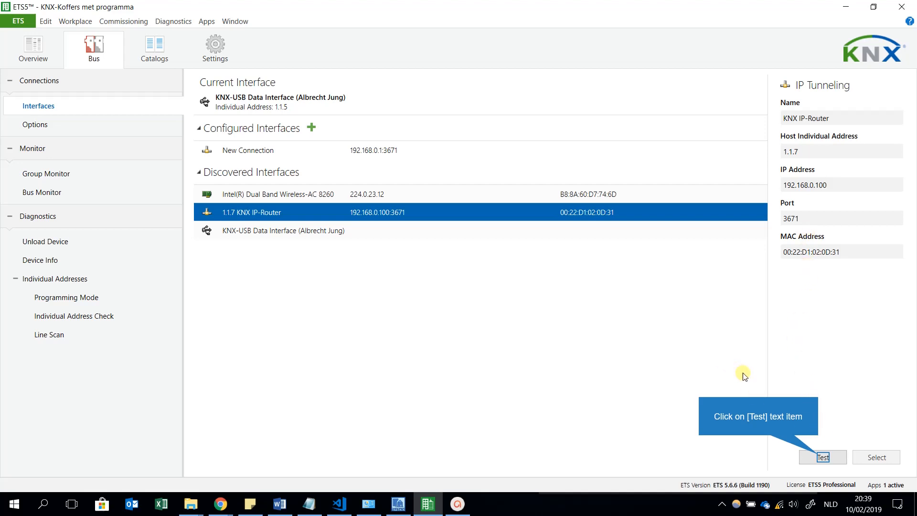
{"action": "mouse_move", "coordinate": [877, 470]}
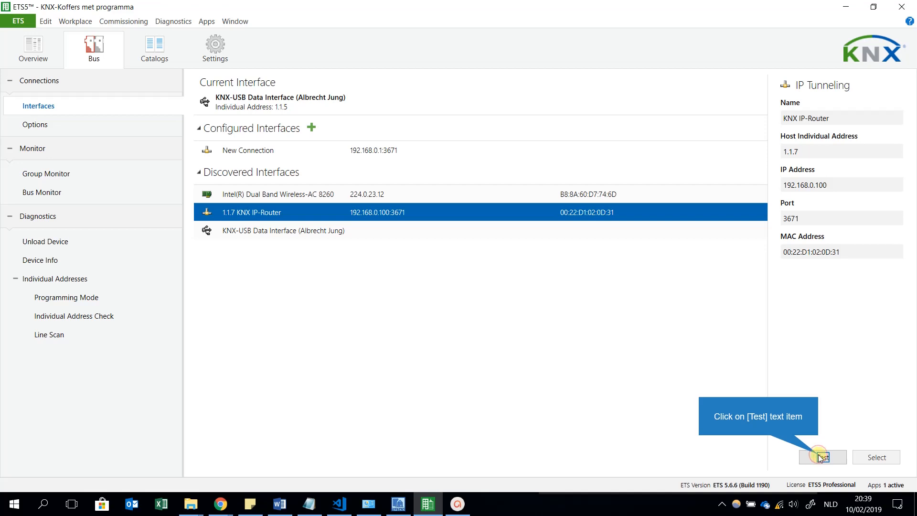
- Test the KNX IP-Router connection, make it the current interface (address 1.1.6), and return to the project
{"action": "left_click", "coordinate": [822, 457]}
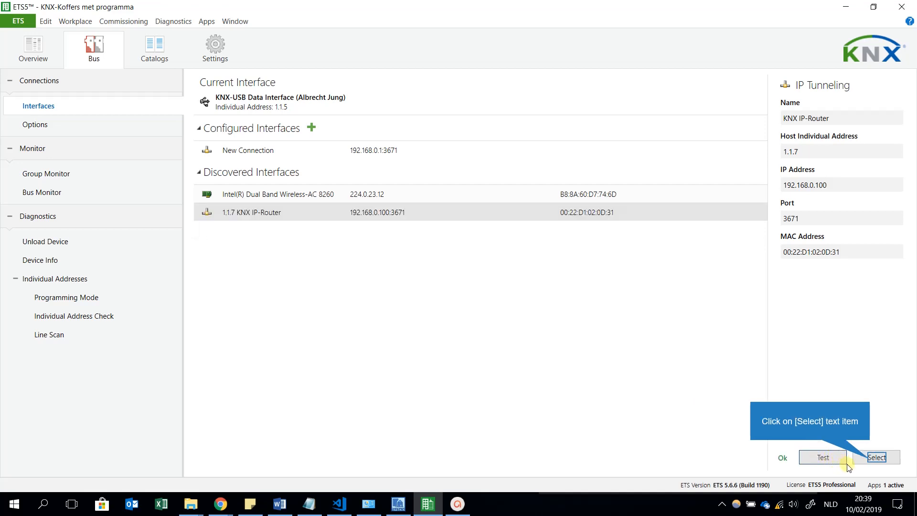
{"action": "mouse_move", "coordinate": [882, 479]}
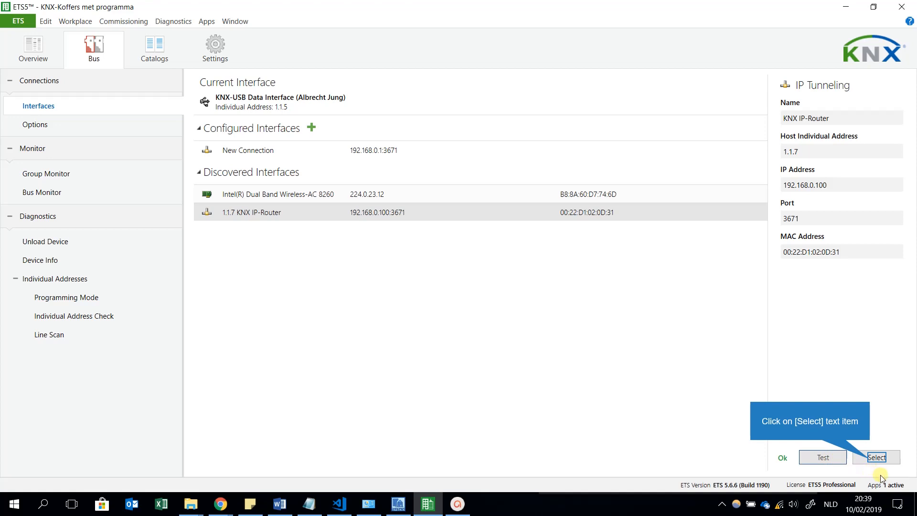
{"action": "mouse_move", "coordinate": [906, 486]}
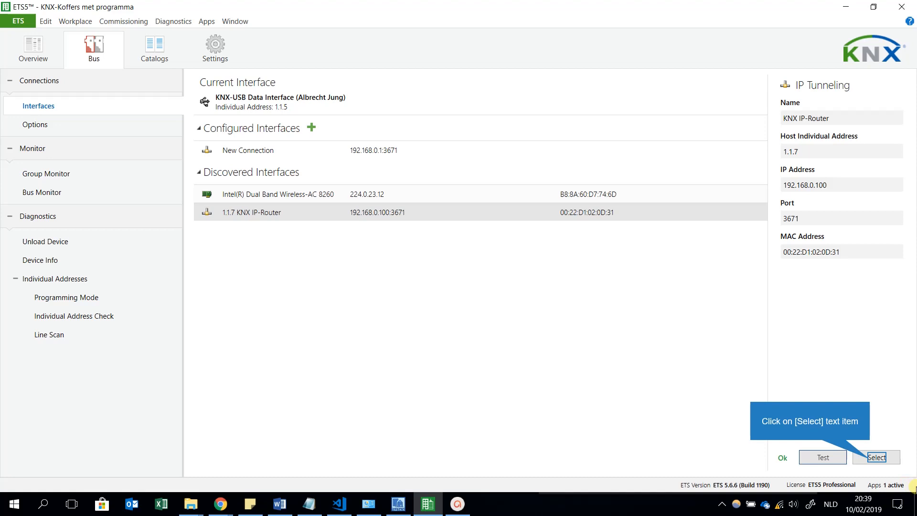
{"action": "mouse_move", "coordinate": [876, 457]}
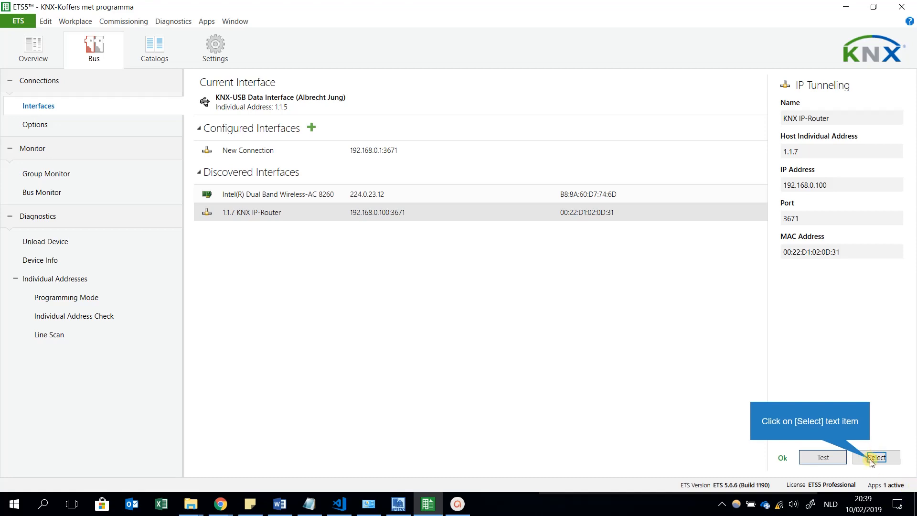
{"action": "left_click", "coordinate": [876, 458]}
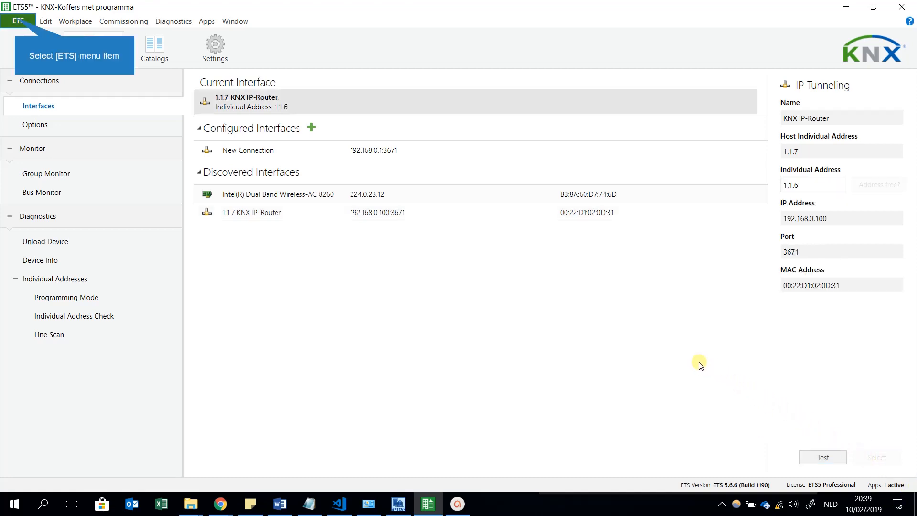
{"action": "mouse_move", "coordinate": [801, 78]}
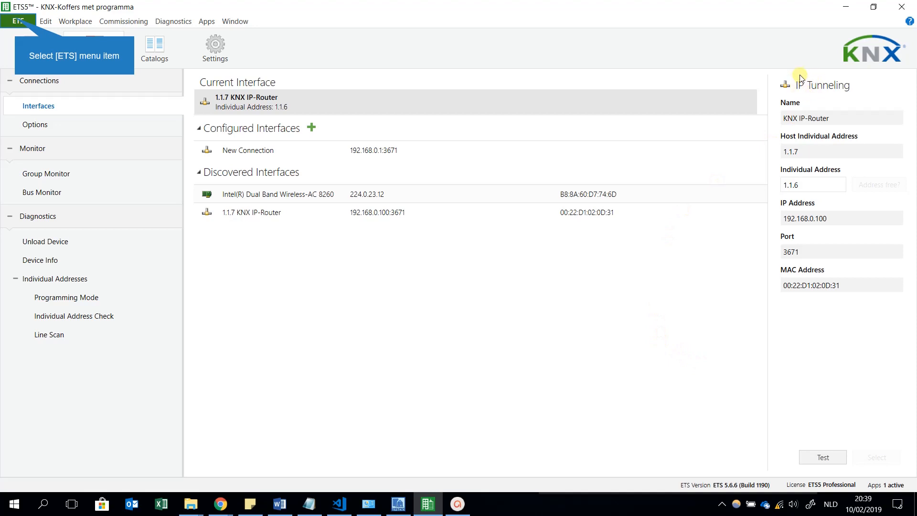
{"action": "mouse_move", "coordinate": [856, 87]}
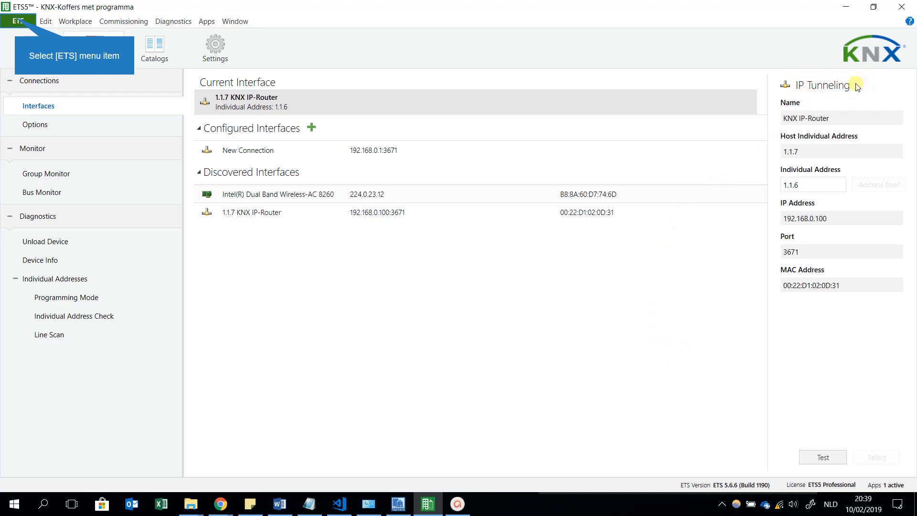
{"action": "mouse_move", "coordinate": [743, 84]}
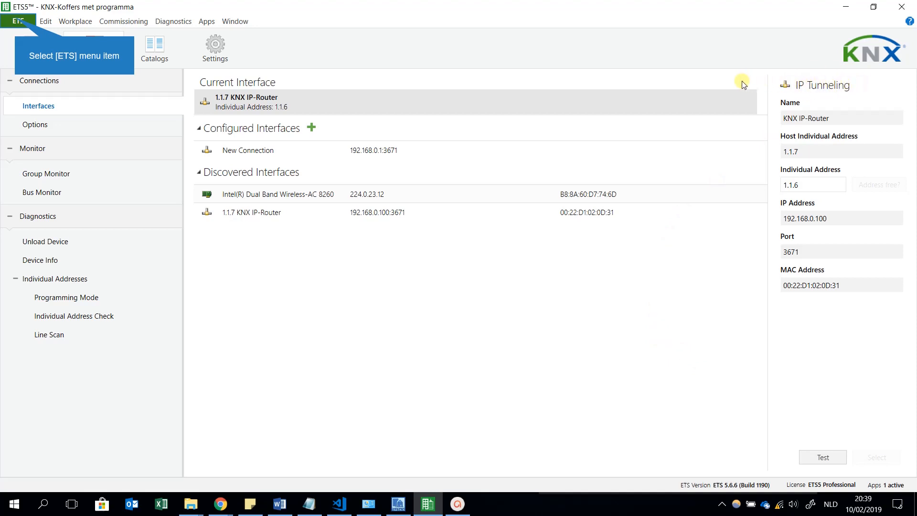
{"action": "mouse_move", "coordinate": [637, 81]}
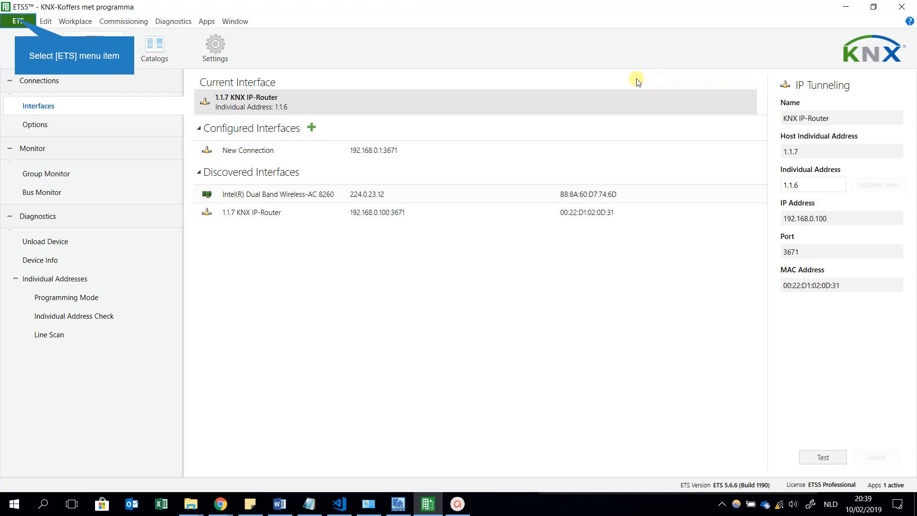
{"action": "mouse_move", "coordinate": [30, 21]}
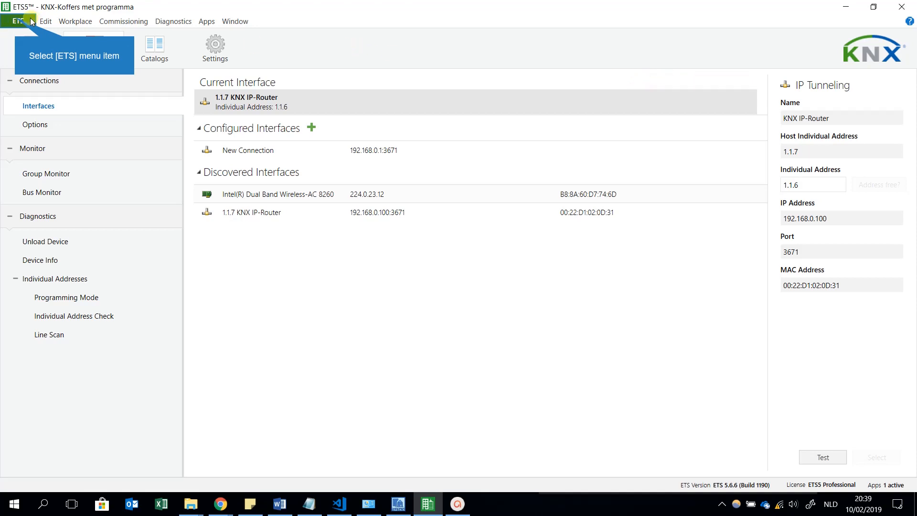
{"action": "left_click", "coordinate": [17, 21]}
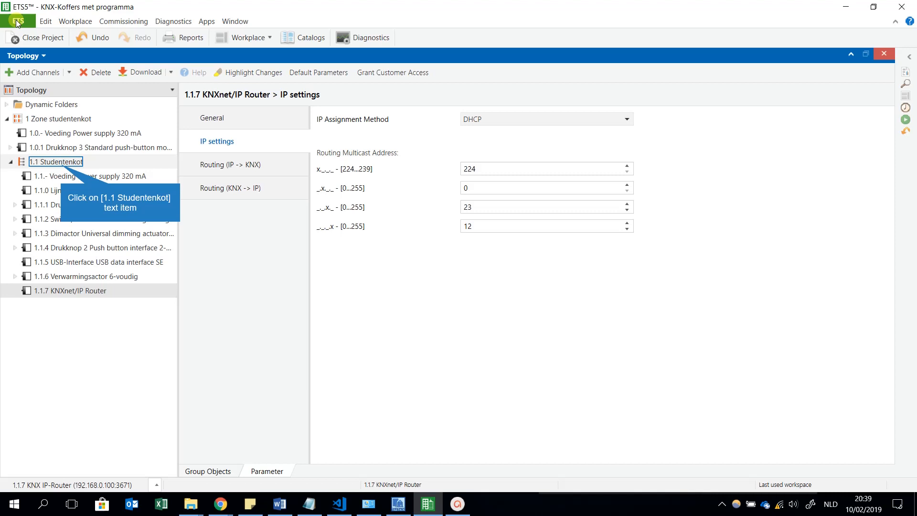
{"action": "mouse_move", "coordinate": [77, 180]}
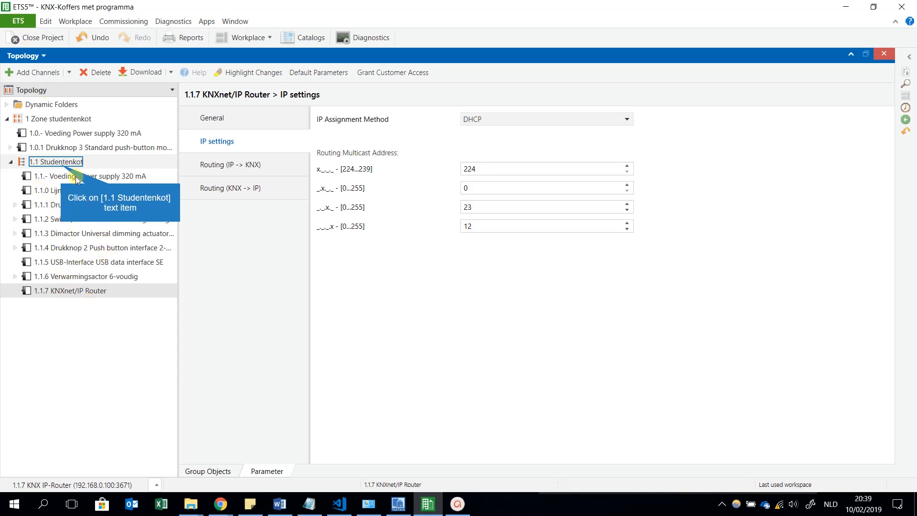
{"action": "mouse_move", "coordinate": [101, 248]}
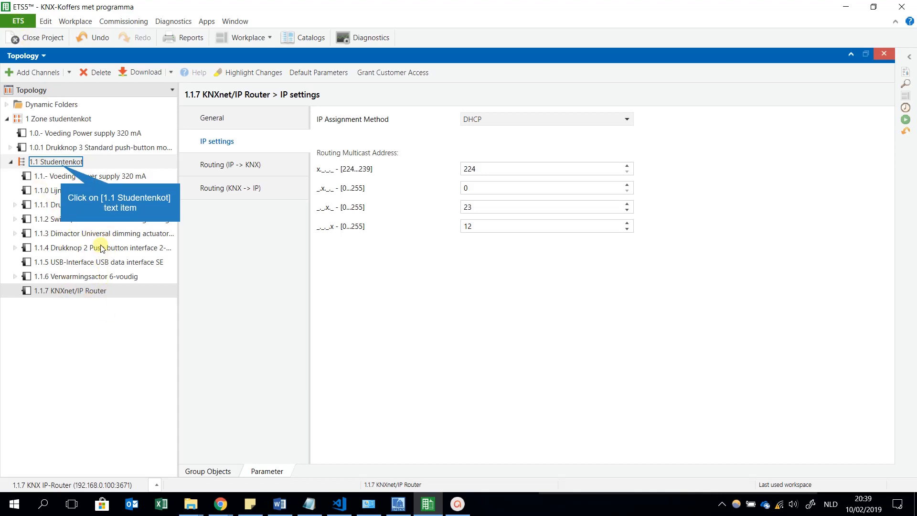
{"action": "mouse_move", "coordinate": [61, 168]}
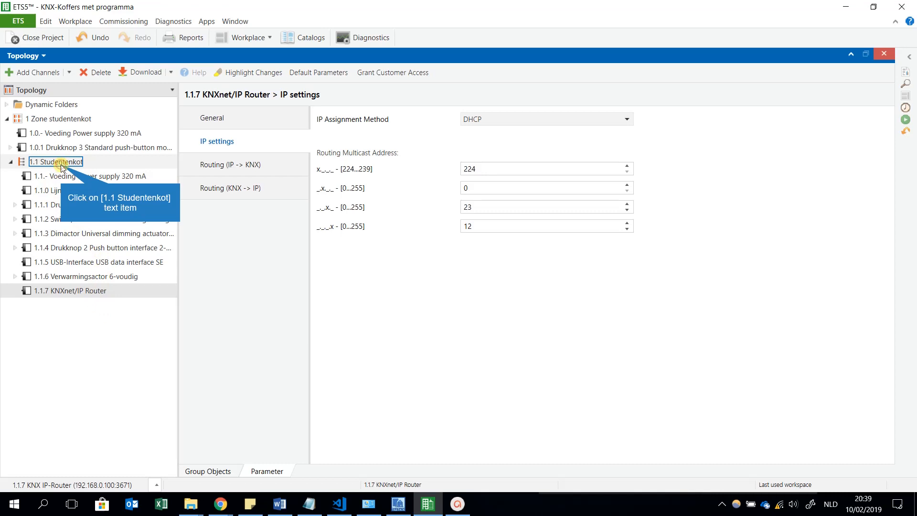
- Start a Download Application for the devices on line 1.1 Studentenkot
{"action": "left_click", "coordinate": [56, 162]}
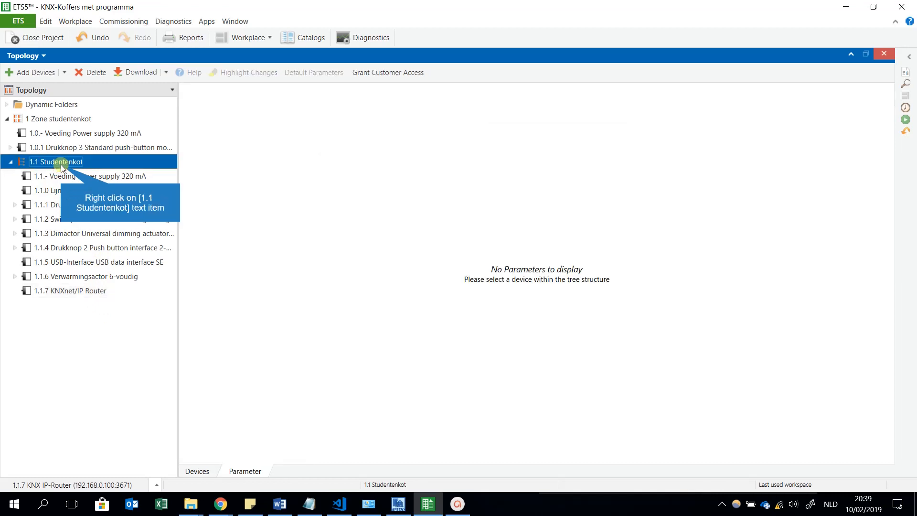
{"action": "right_click", "coordinate": [56, 161]}
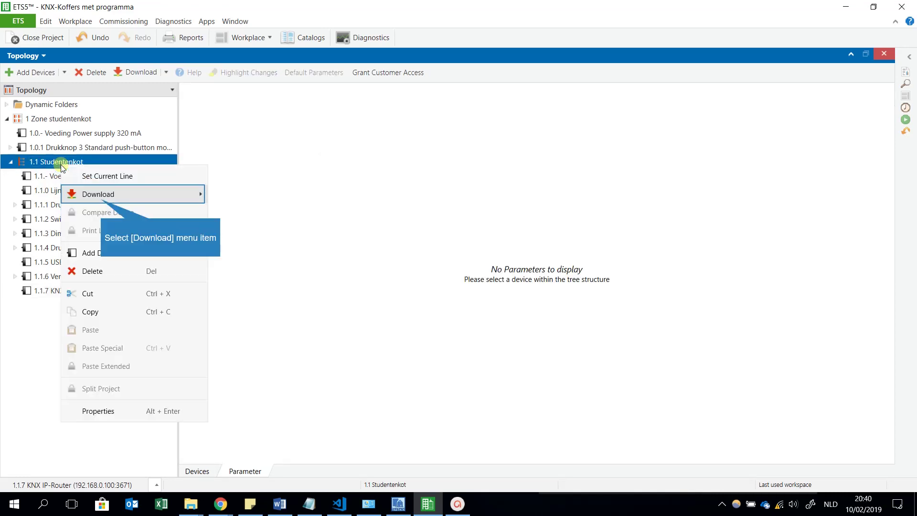
{"action": "mouse_move", "coordinate": [100, 194]}
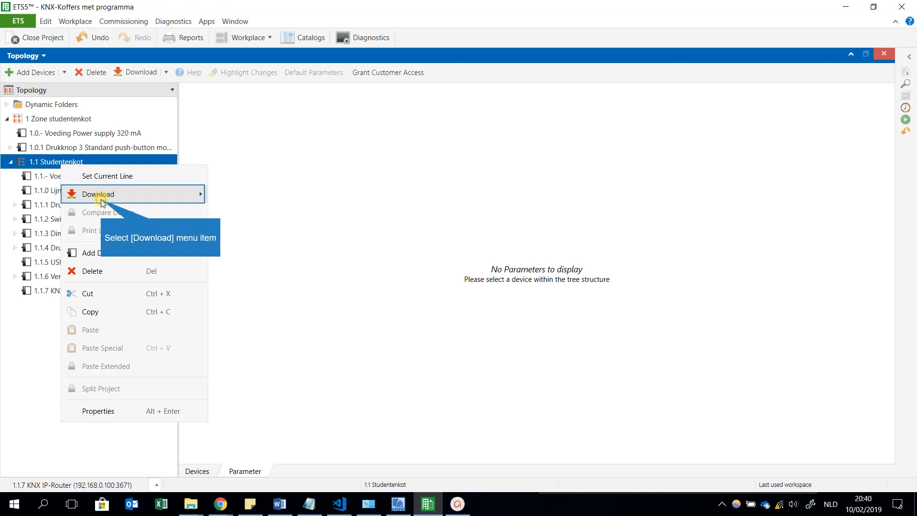
{"action": "left_click", "coordinate": [98, 194]}
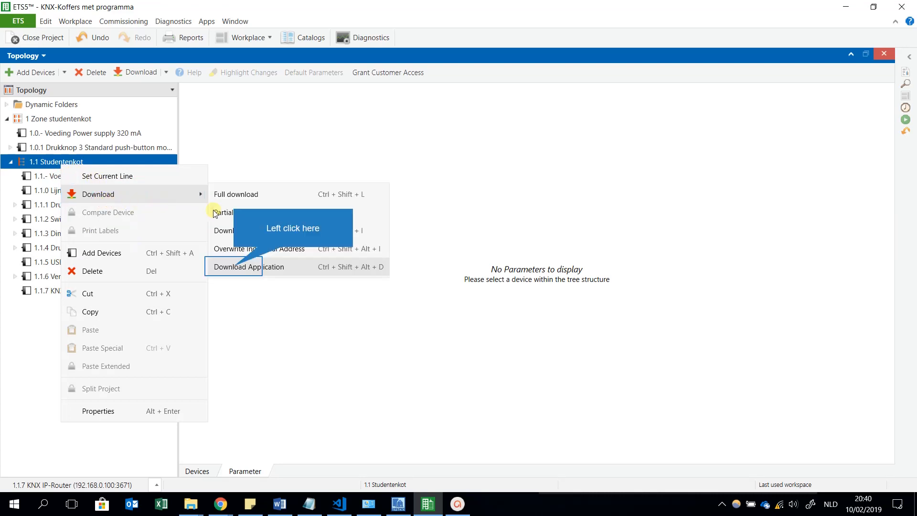
{"action": "left_click", "coordinate": [248, 266]}
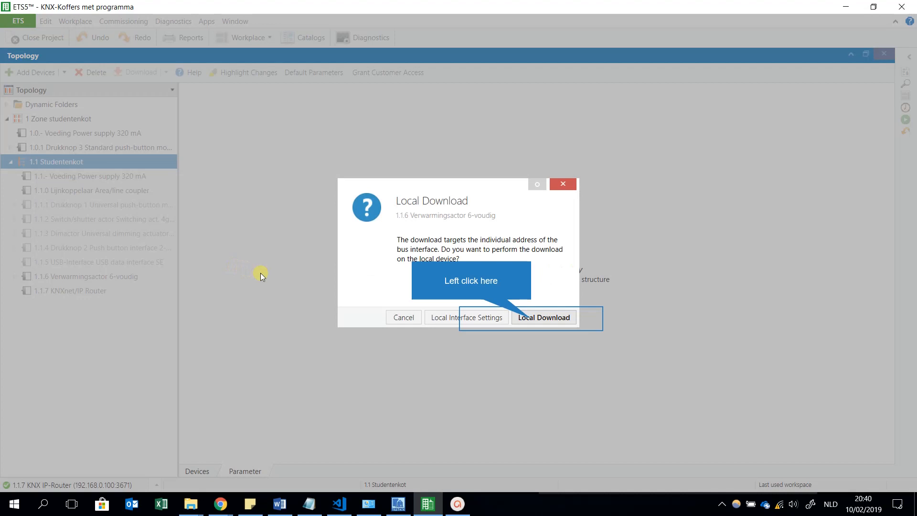
{"action": "mouse_move", "coordinate": [450, 251]}
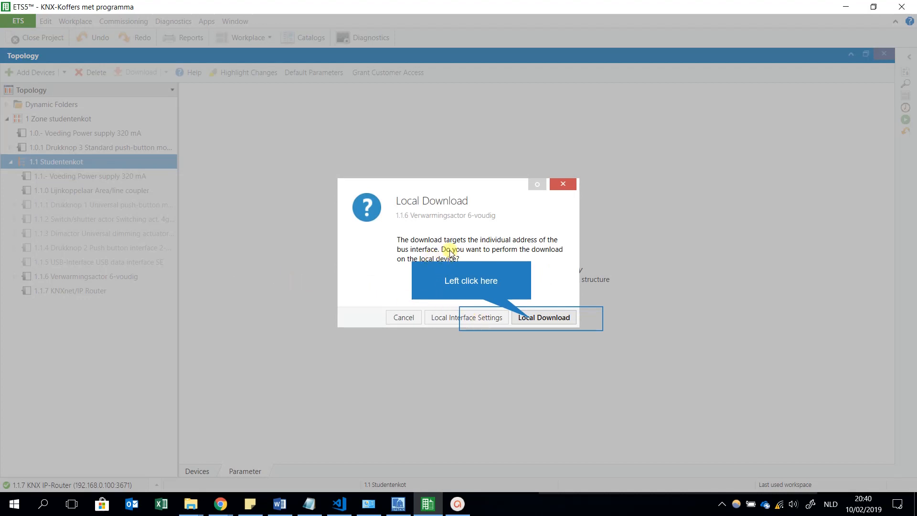
{"action": "mouse_move", "coordinate": [500, 291]}
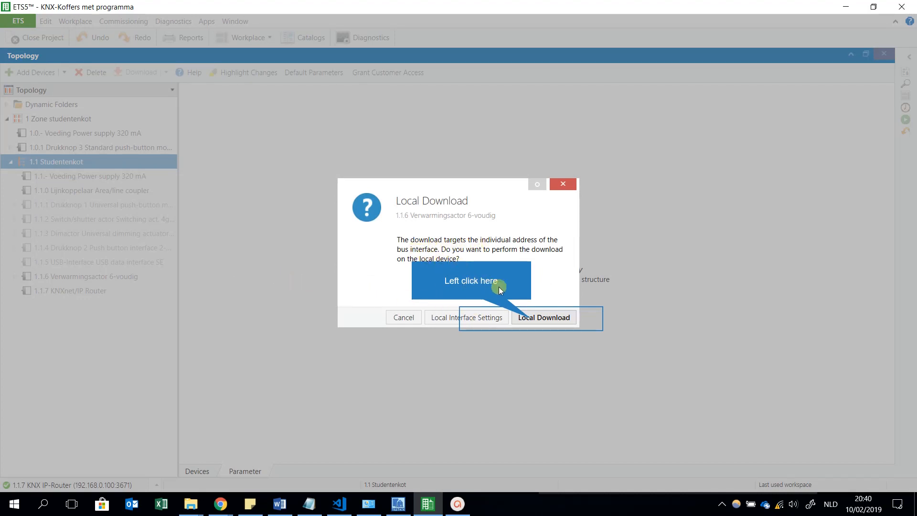
{"action": "mouse_move", "coordinate": [66, 238]}
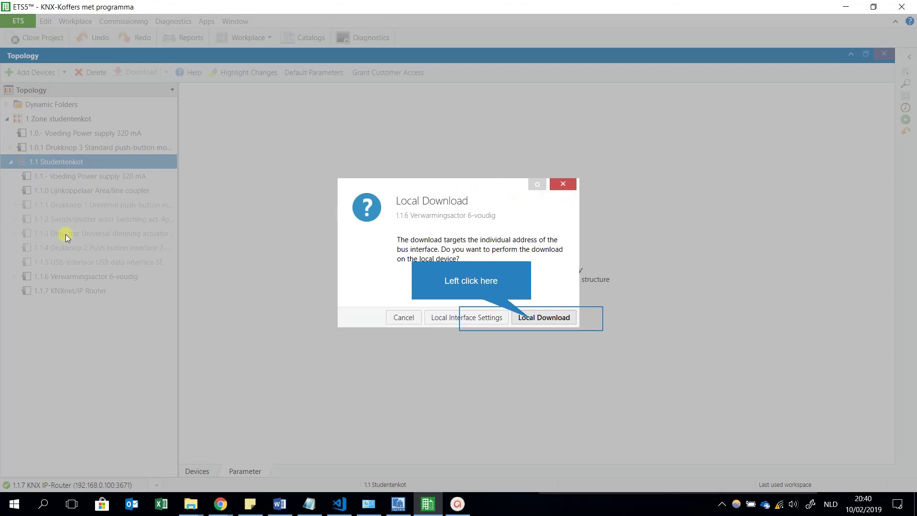
{"action": "mouse_move", "coordinate": [85, 273]}
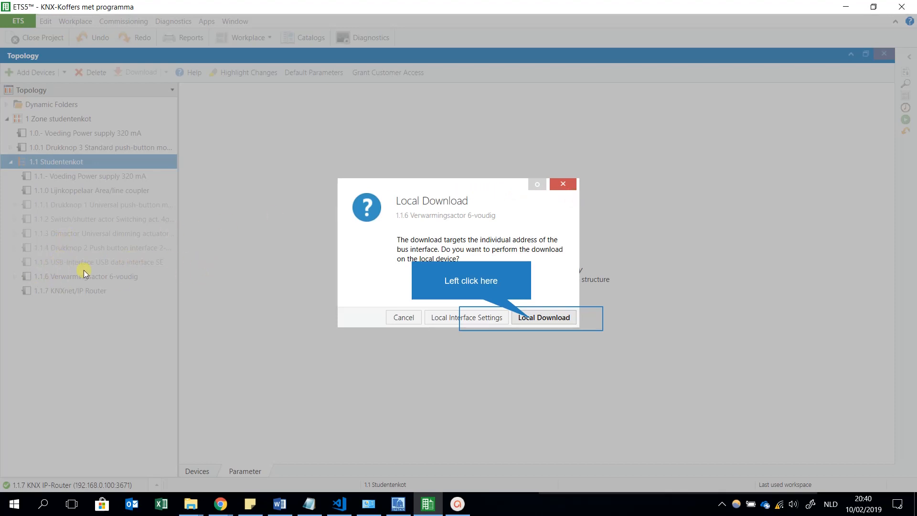
{"action": "mouse_move", "coordinate": [532, 322]}
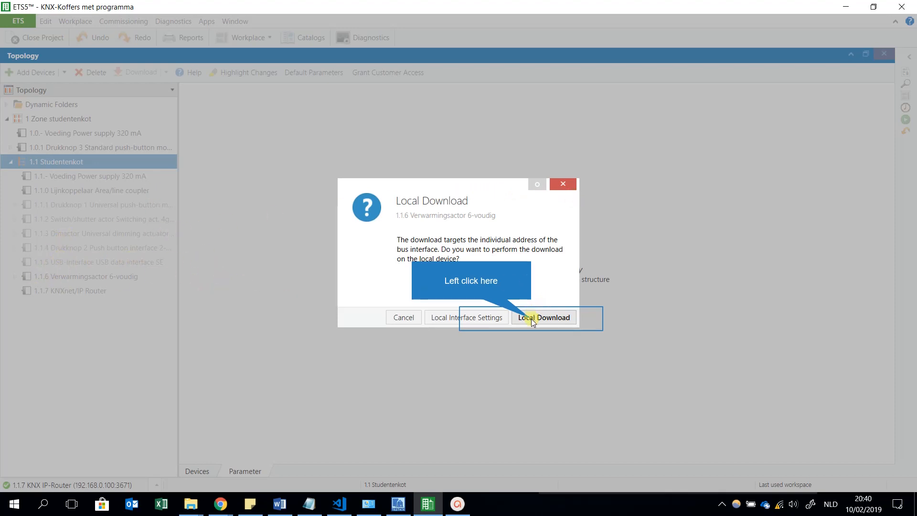
- Proceed with the local download and accept the unmanaged-interface warning
{"action": "left_click", "coordinate": [542, 317]}
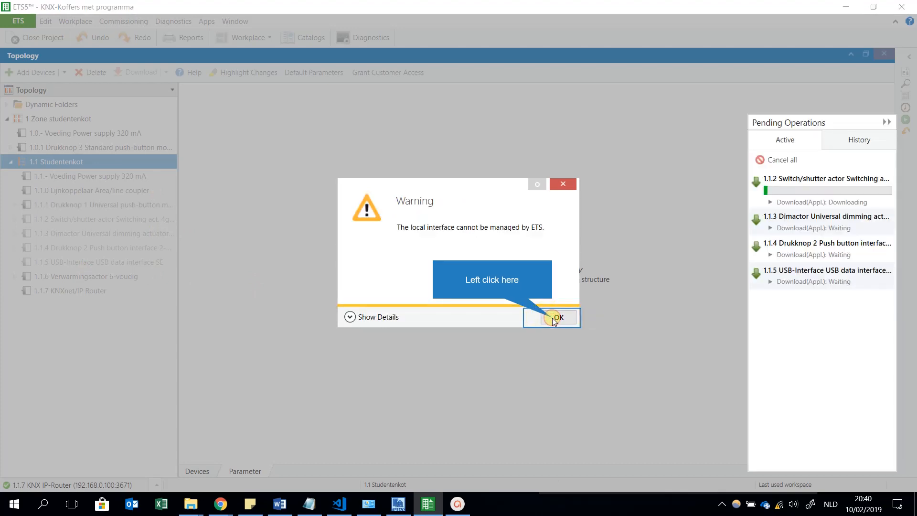
{"action": "left_click", "coordinate": [553, 317]}
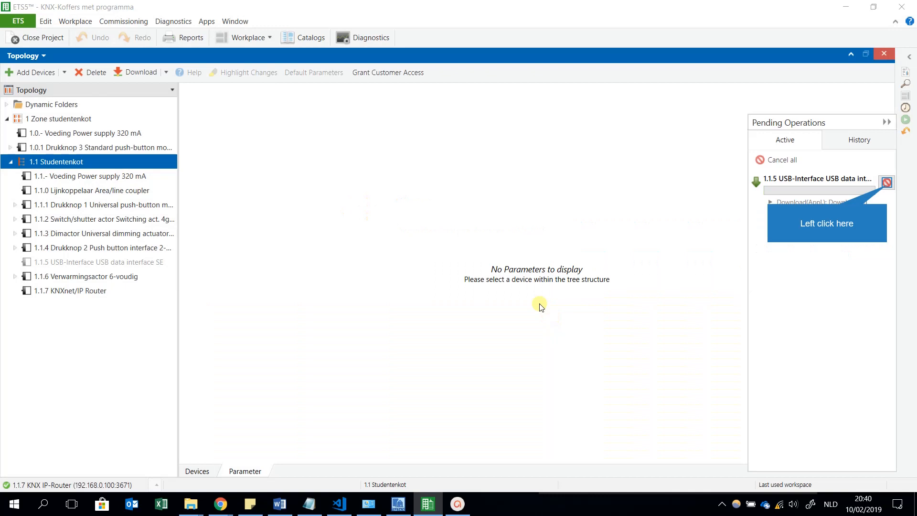
{"action": "mouse_move", "coordinate": [767, 205]}
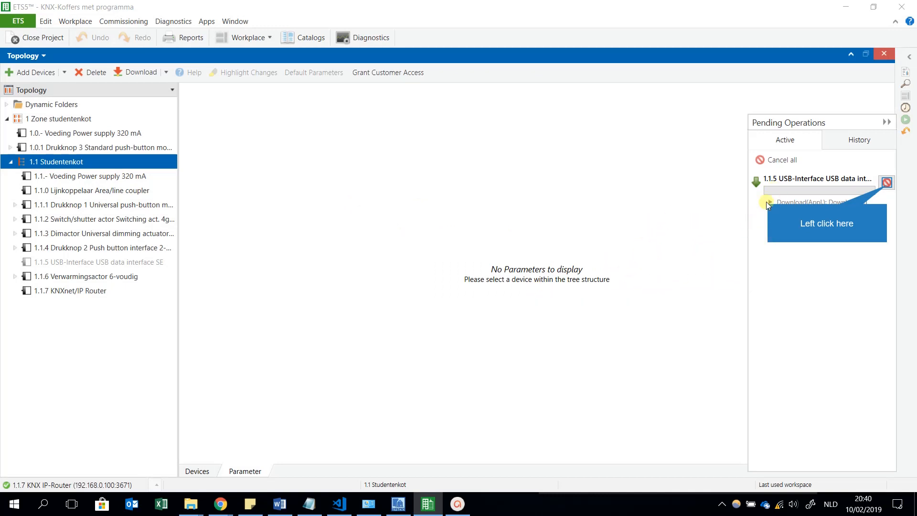
{"action": "mouse_move", "coordinate": [775, 300]}
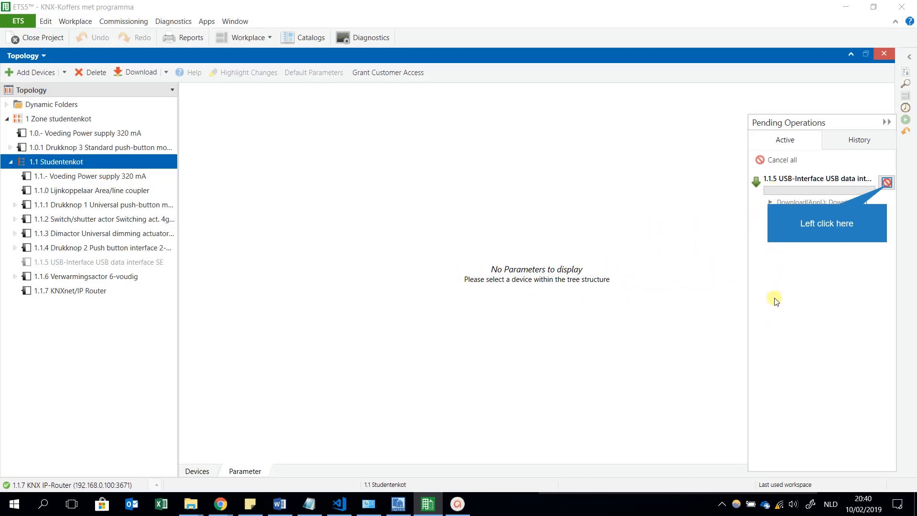
{"action": "mouse_move", "coordinate": [780, 290]}
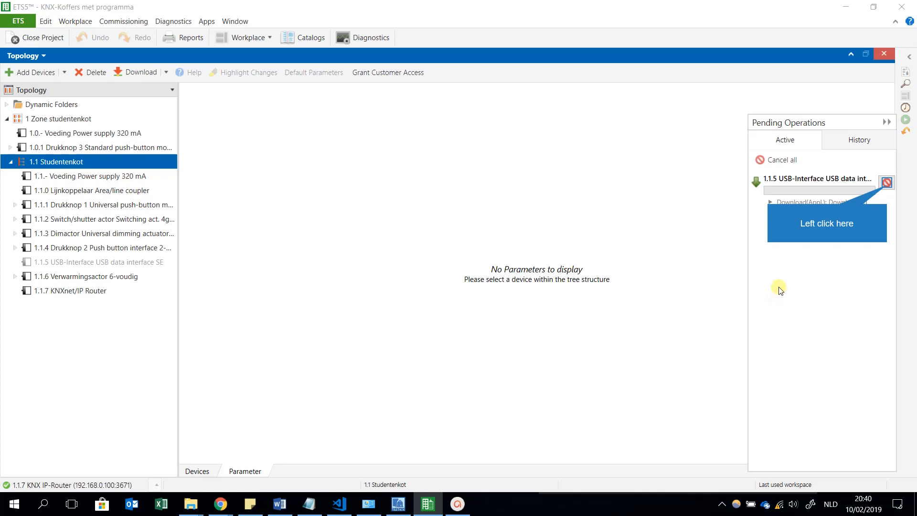
{"action": "mouse_move", "coordinate": [788, 267]}
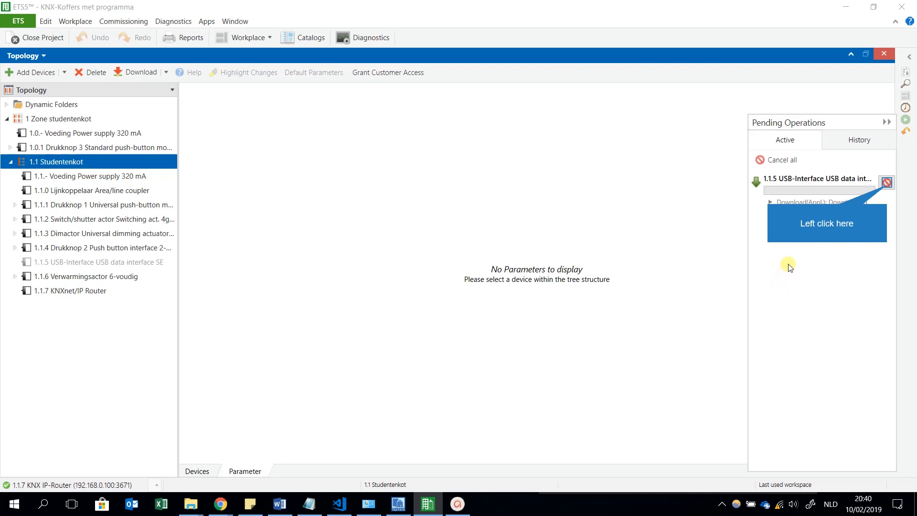
{"action": "mouse_move", "coordinate": [797, 249]}
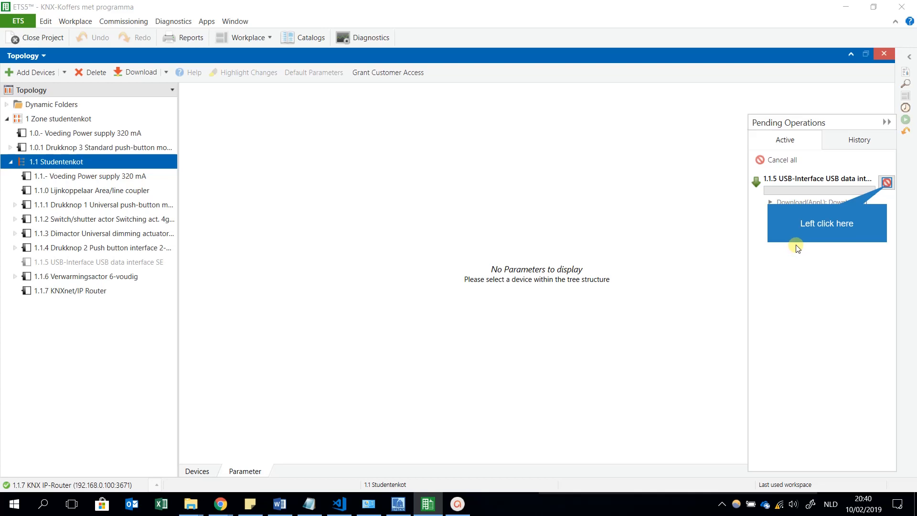
{"action": "mouse_move", "coordinate": [806, 205]}
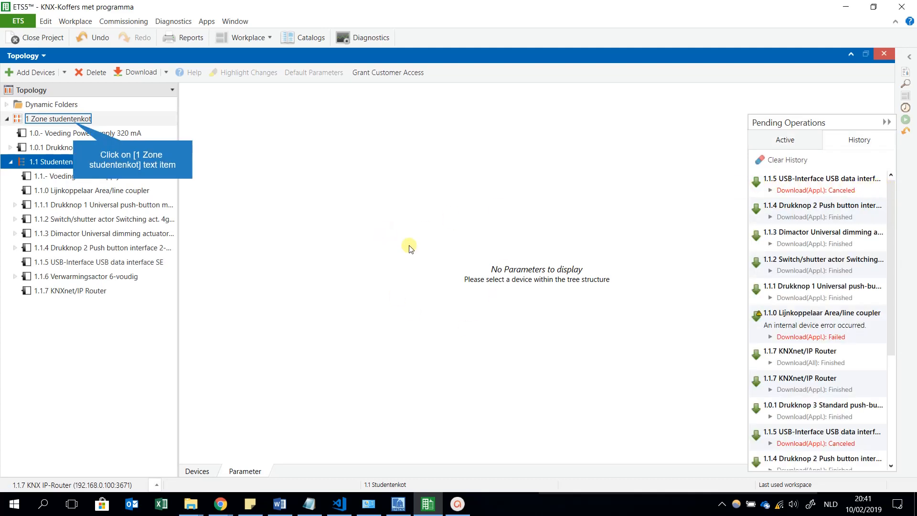
{"action": "mouse_move", "coordinate": [52, 170]}
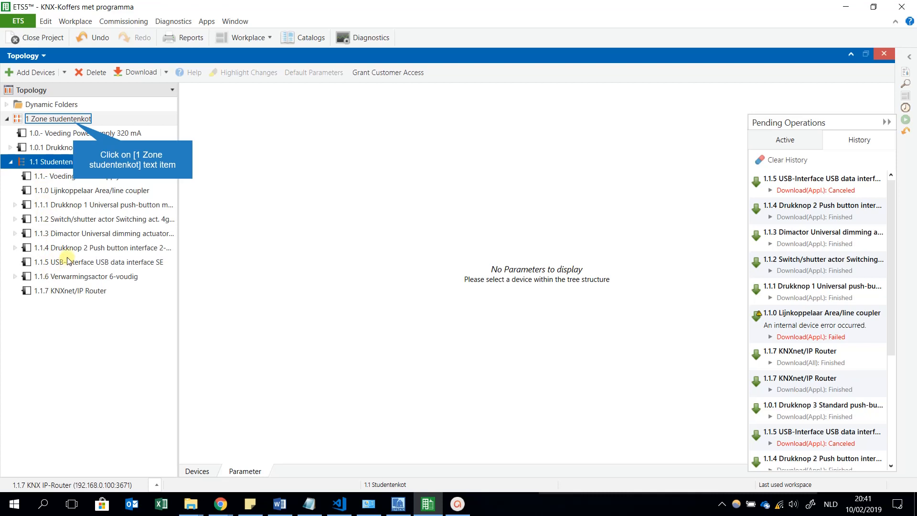
{"action": "mouse_move", "coordinate": [97, 204]}
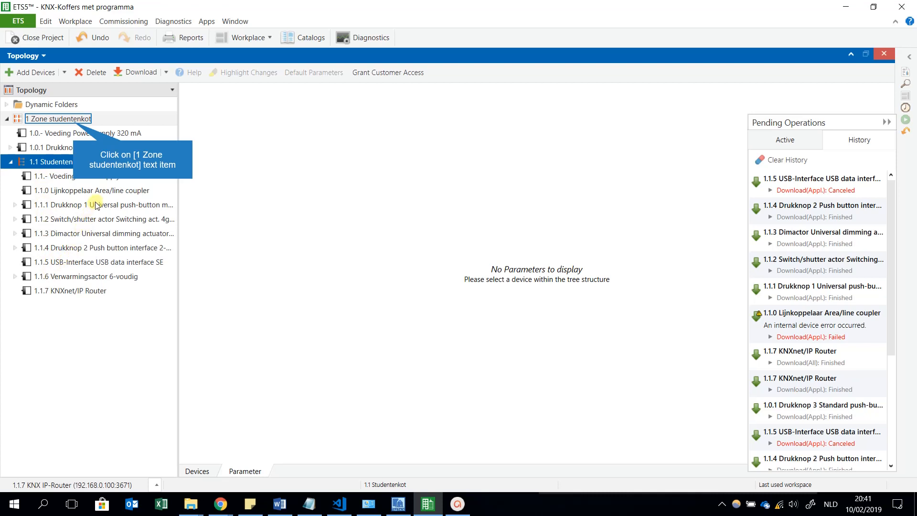
{"action": "mouse_move", "coordinate": [98, 200]}
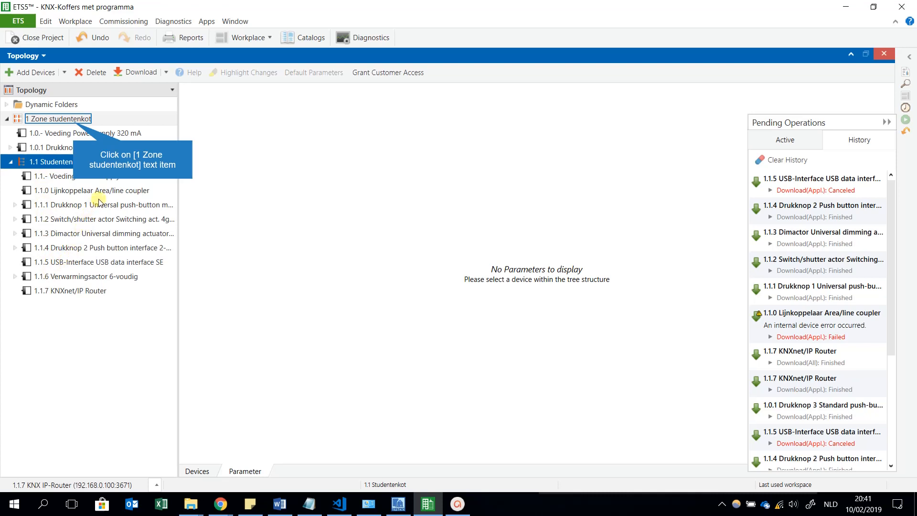
{"action": "mouse_move", "coordinate": [106, 201]}
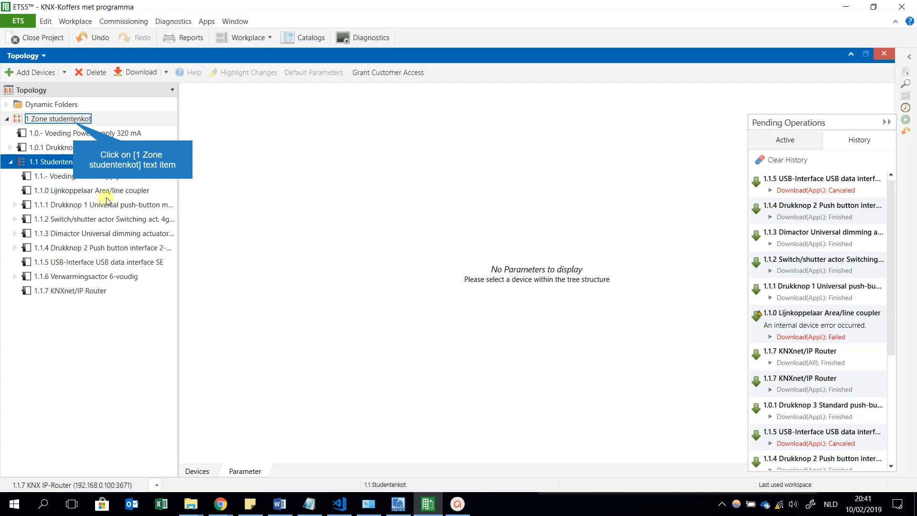
{"action": "mouse_move", "coordinate": [120, 197]}
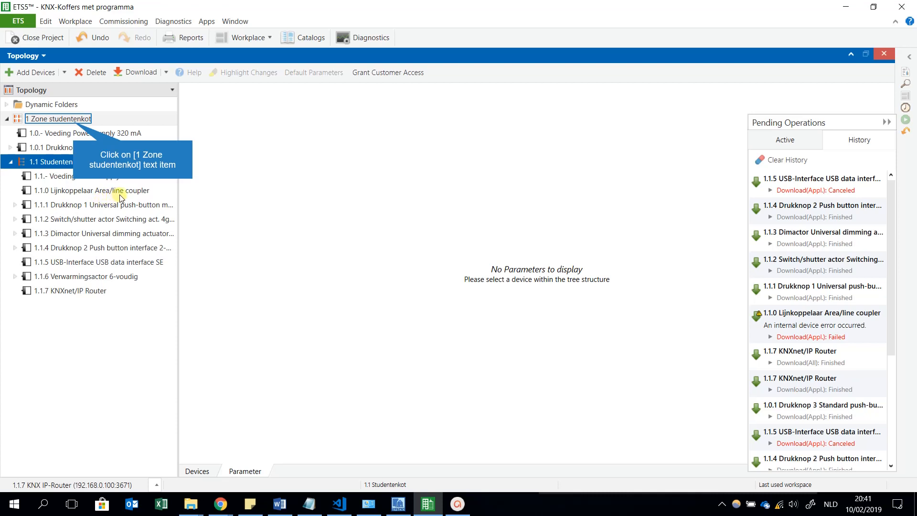
{"action": "mouse_move", "coordinate": [141, 194]}
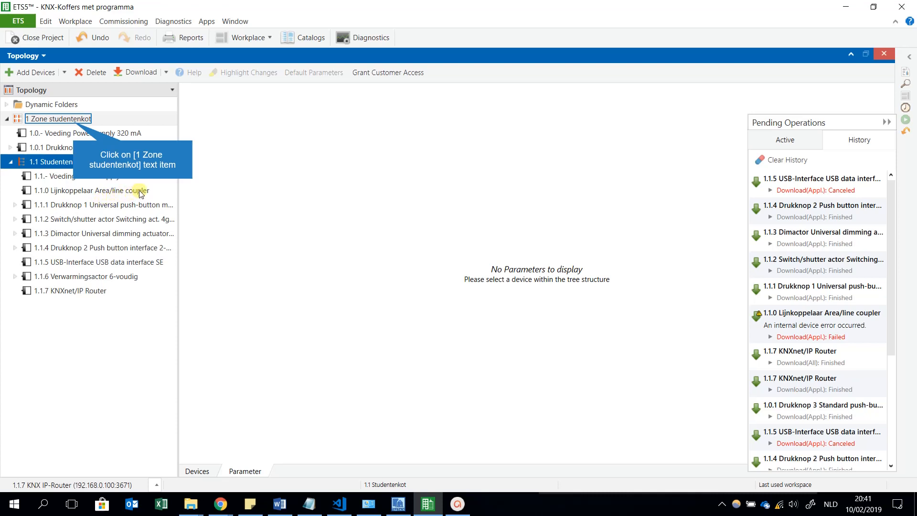
{"action": "mouse_move", "coordinate": [166, 188]}
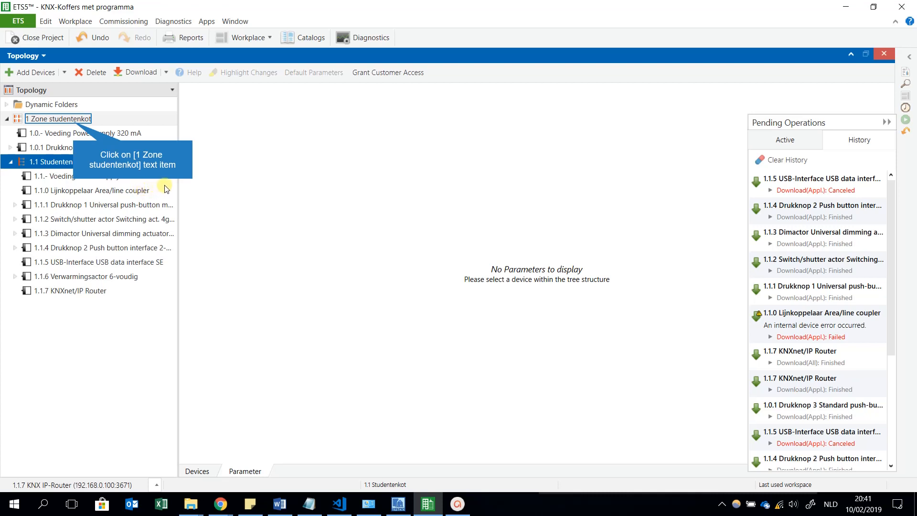
{"action": "mouse_move", "coordinate": [197, 182]}
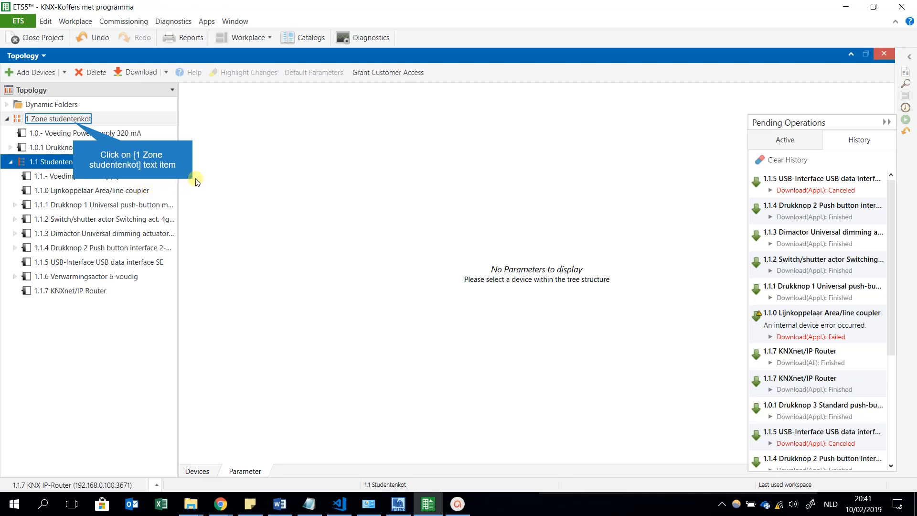
{"action": "mouse_move", "coordinate": [233, 174]}
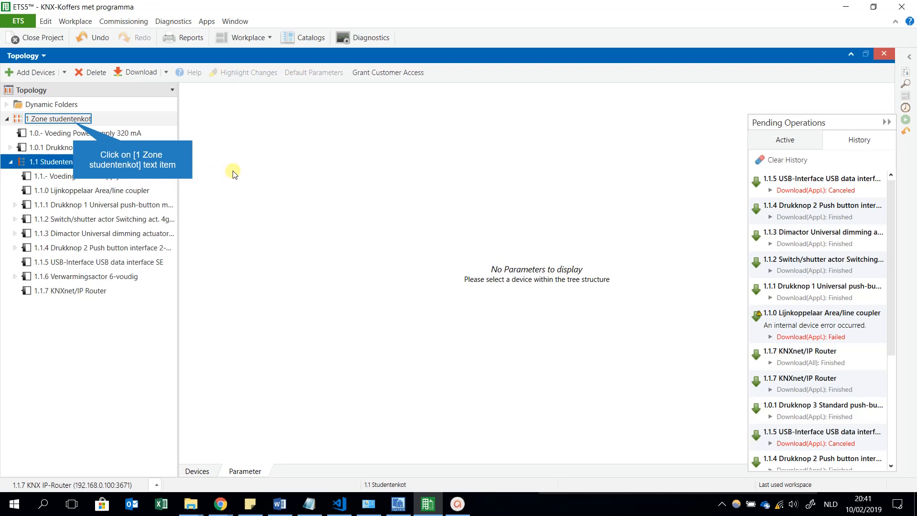
{"action": "mouse_move", "coordinate": [268, 166]}
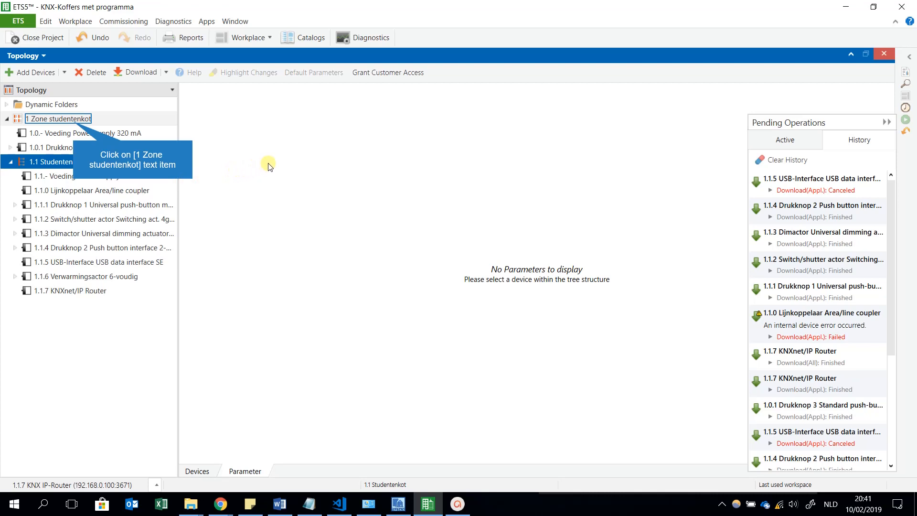
{"action": "mouse_move", "coordinate": [298, 161]}
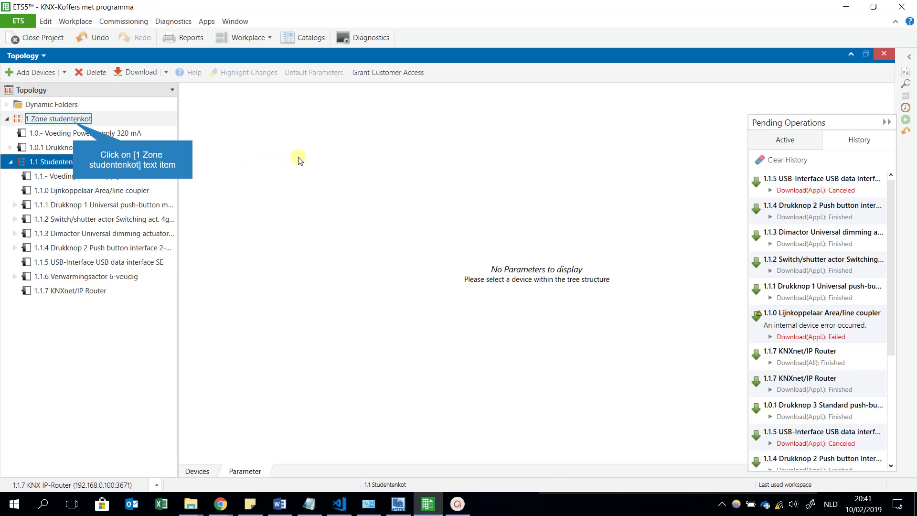
{"action": "mouse_move", "coordinate": [322, 155]}
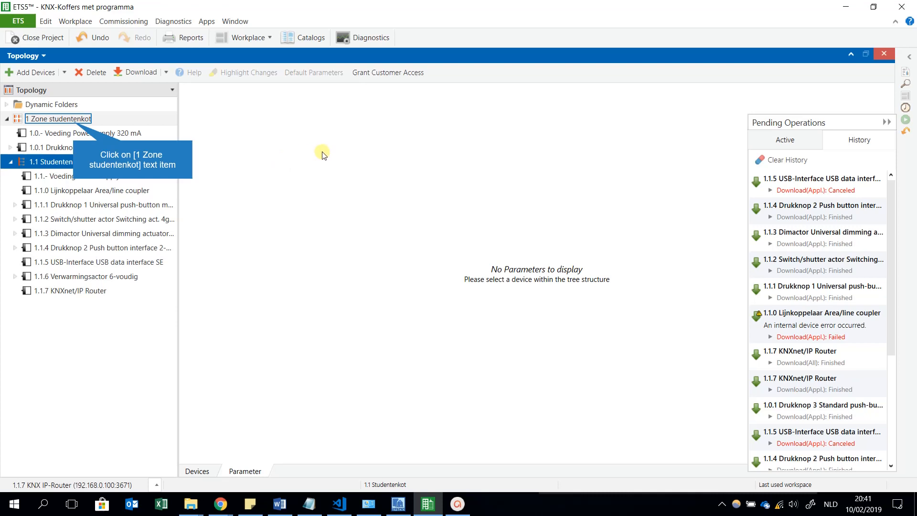
{"action": "mouse_move", "coordinate": [341, 151]}
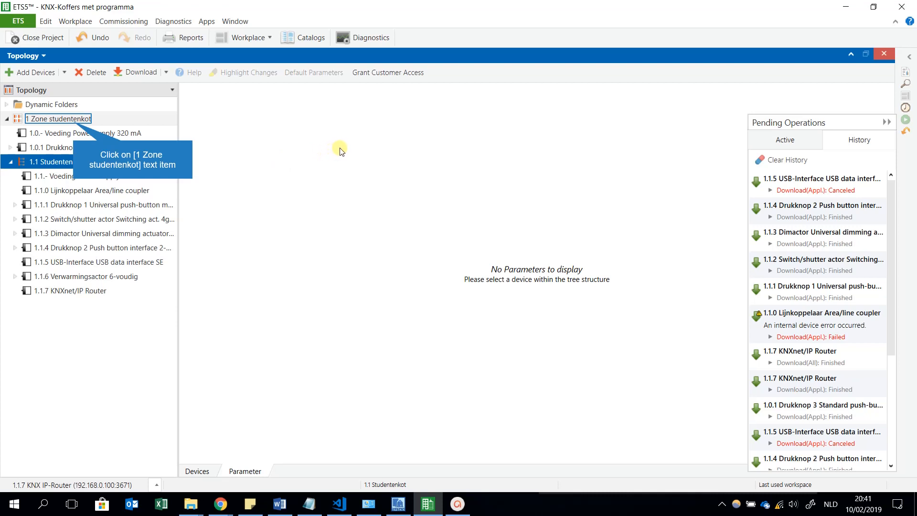
{"action": "mouse_move", "coordinate": [353, 147]}
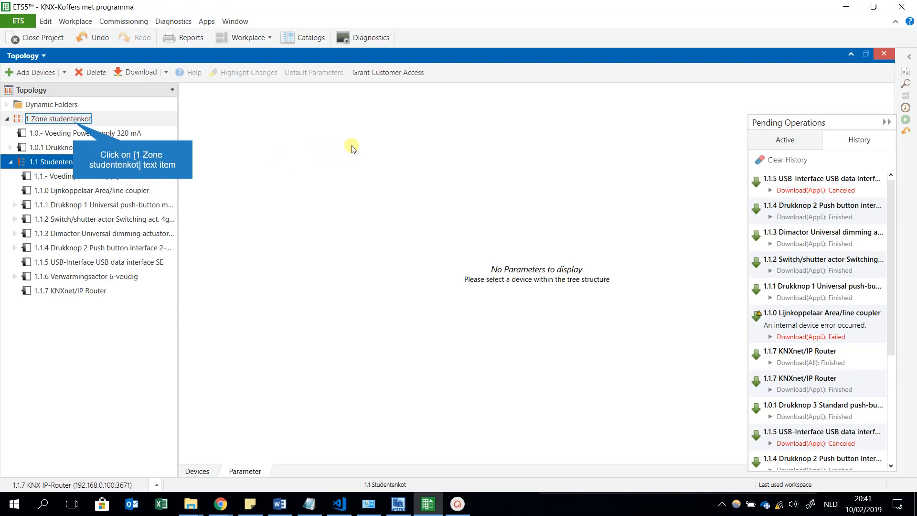
{"action": "mouse_move", "coordinate": [358, 145]}
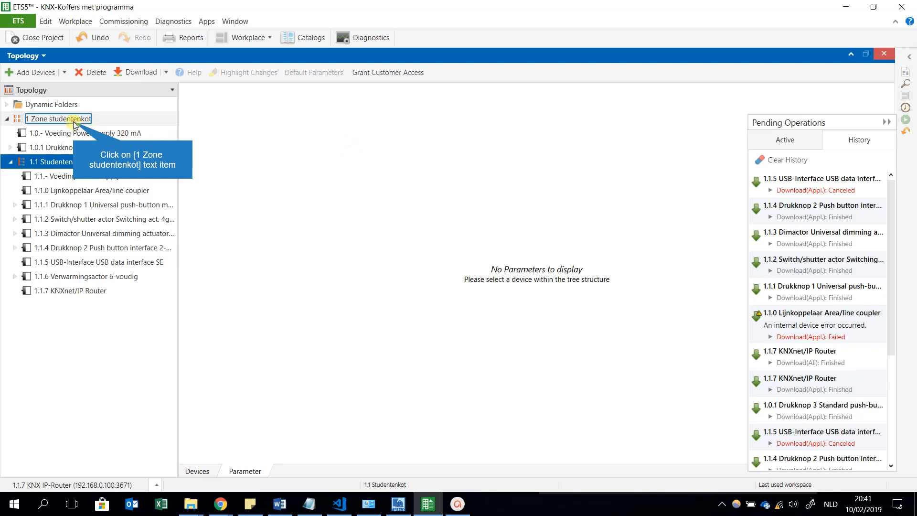
- Download the application to every device in area 1 Zone studentenkot
{"action": "left_click", "coordinate": [58, 119]}
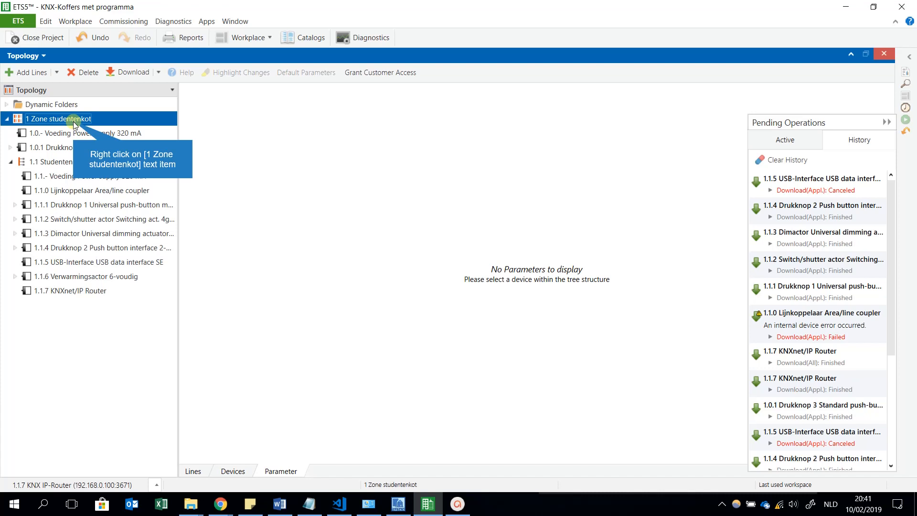
{"action": "right_click", "coordinate": [58, 119]}
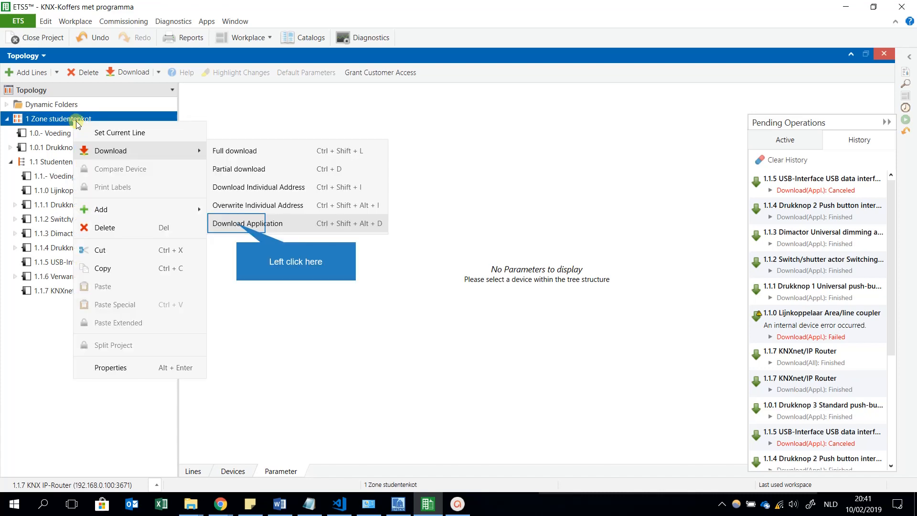
{"action": "mouse_move", "coordinate": [245, 171]}
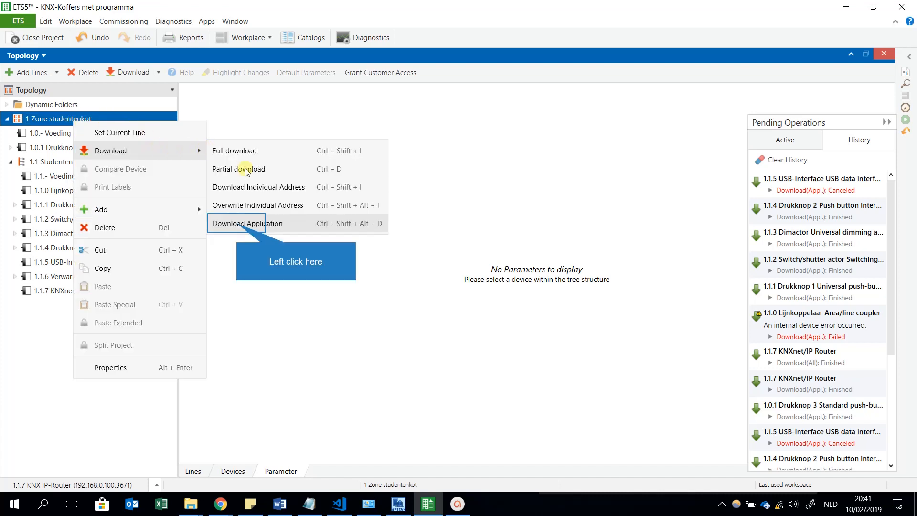
{"action": "left_click", "coordinate": [247, 224]}
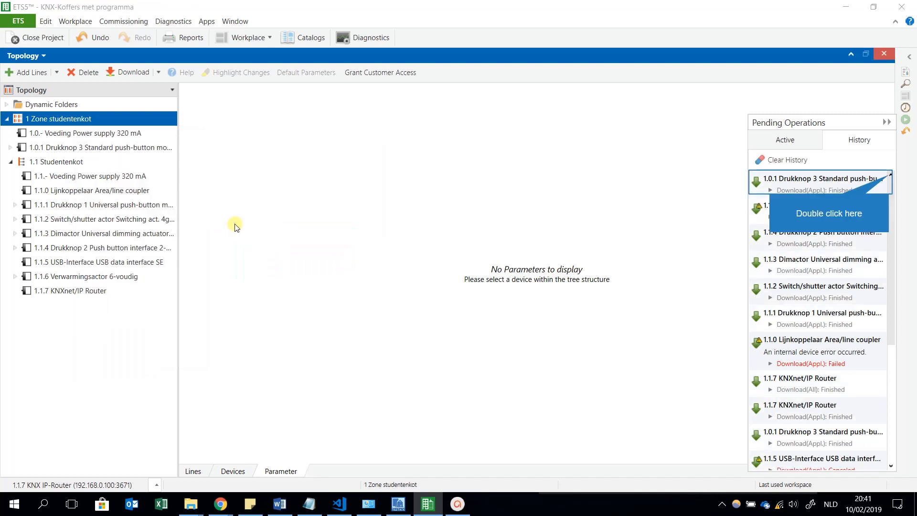
{"action": "mouse_move", "coordinate": [188, 242]}
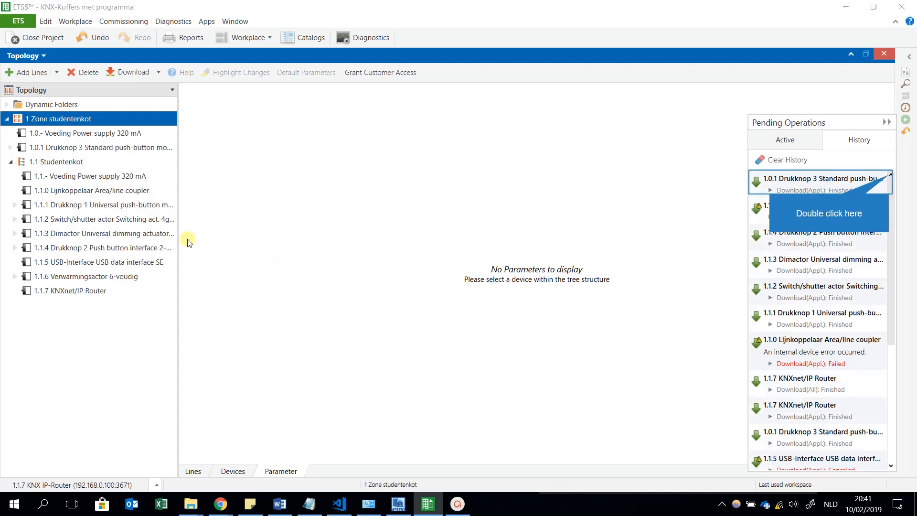
{"action": "mouse_move", "coordinate": [87, 289]}
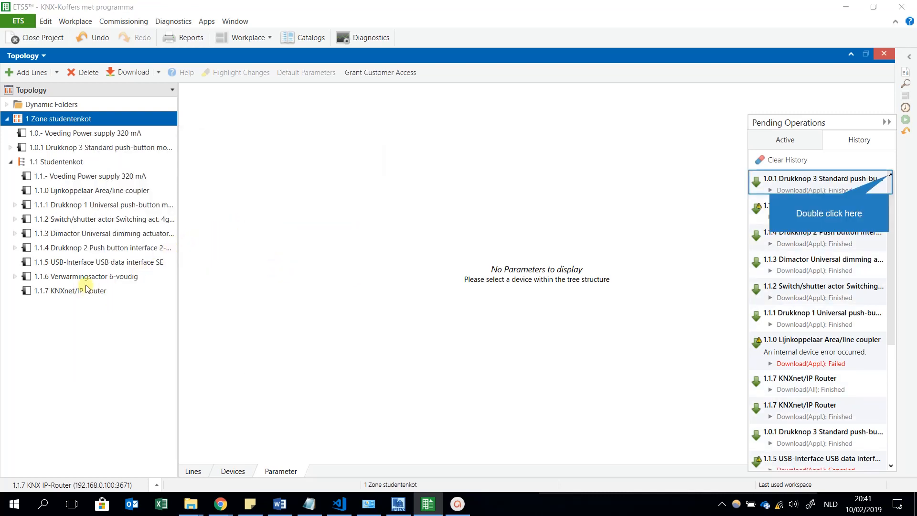
{"action": "mouse_move", "coordinate": [163, 157]}
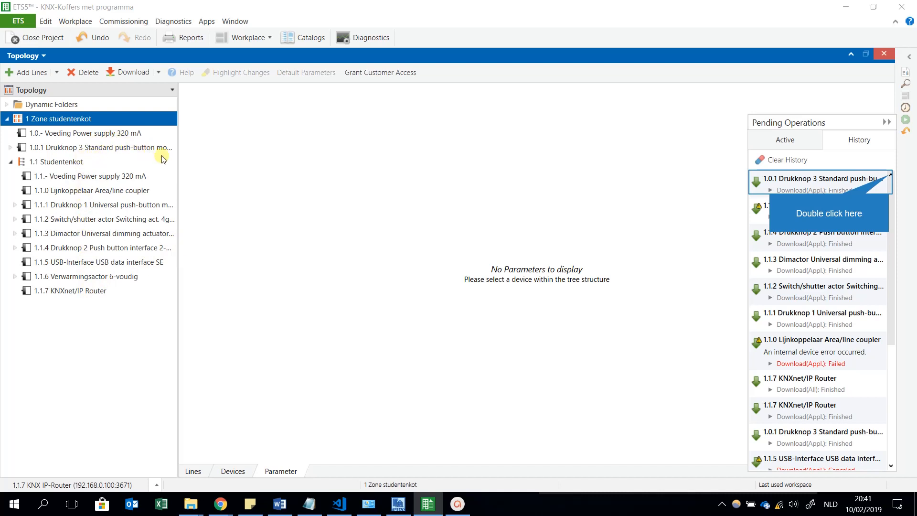
{"action": "mouse_move", "coordinate": [512, 272]}
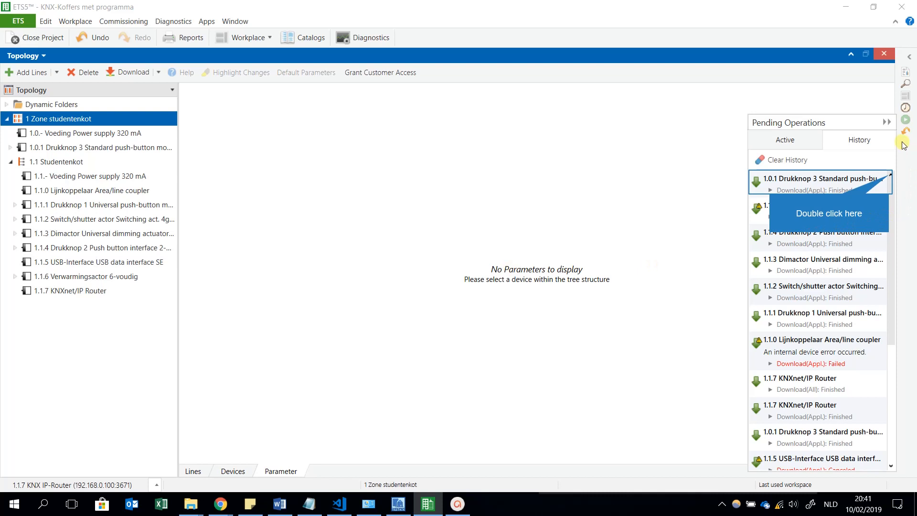
{"action": "mouse_move", "coordinate": [890, 179]}
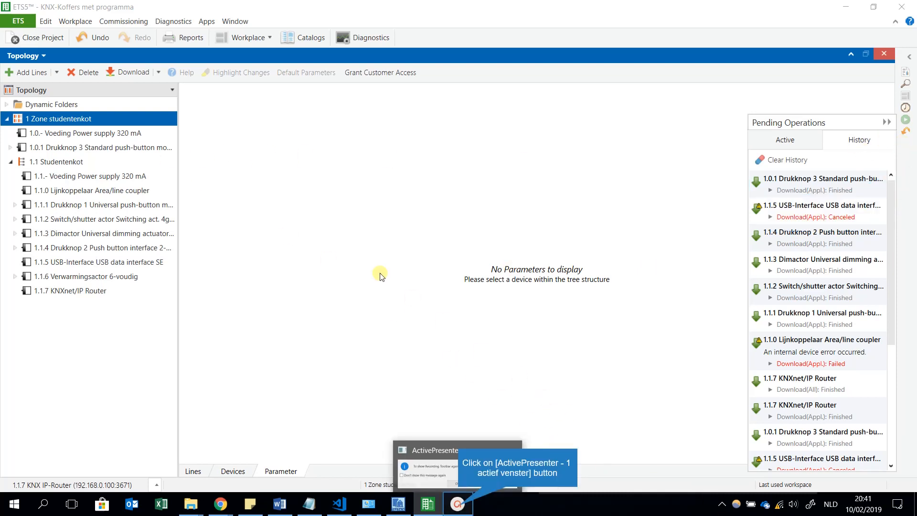
{"action": "mouse_move", "coordinate": [475, 503]}
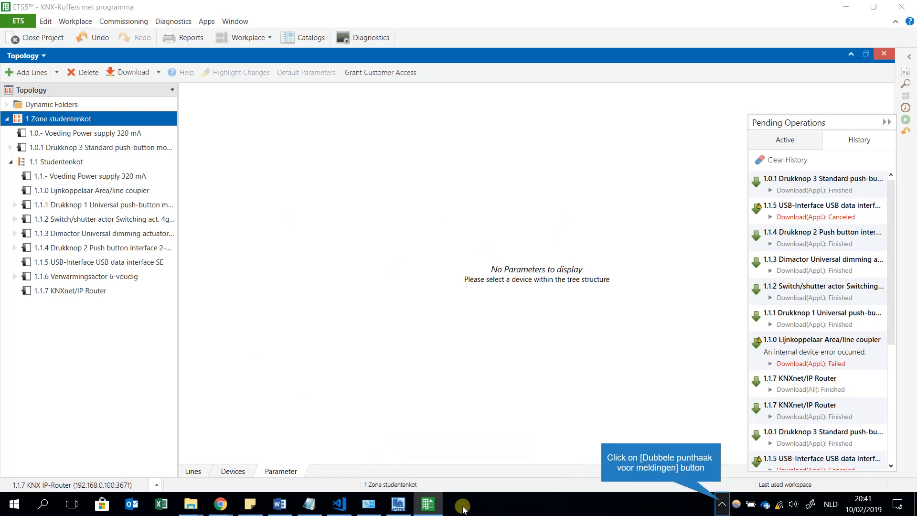
{"action": "mouse_move", "coordinate": [705, 490]}
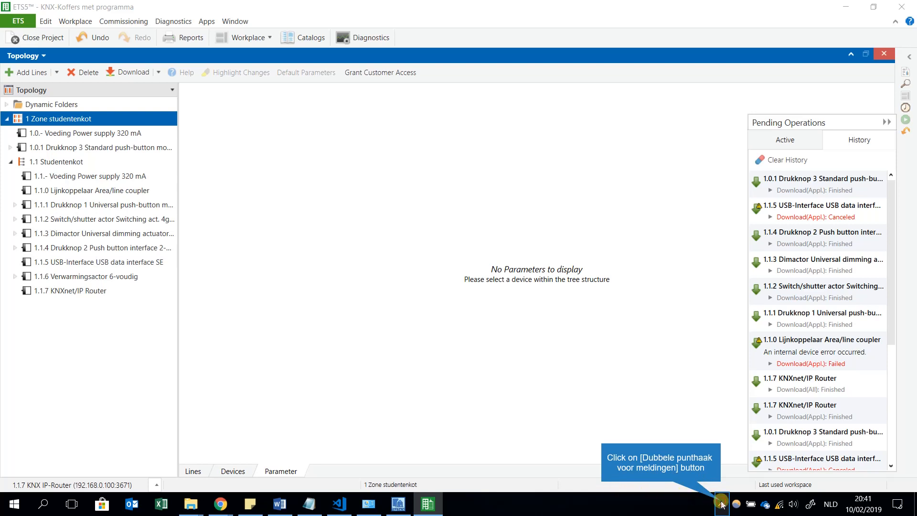
{"action": "left_click", "coordinate": [722, 505]}
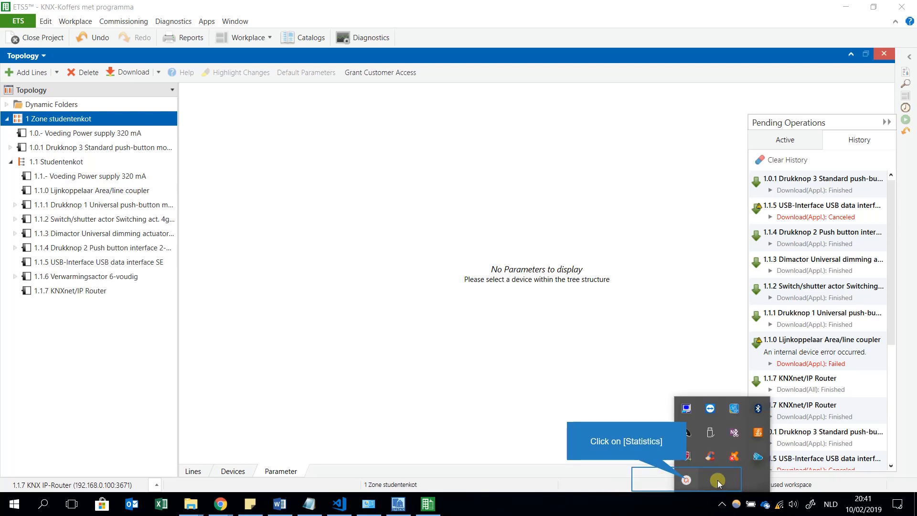